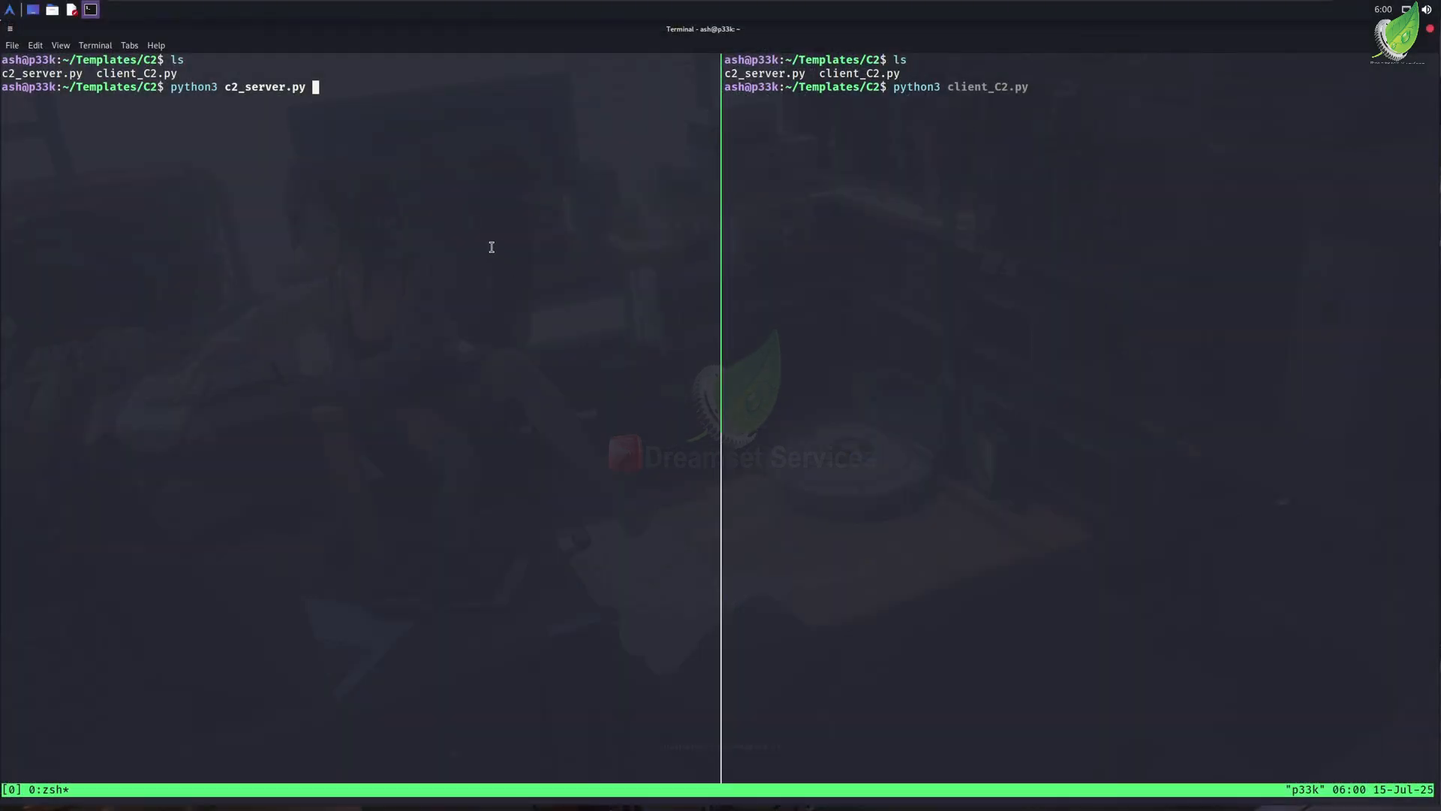
mouse_move(468, 216)
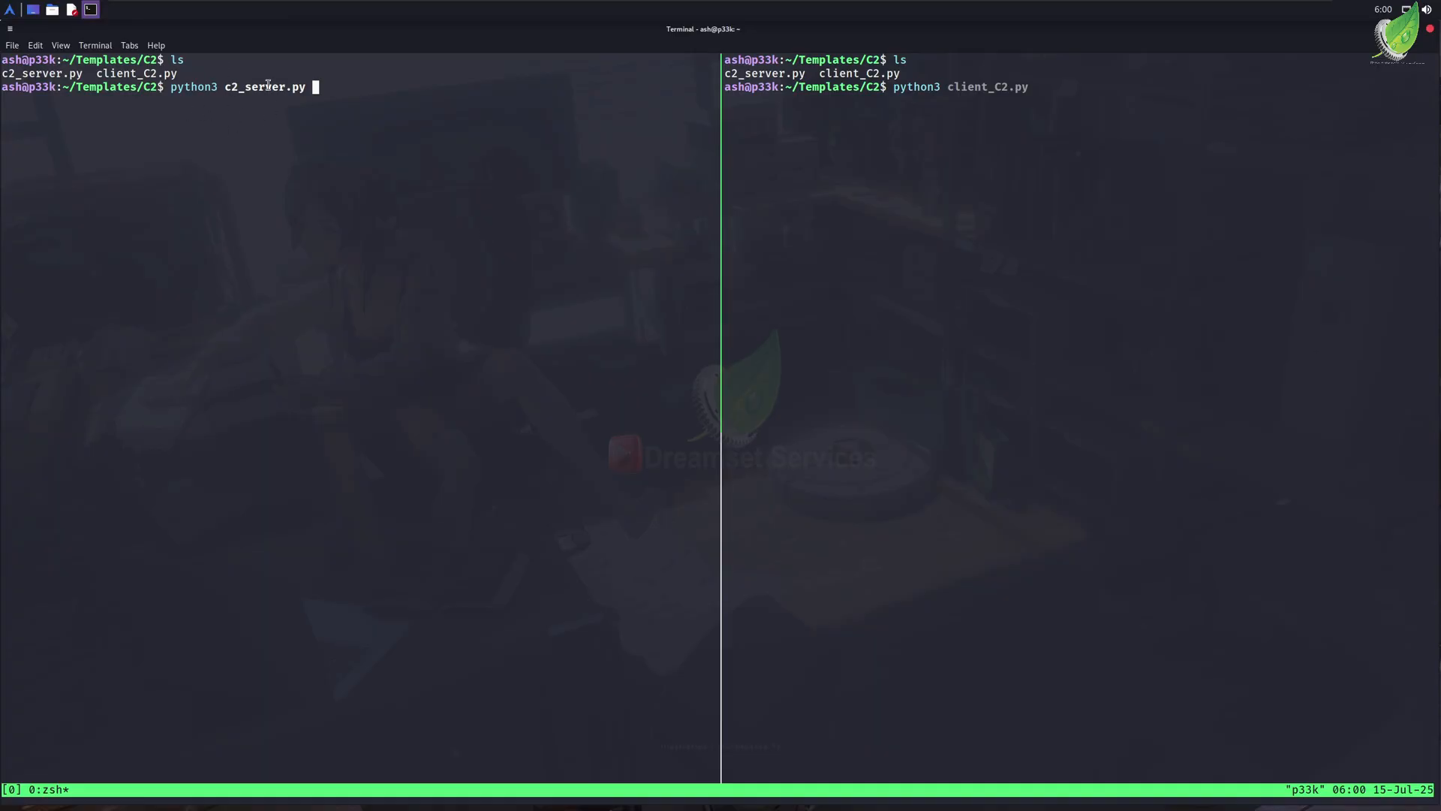
mouse_move(253, 174)
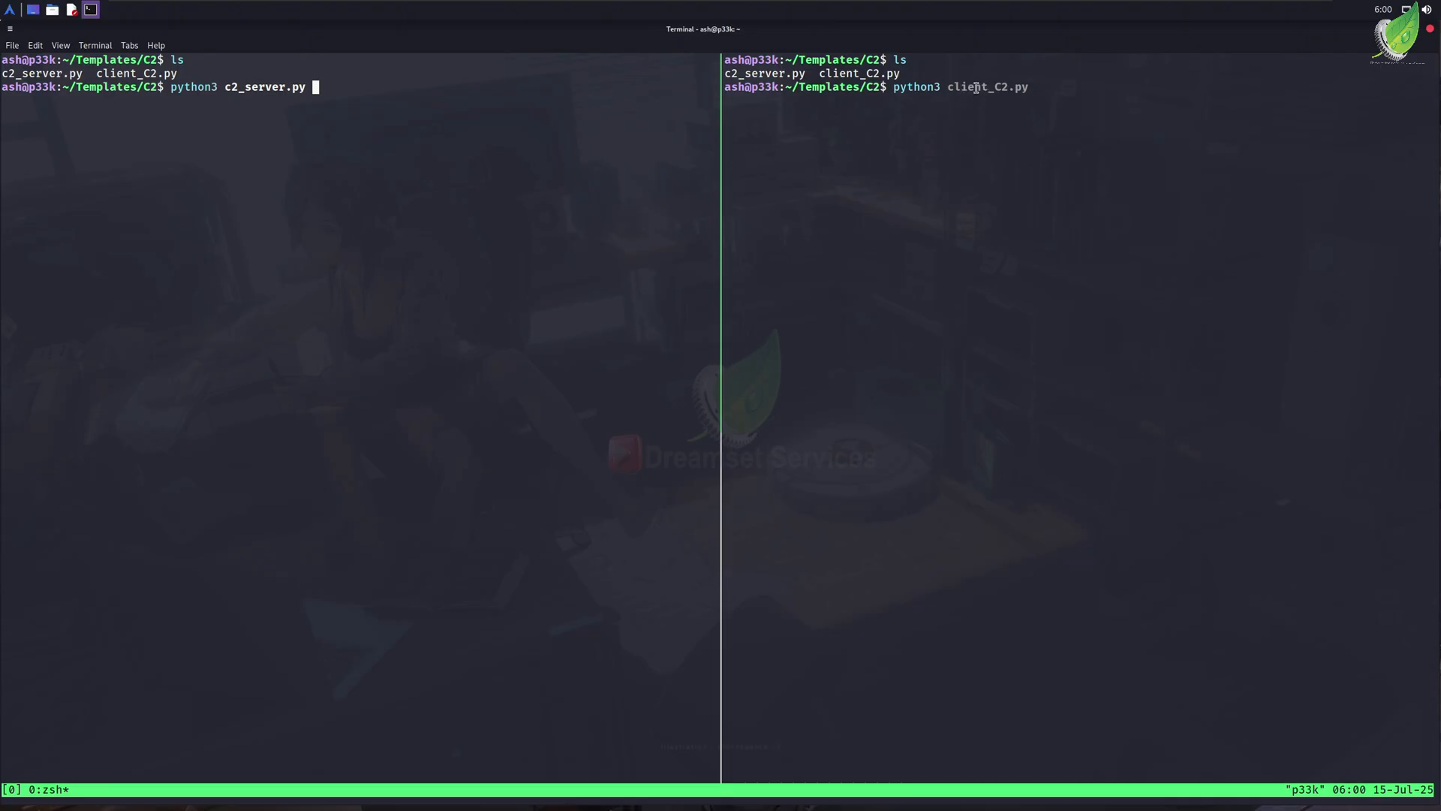
mouse_move(329, 147)
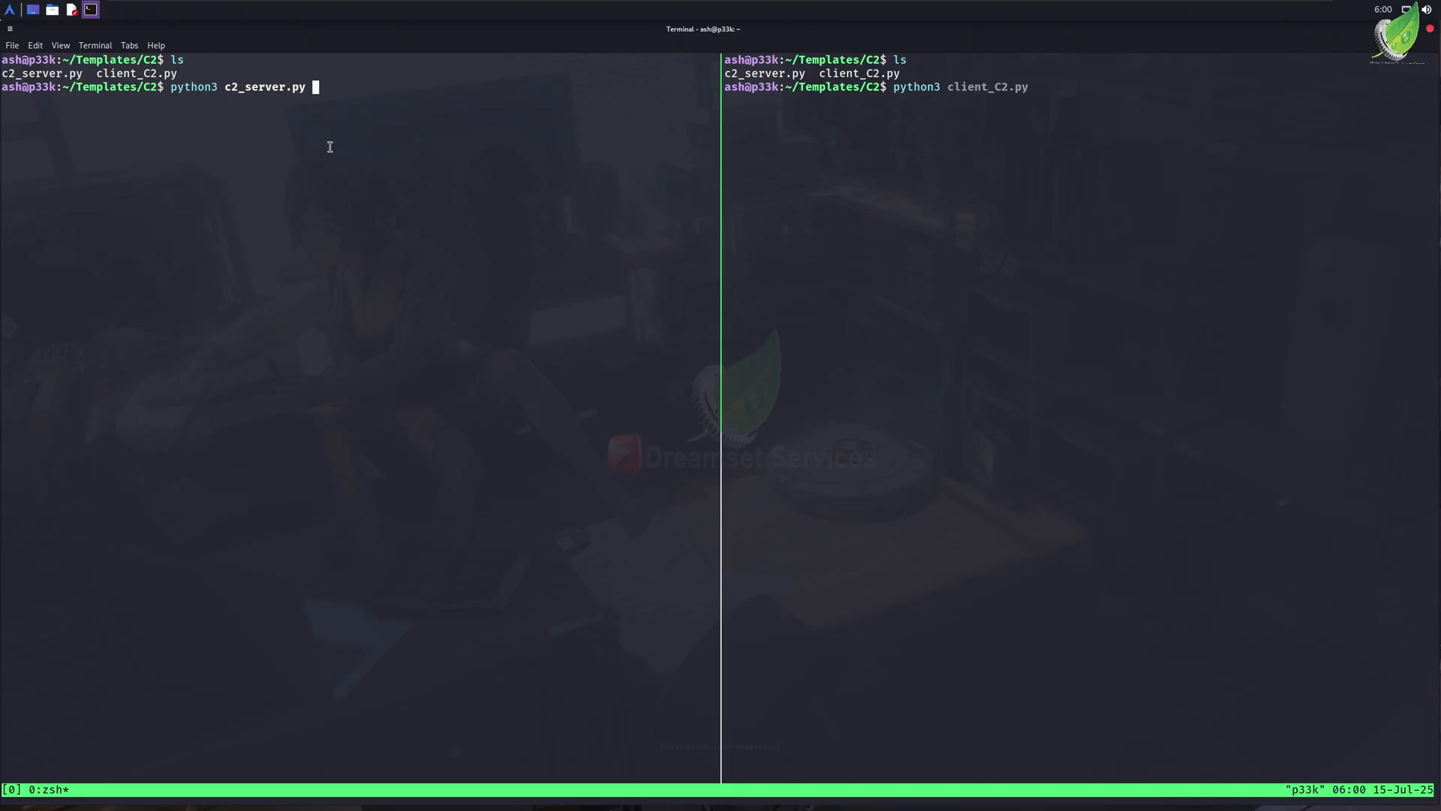
mouse_move(326, 195)
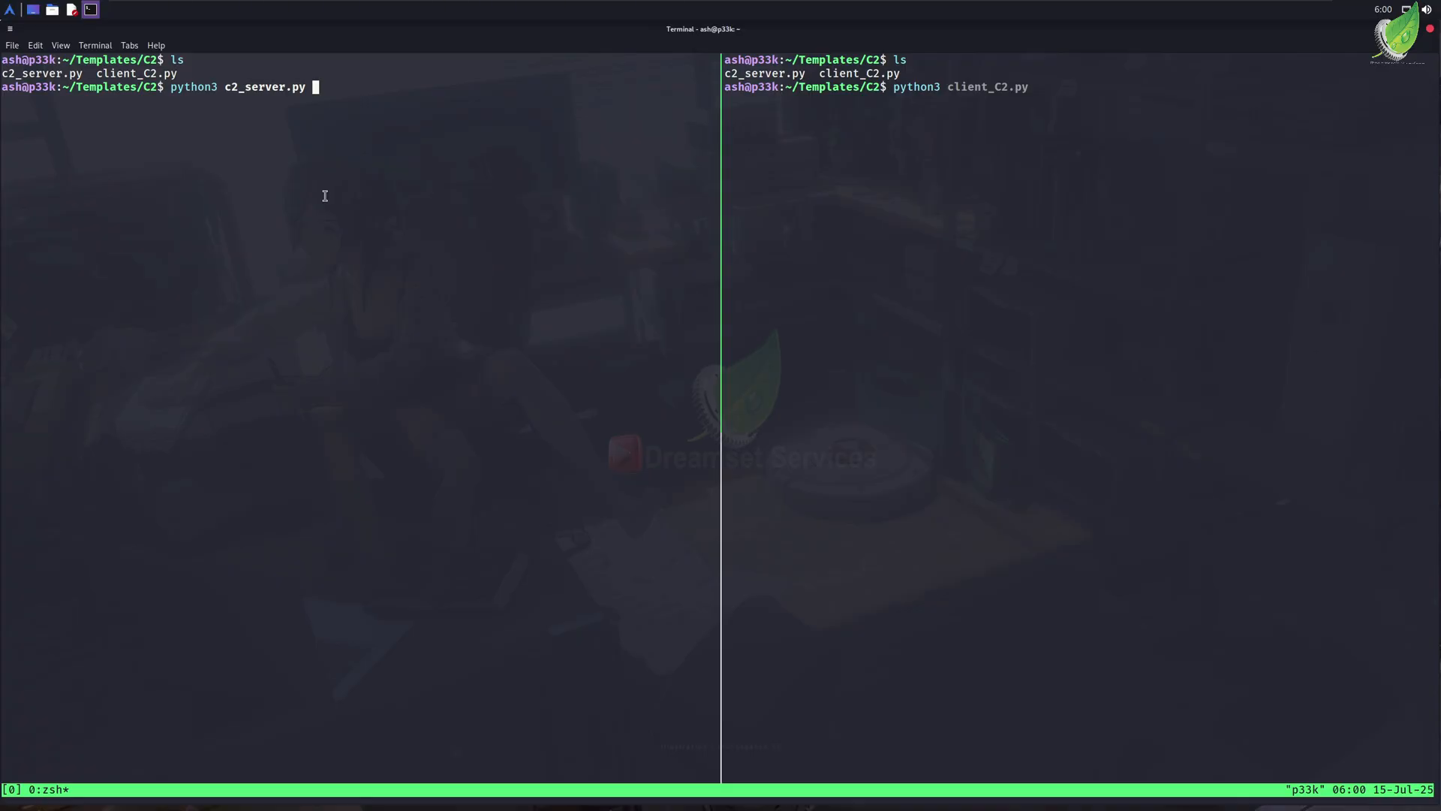
- Launch c2_server.py on port 4444 and connect four clients with python3 client_C2.py
key("Return")
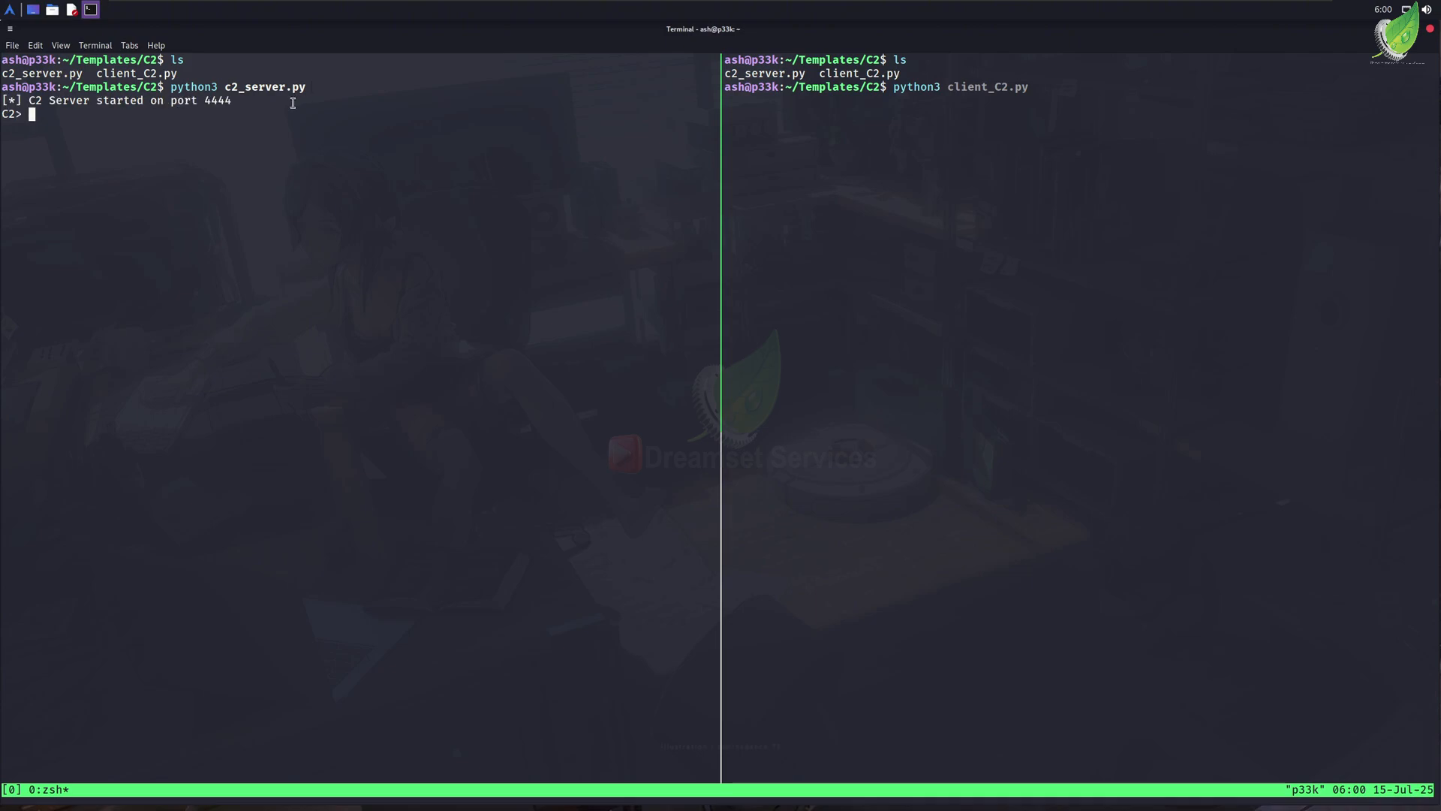
mouse_move(483, 254)
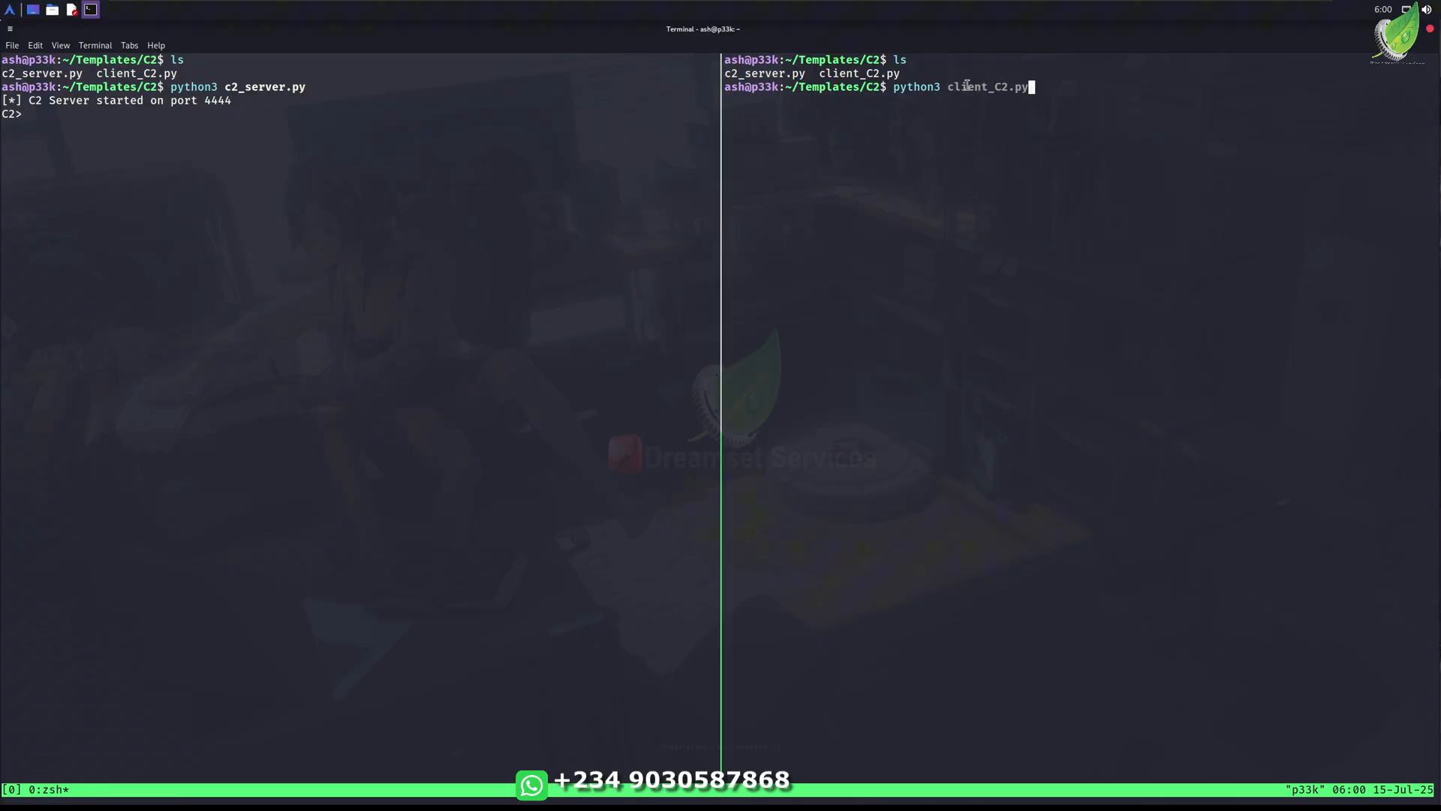
mouse_move(918, 135)
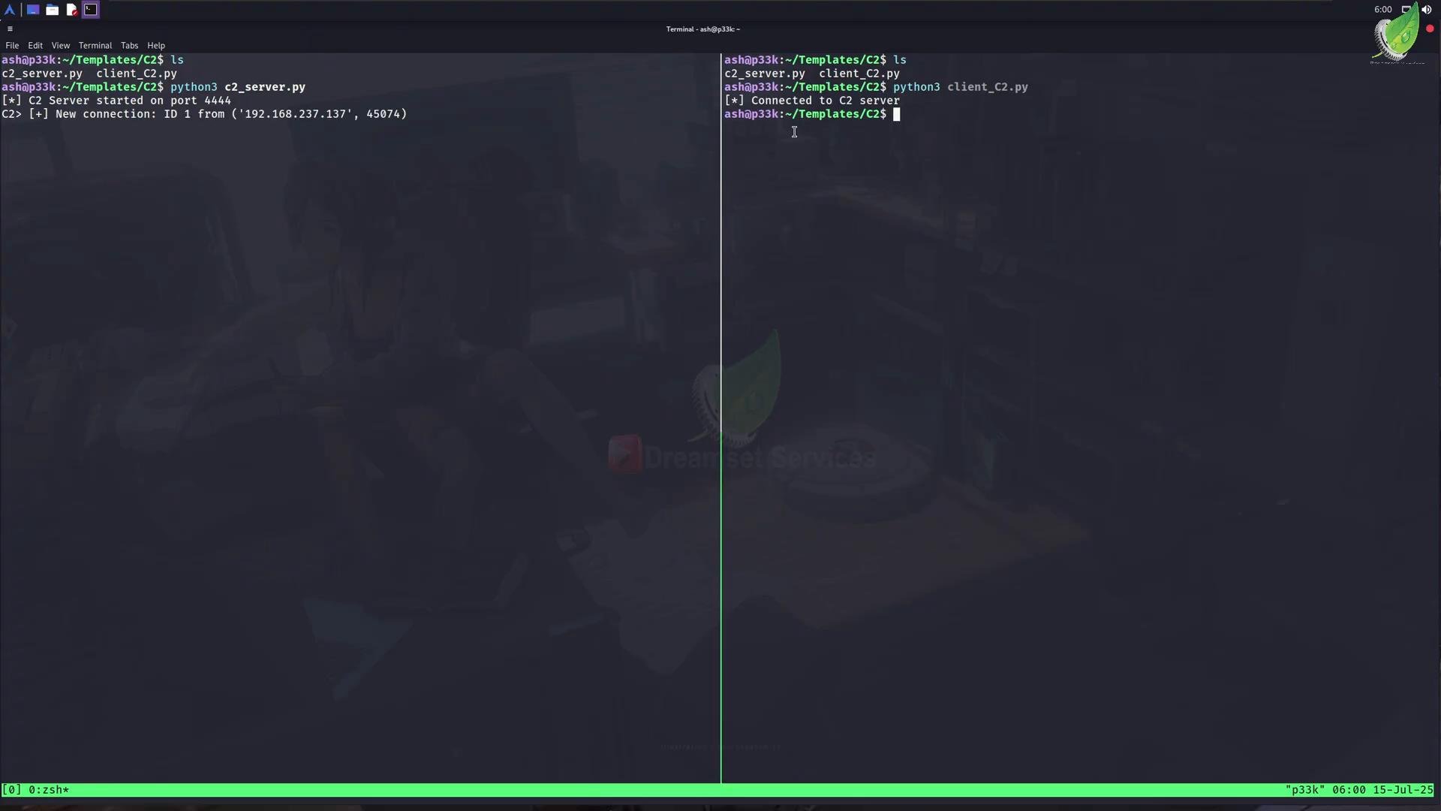
type("python3 client_C2.py")
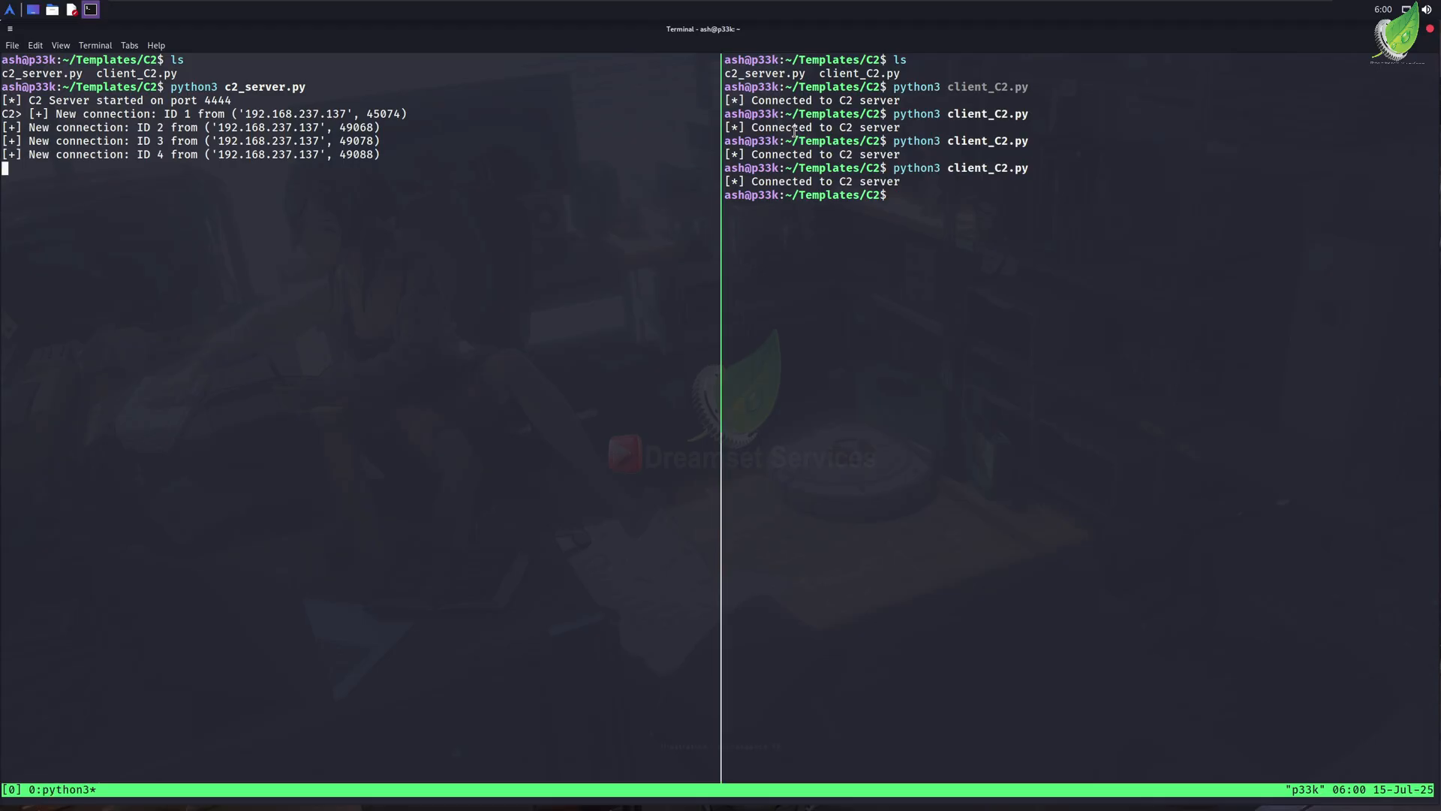
type("session")
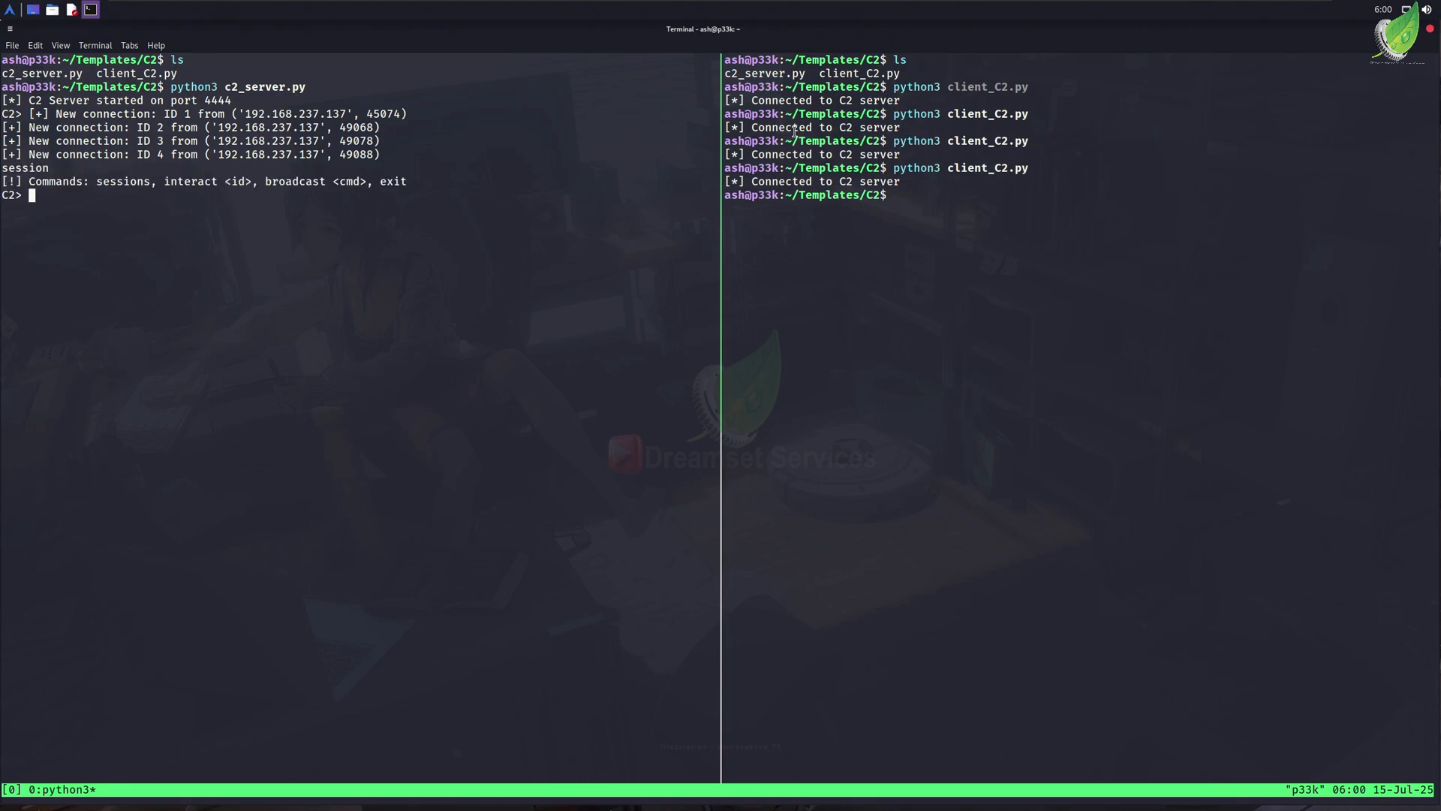
- List the four active sessions, then interact with session 3
type("sessions")
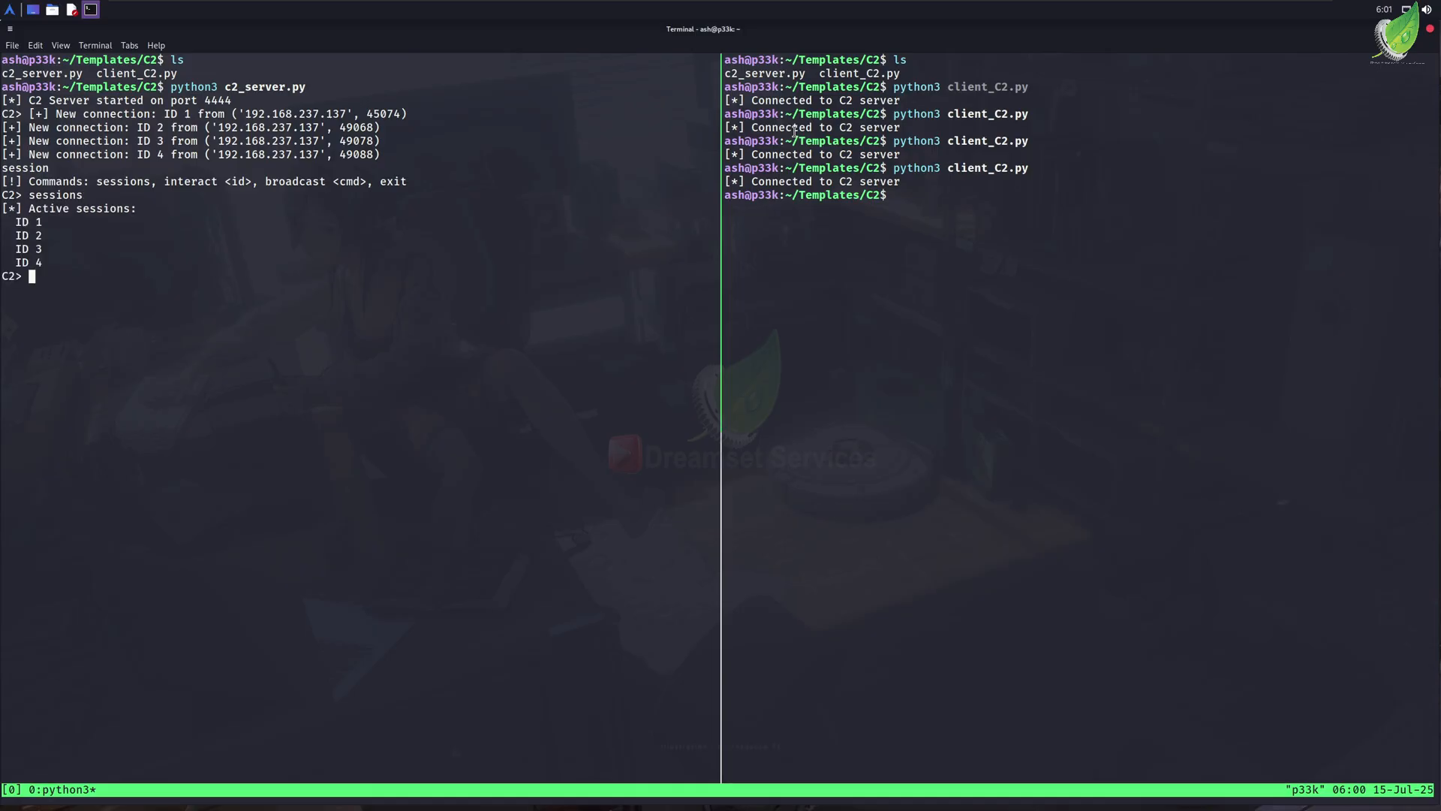
type("inter")
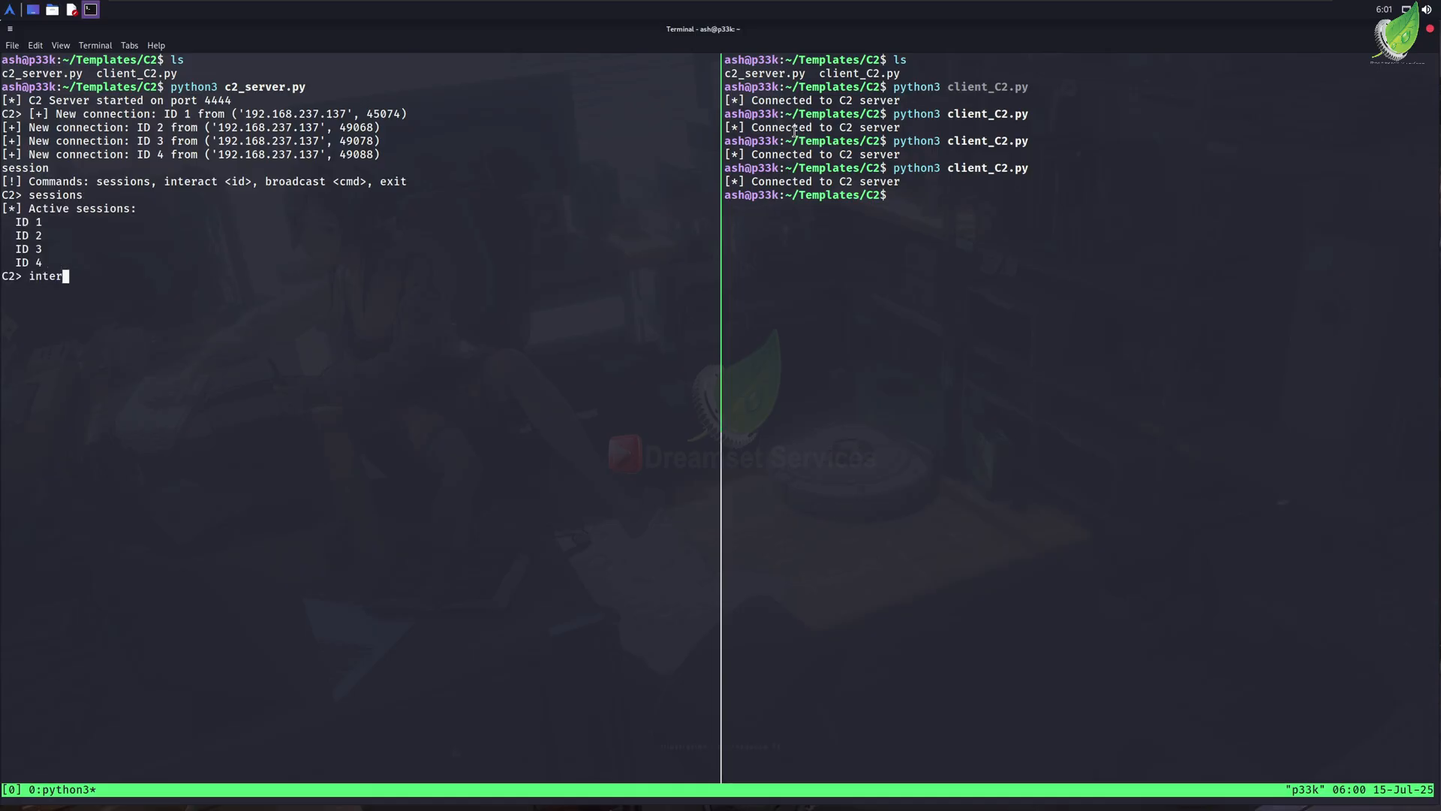
type("act 3")
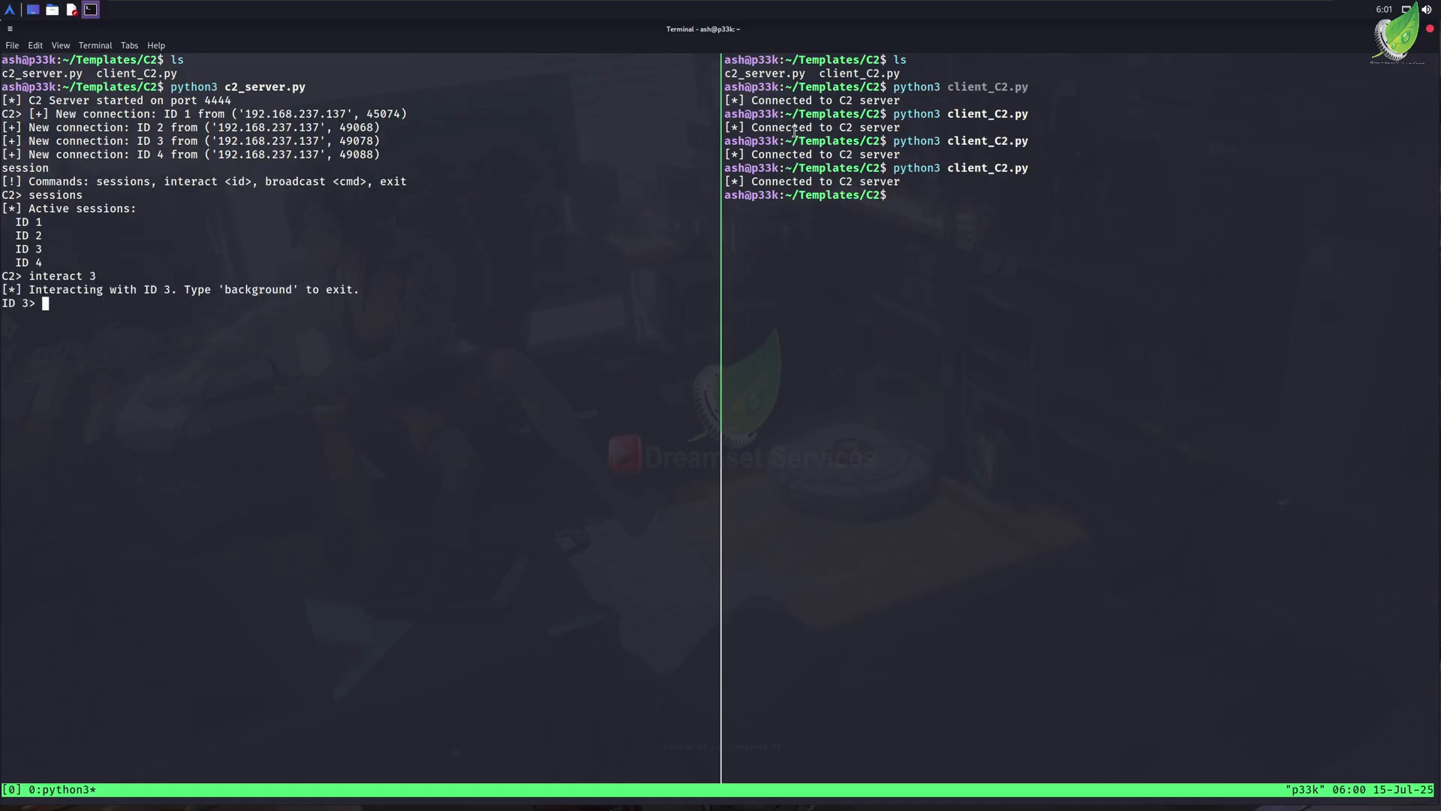
- Run ls and whoami on session 3, then background it to return to the C2 prompt
type("ls")
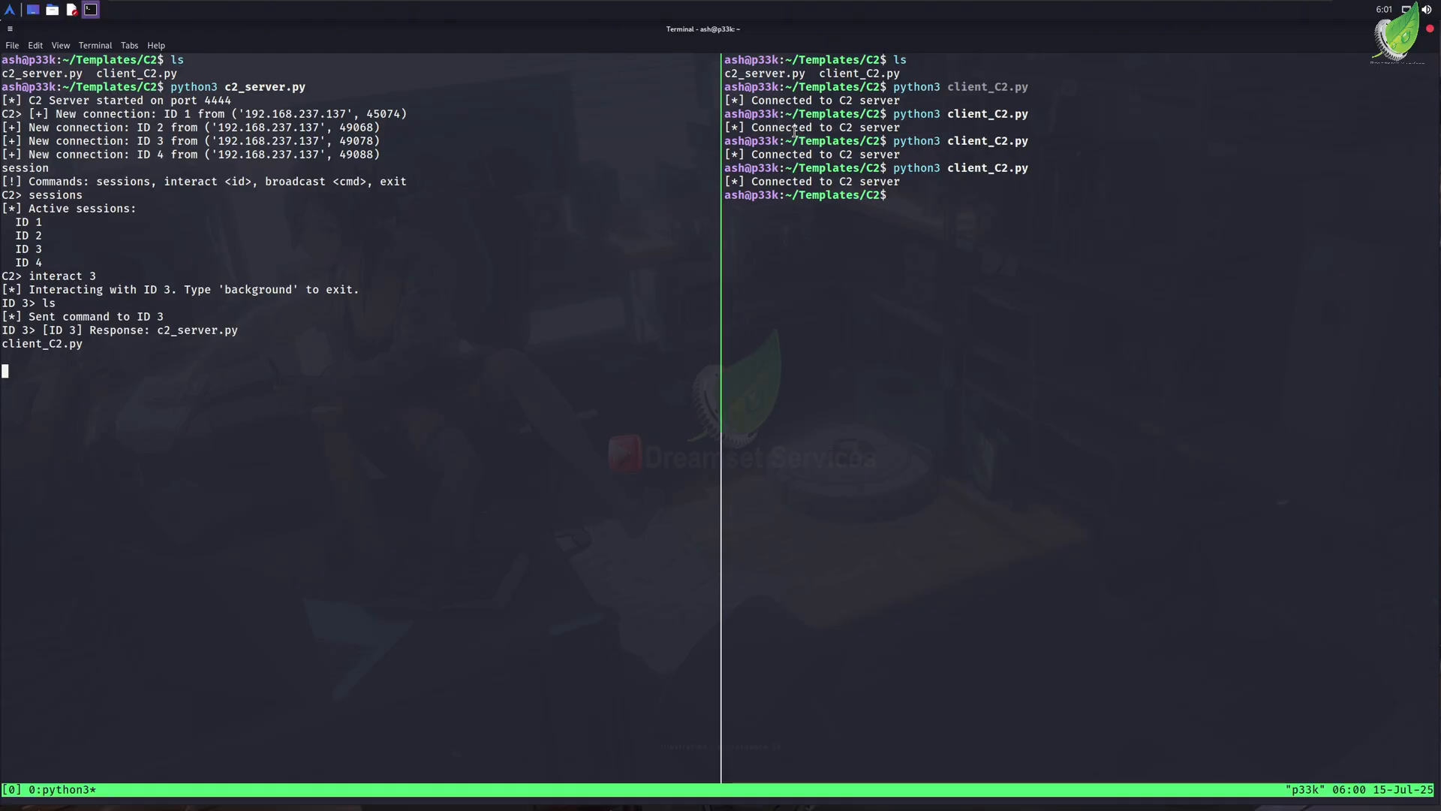
type("p")
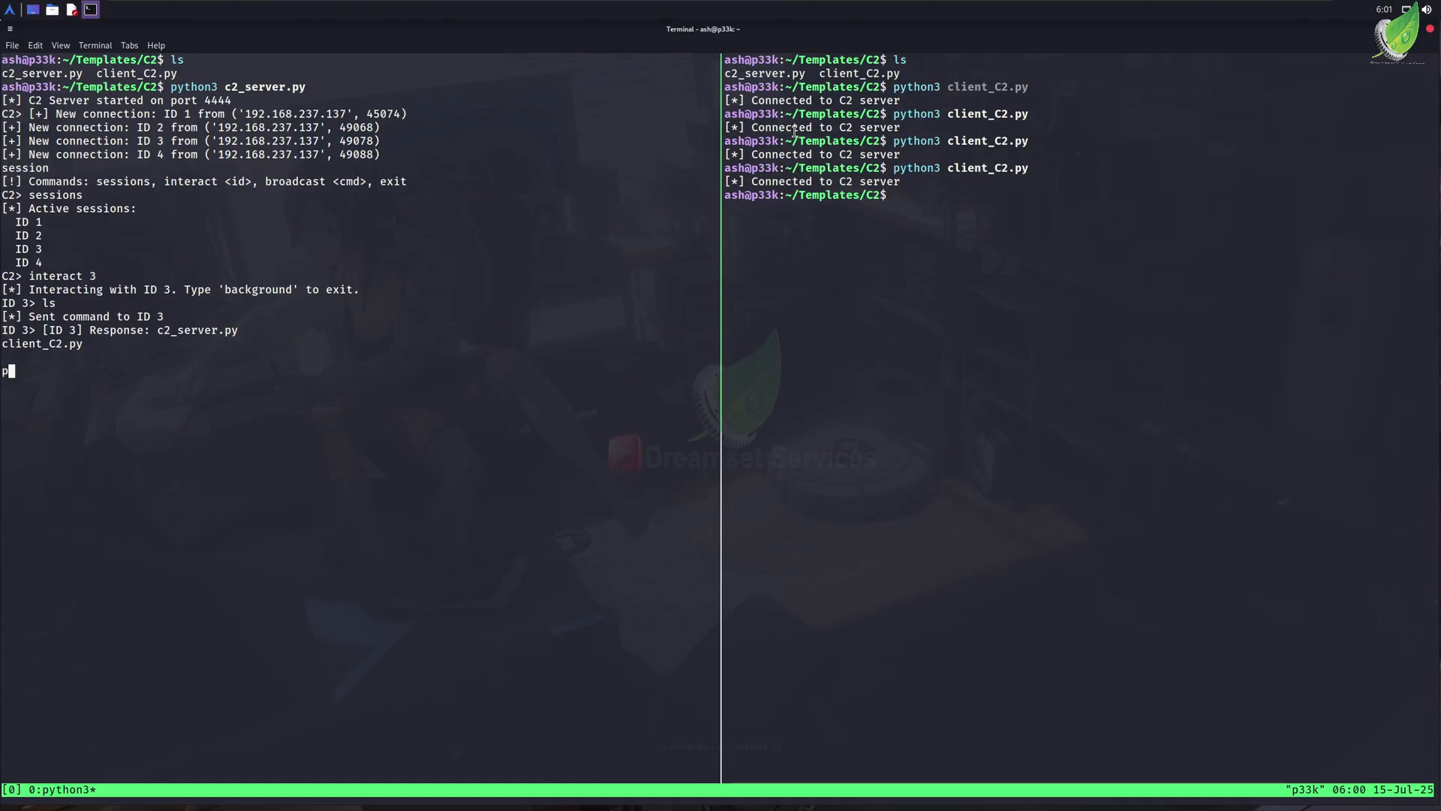
type("whoami")
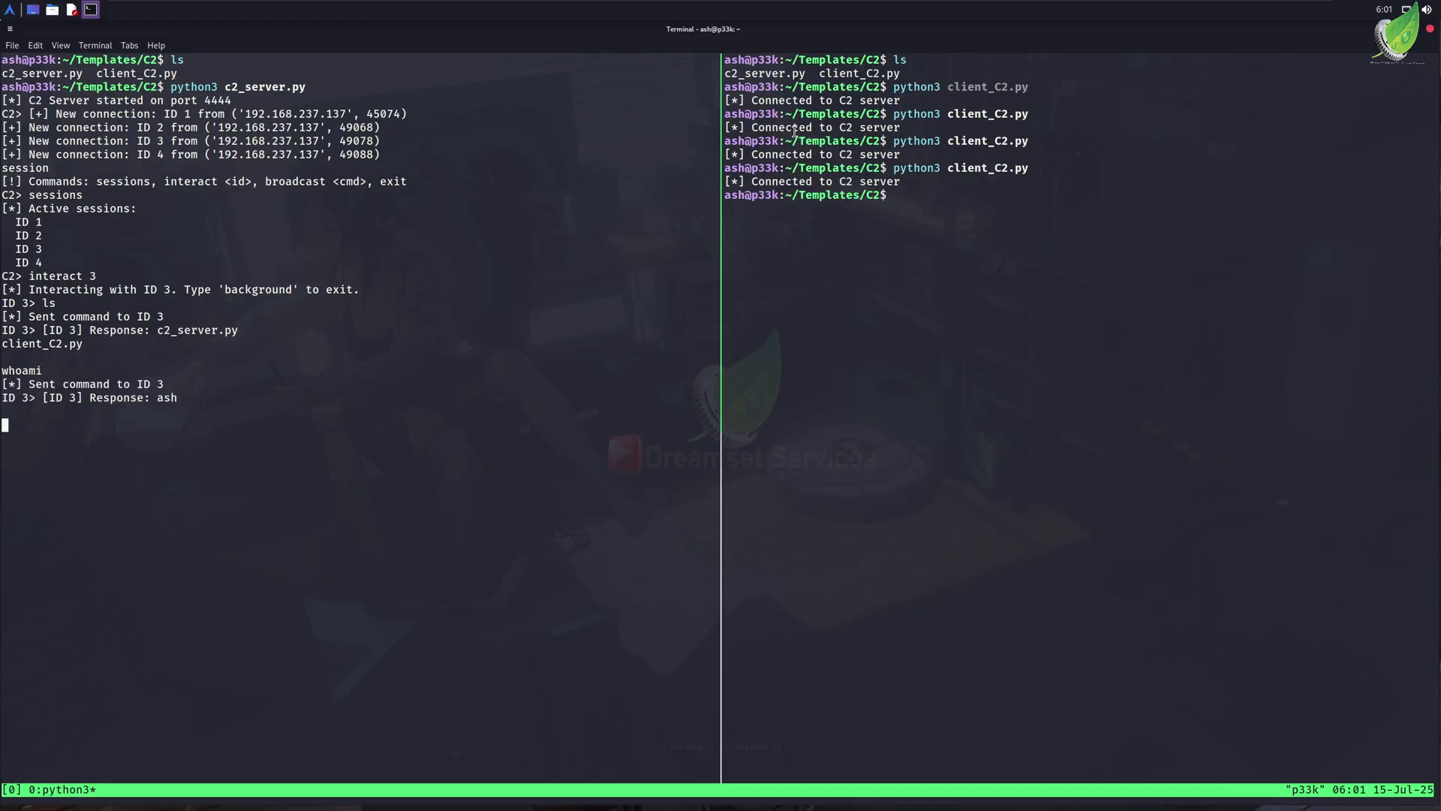
type("backgound")
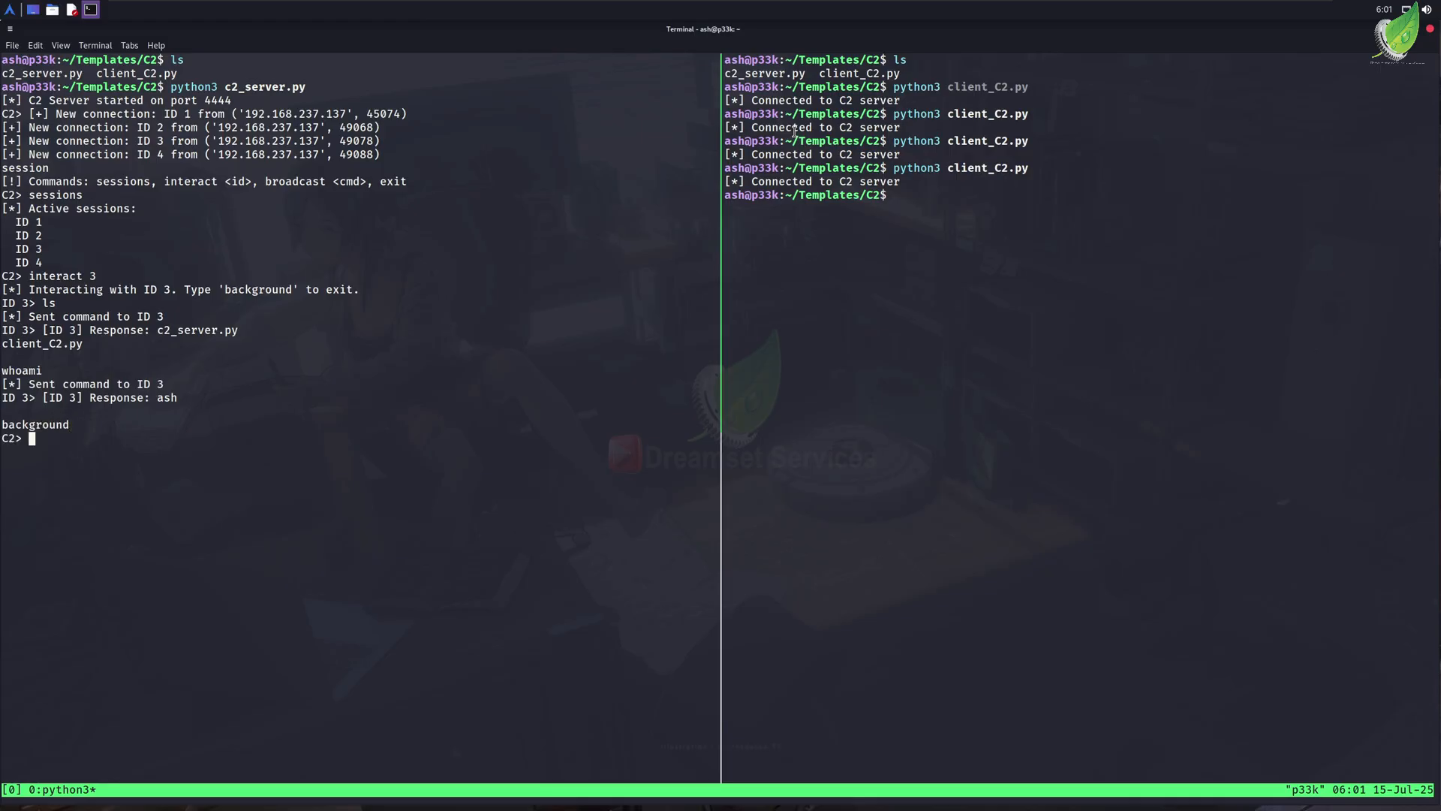
- Broadcast the id command to all four connected sessions
type("broa")
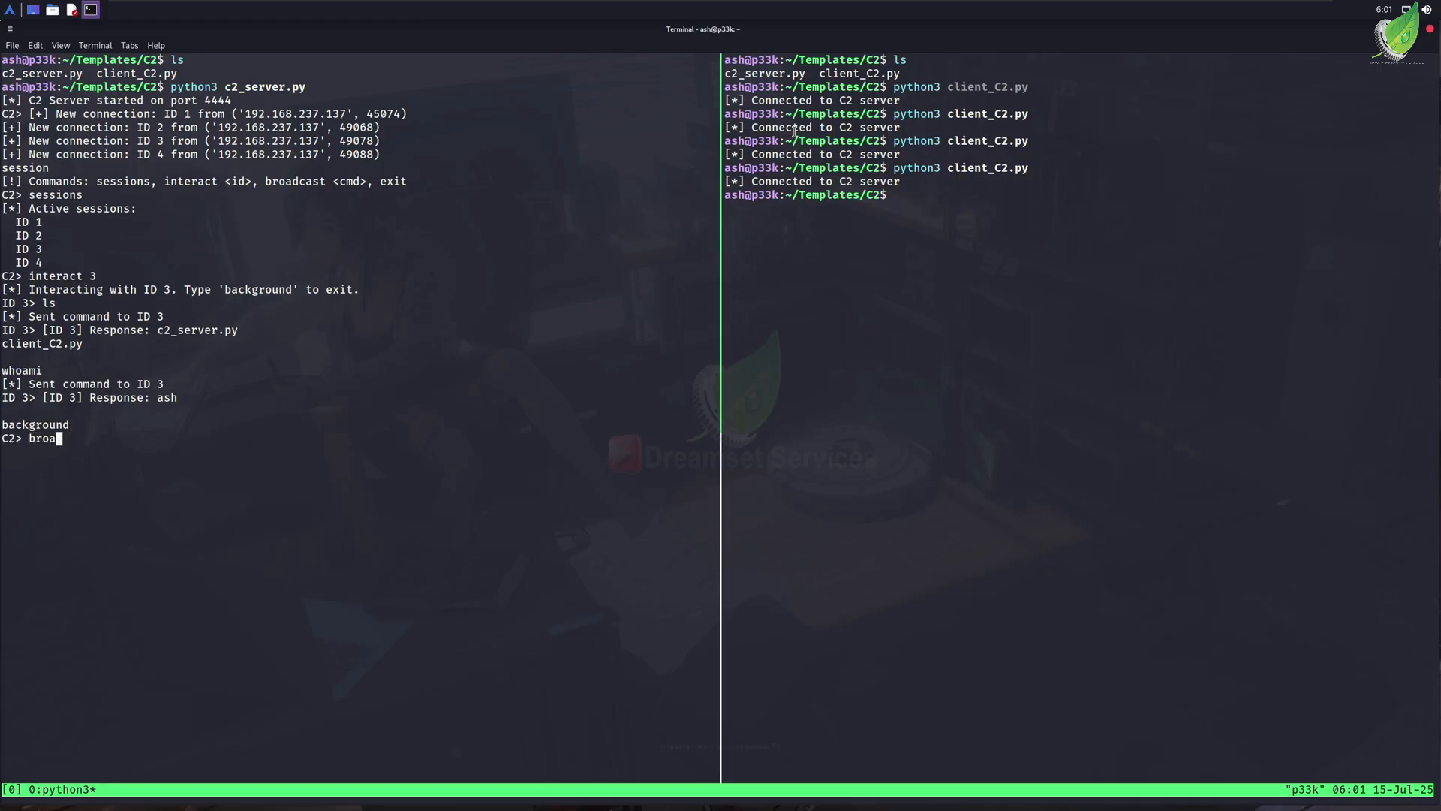
type("dcast")
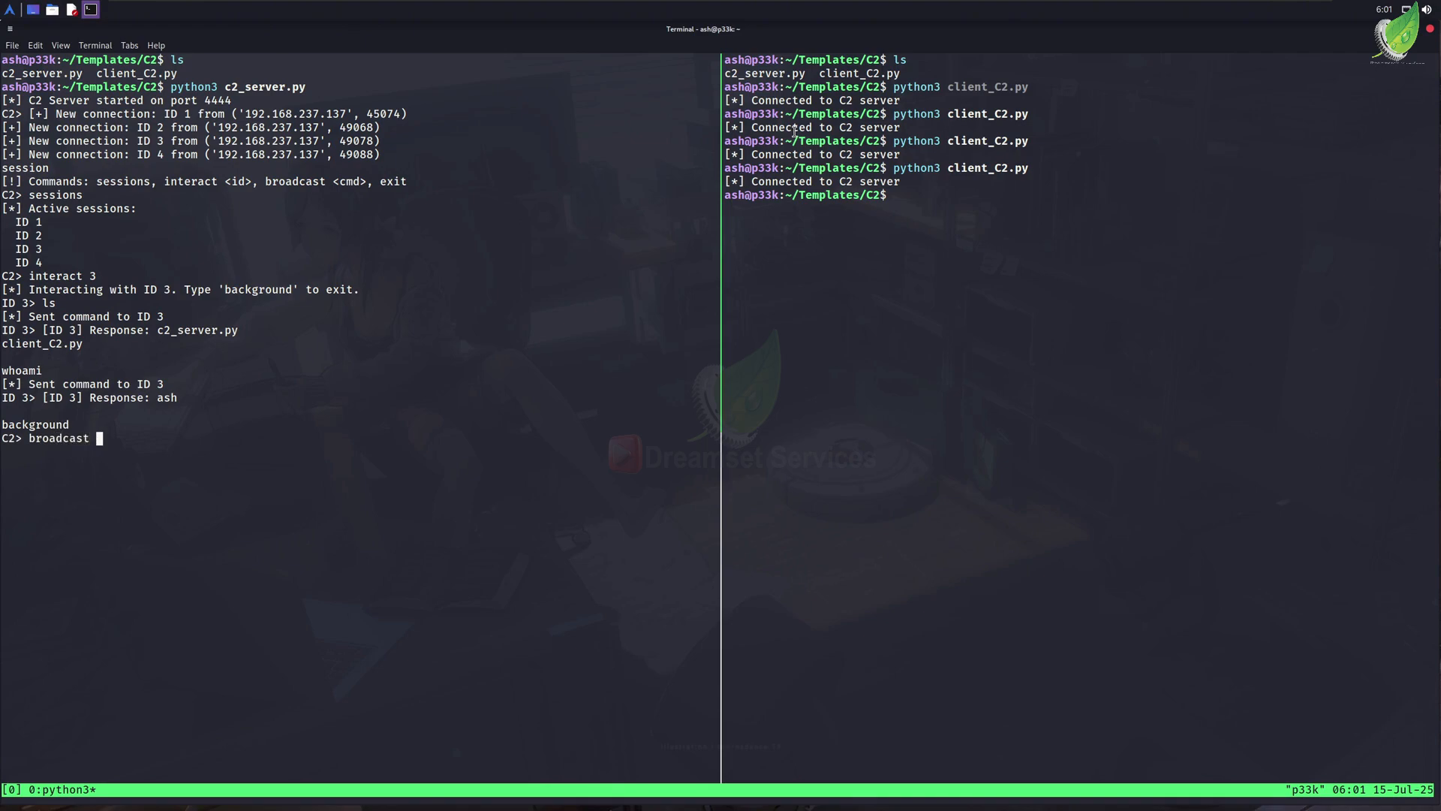
type("id")
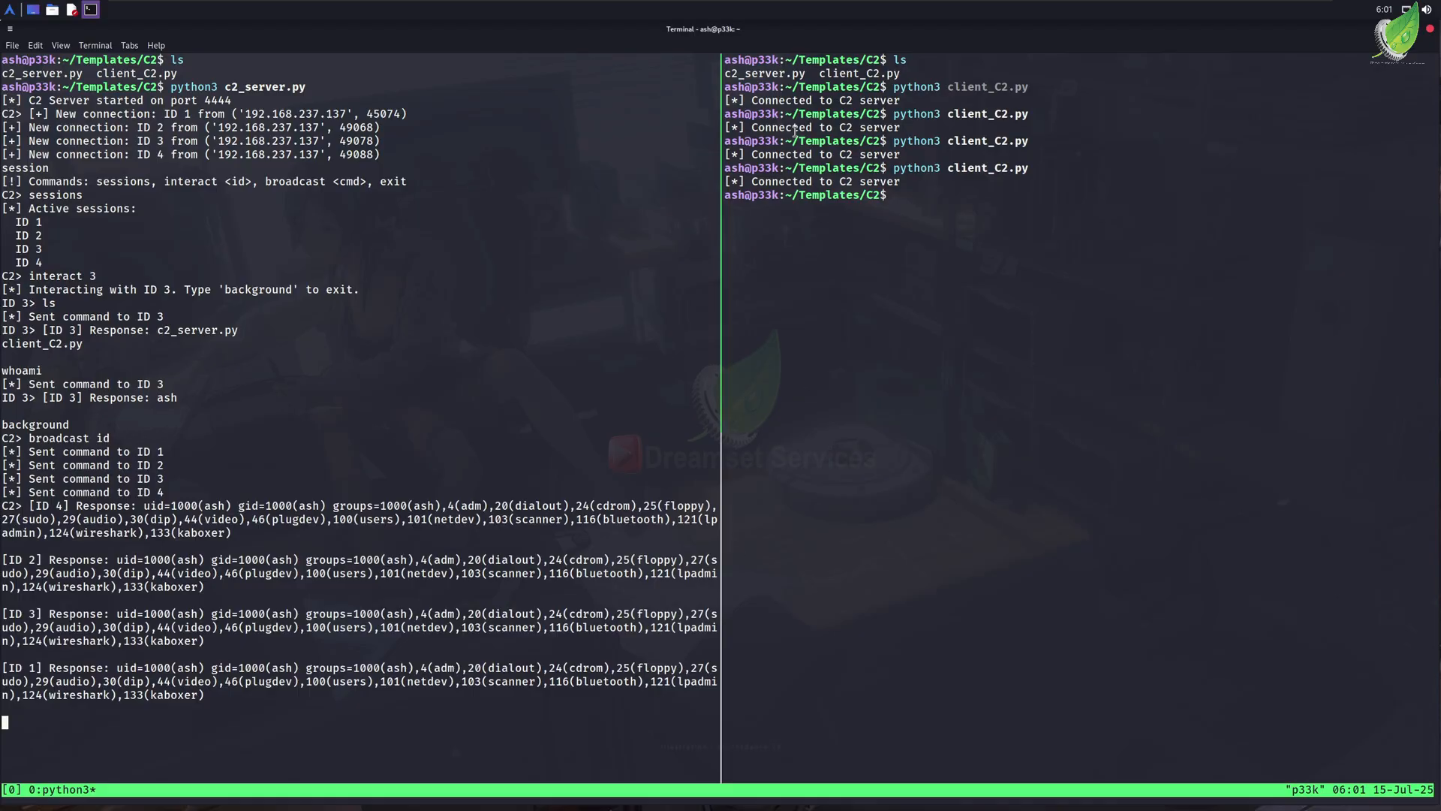
mouse_move(267, 407)
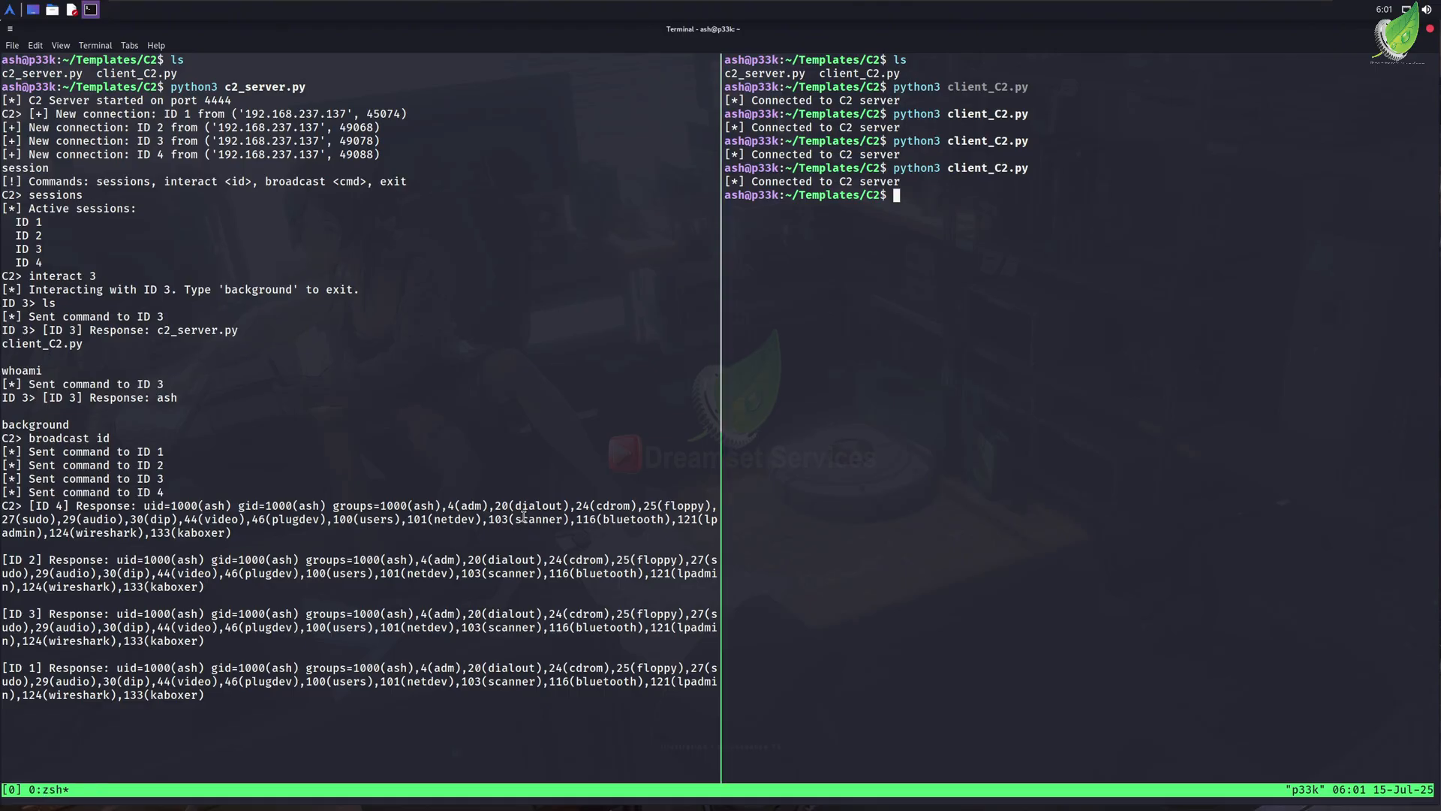
- Connect a fifth client with python3 client_C2.py and list sessions again
type("python3 client_C2.py")
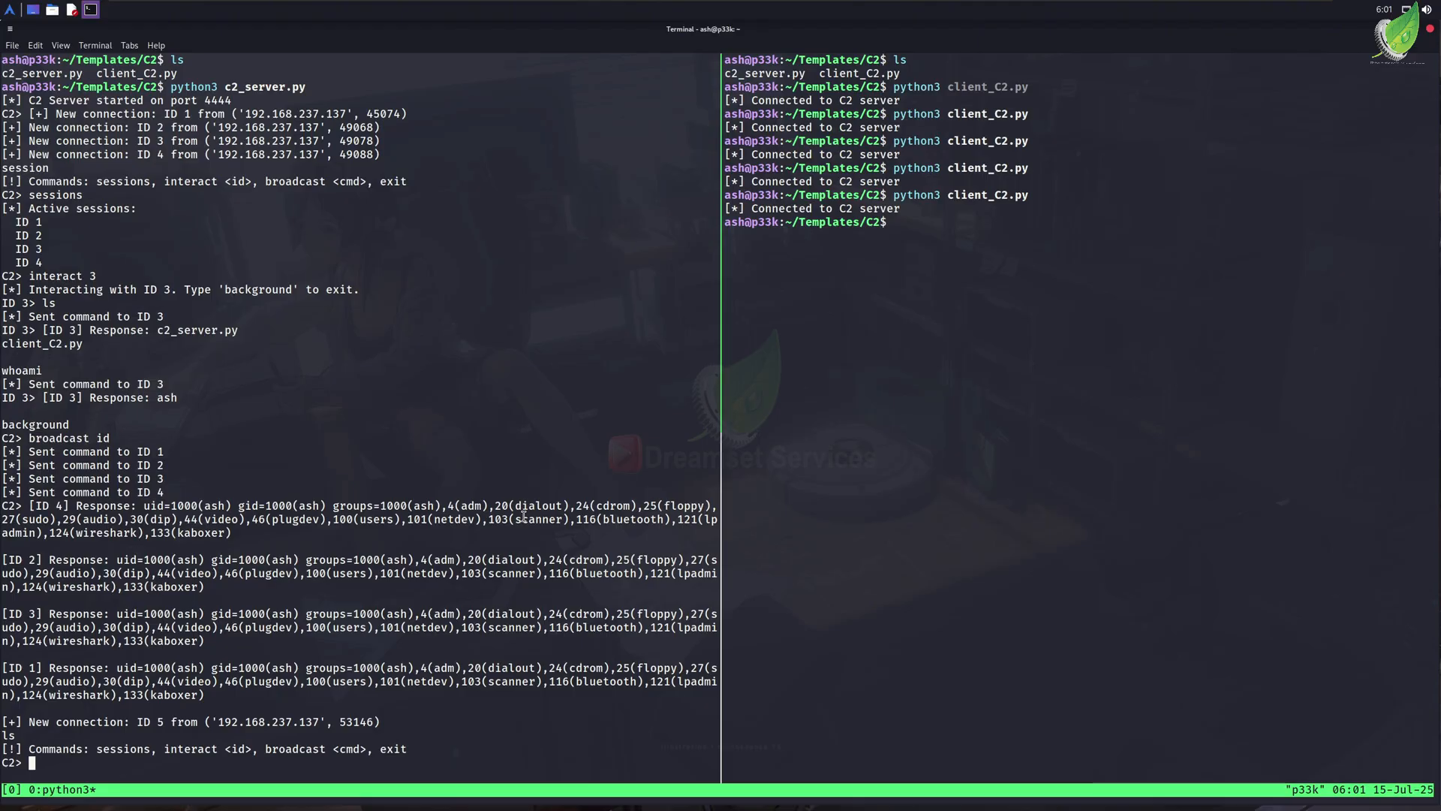
type("session")
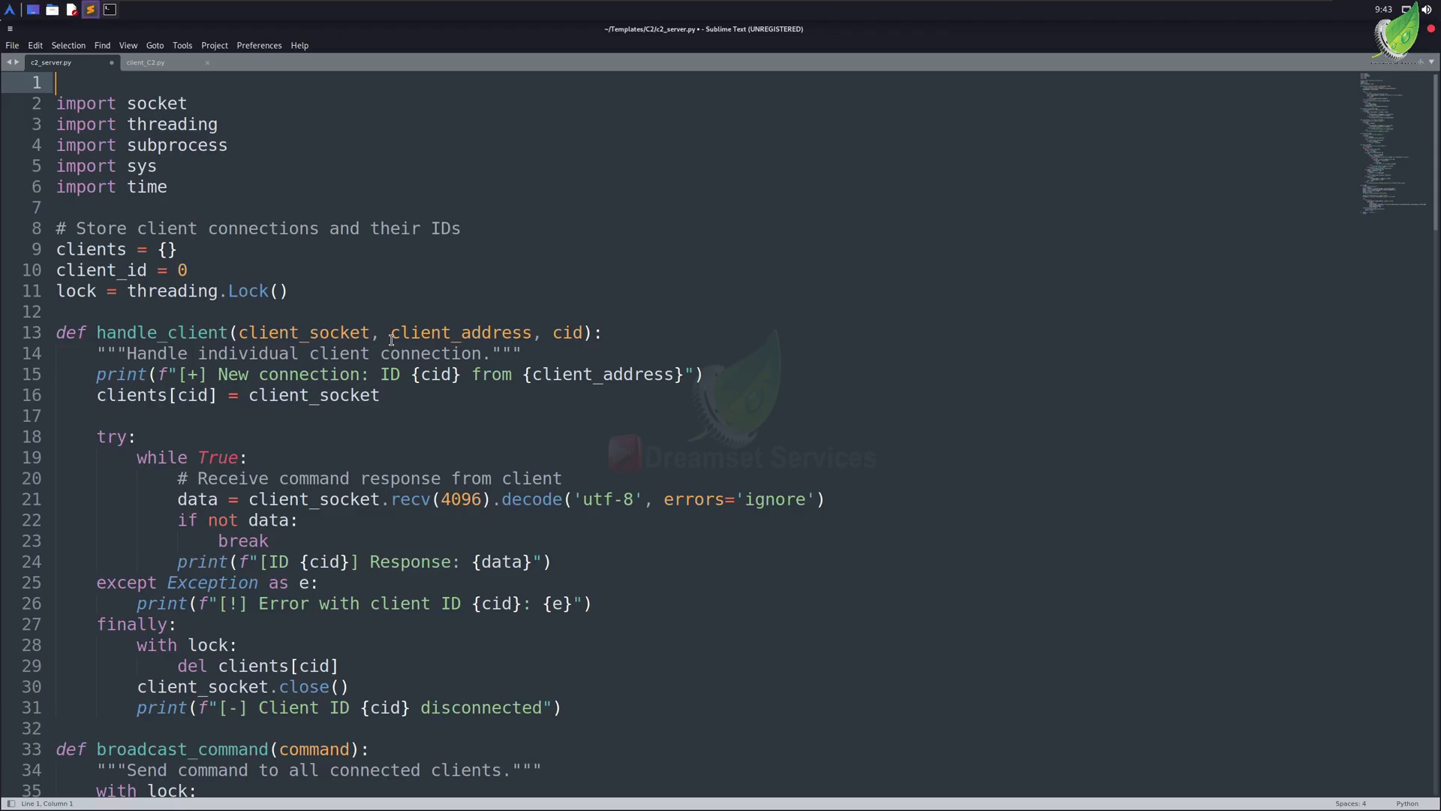
mouse_move(308, 208)
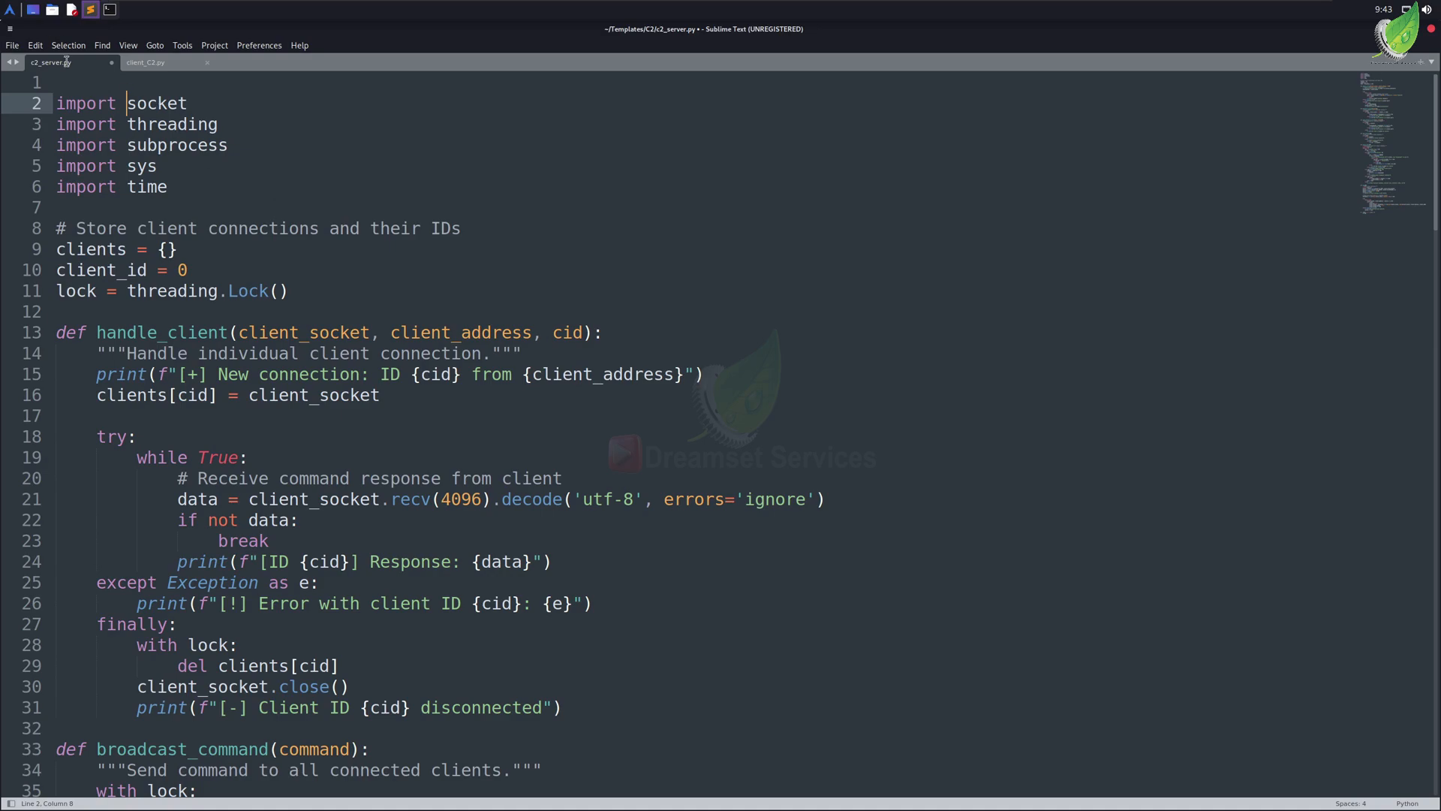
mouse_move(51, 96)
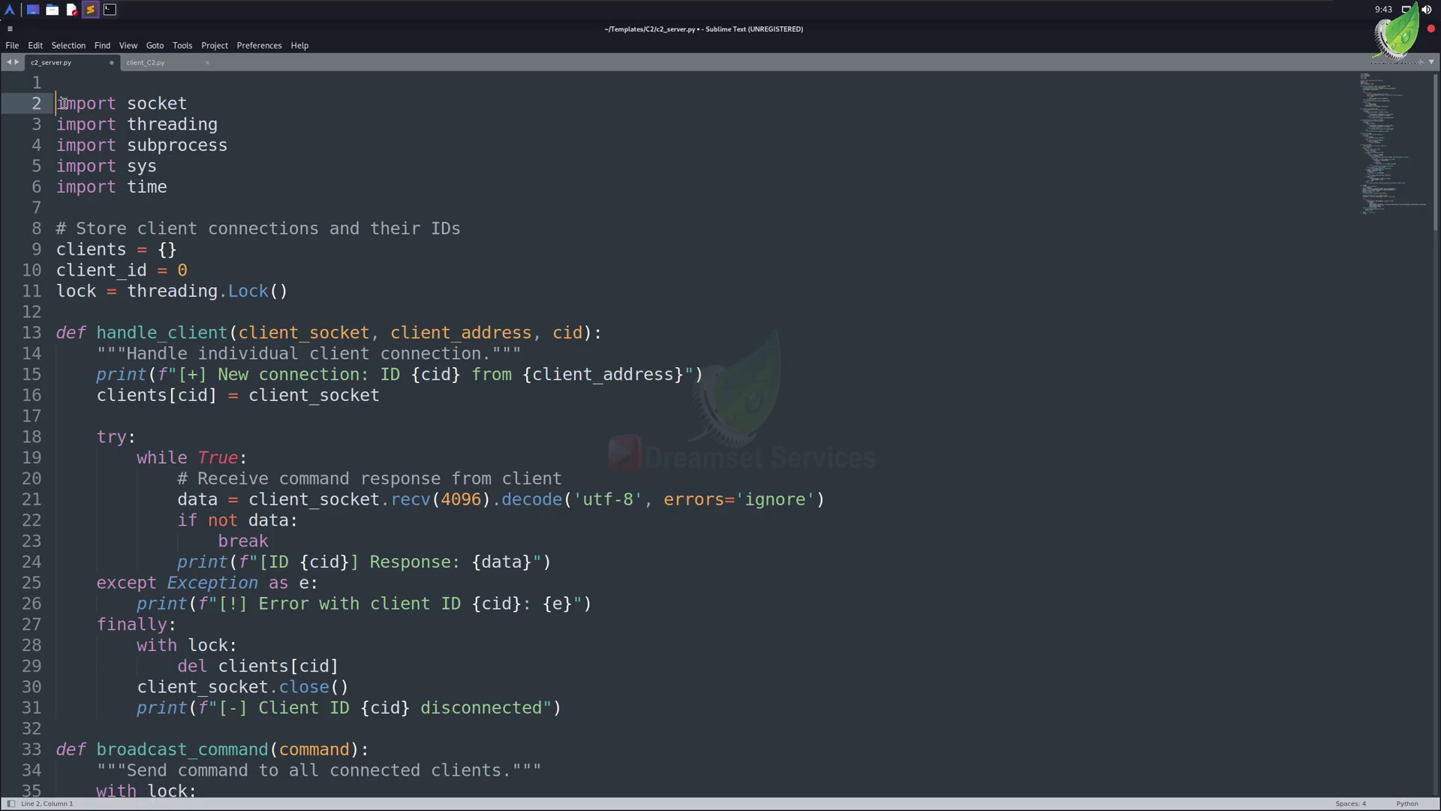
key("backspace")
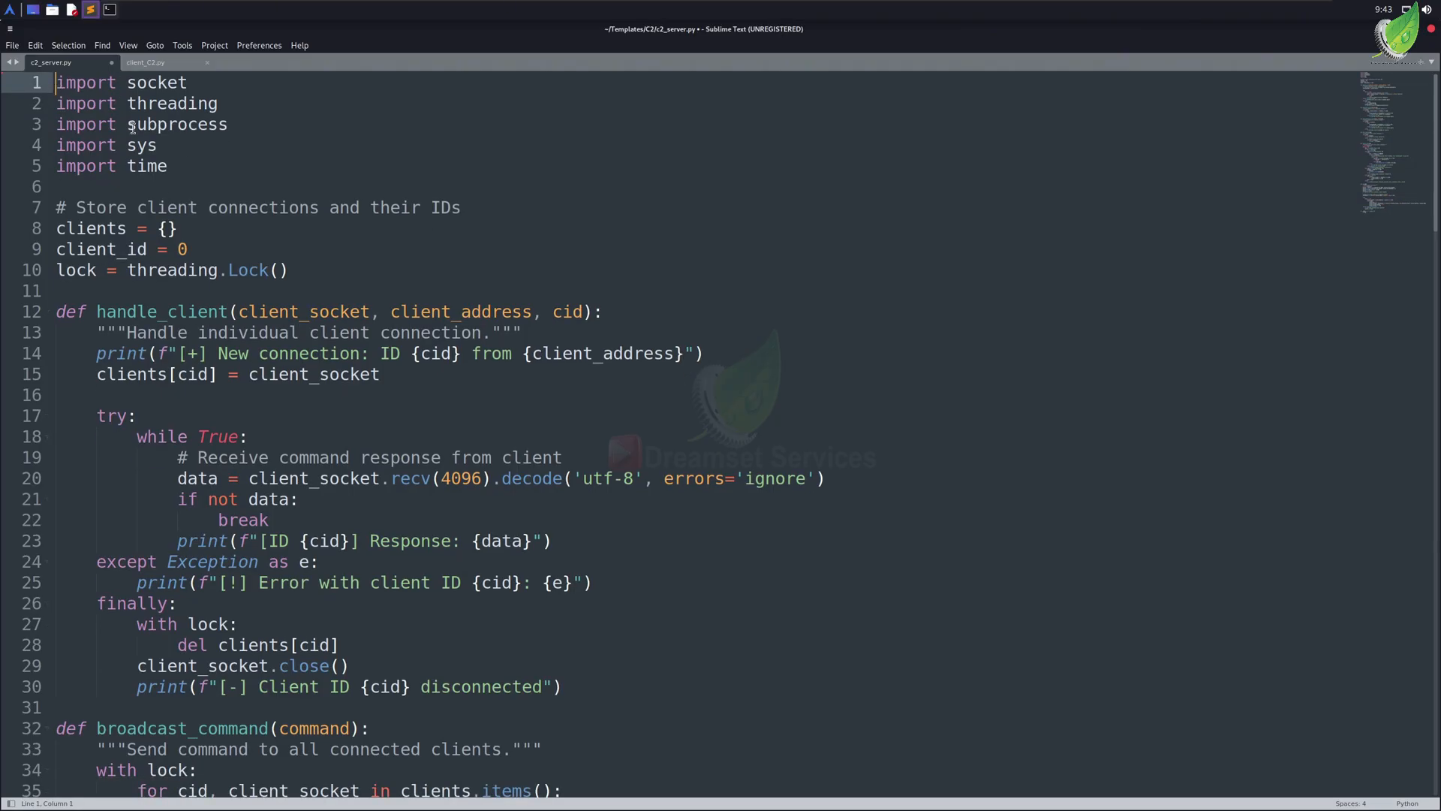
left_click_drag(57, 81, 167, 165)
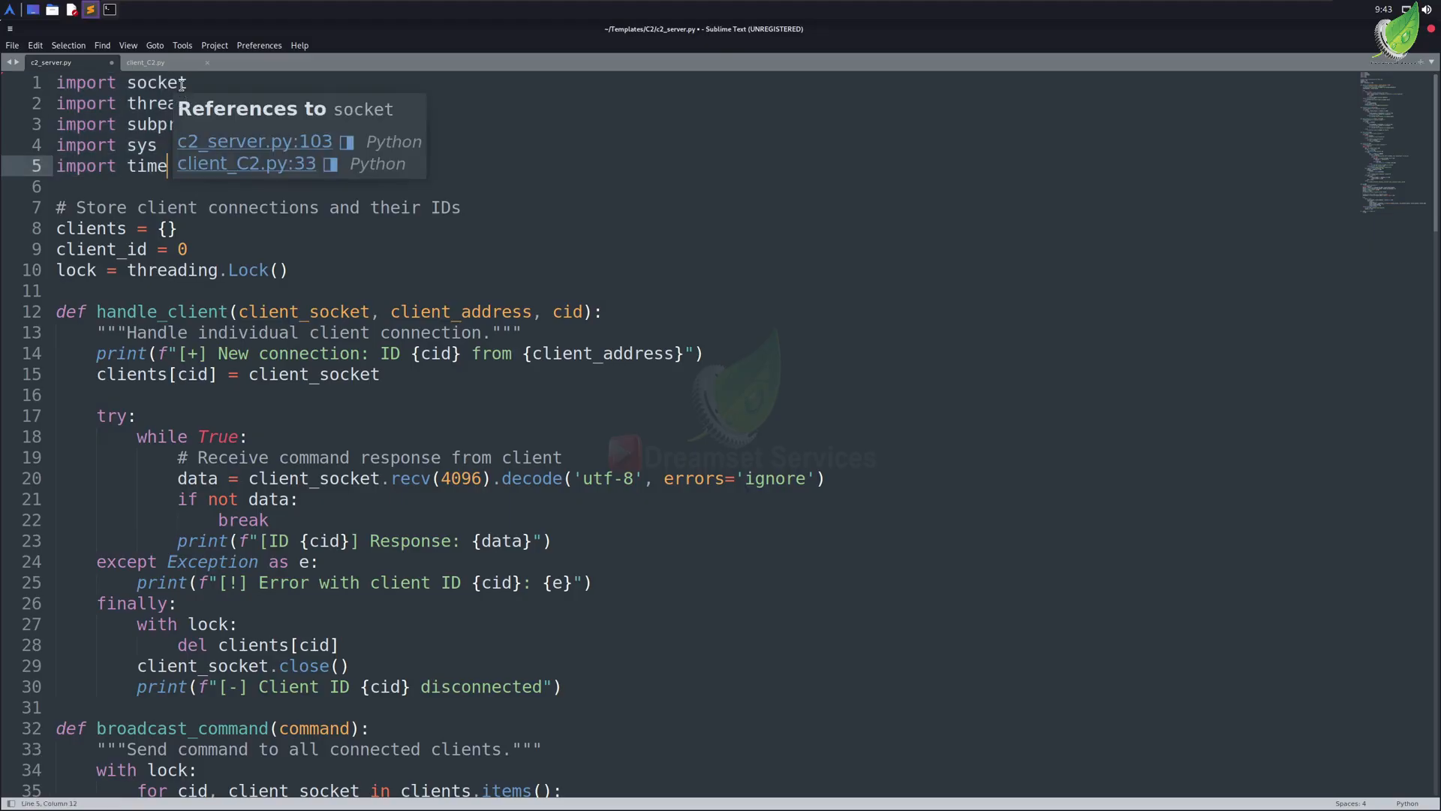
left_click(183, 82)
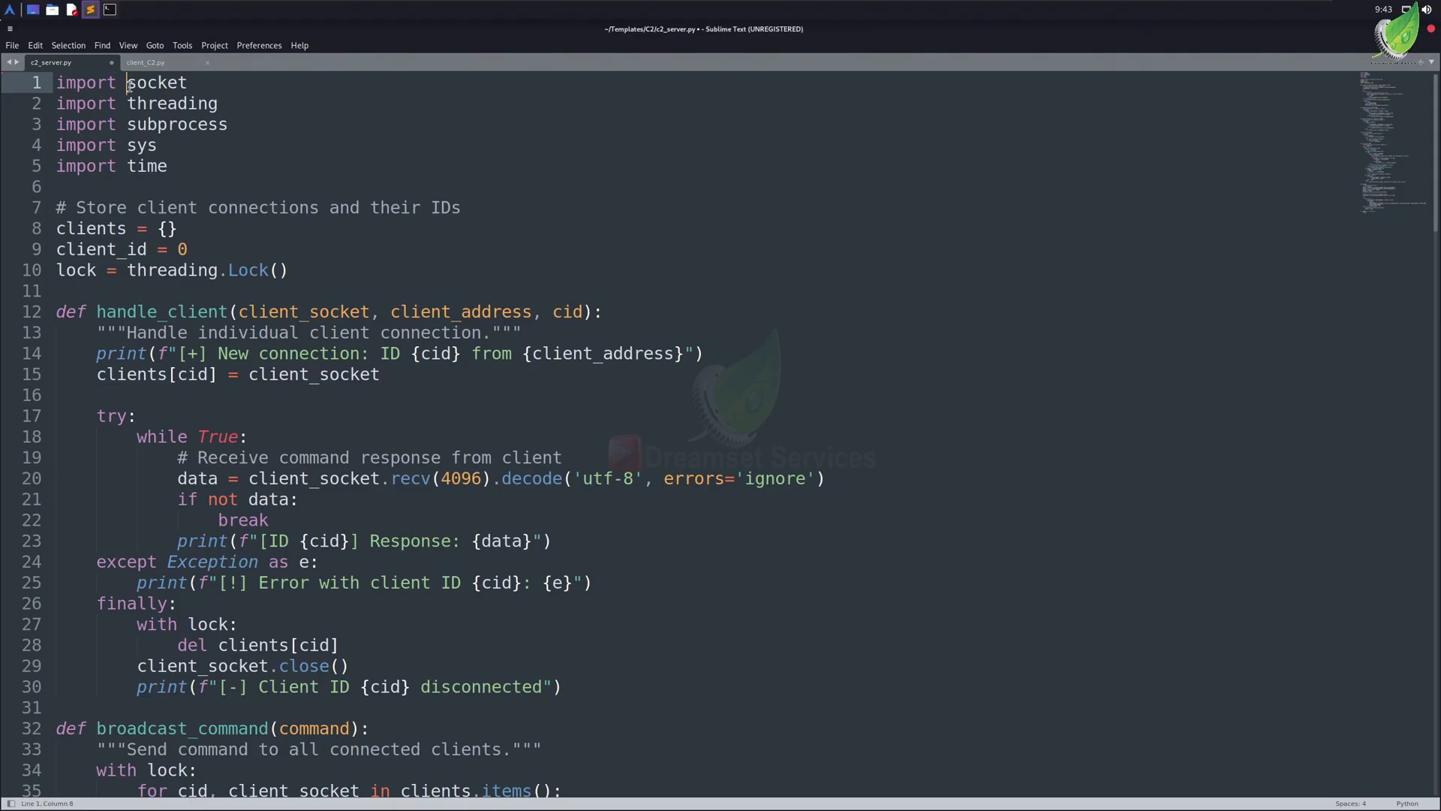
double_click(171, 103)
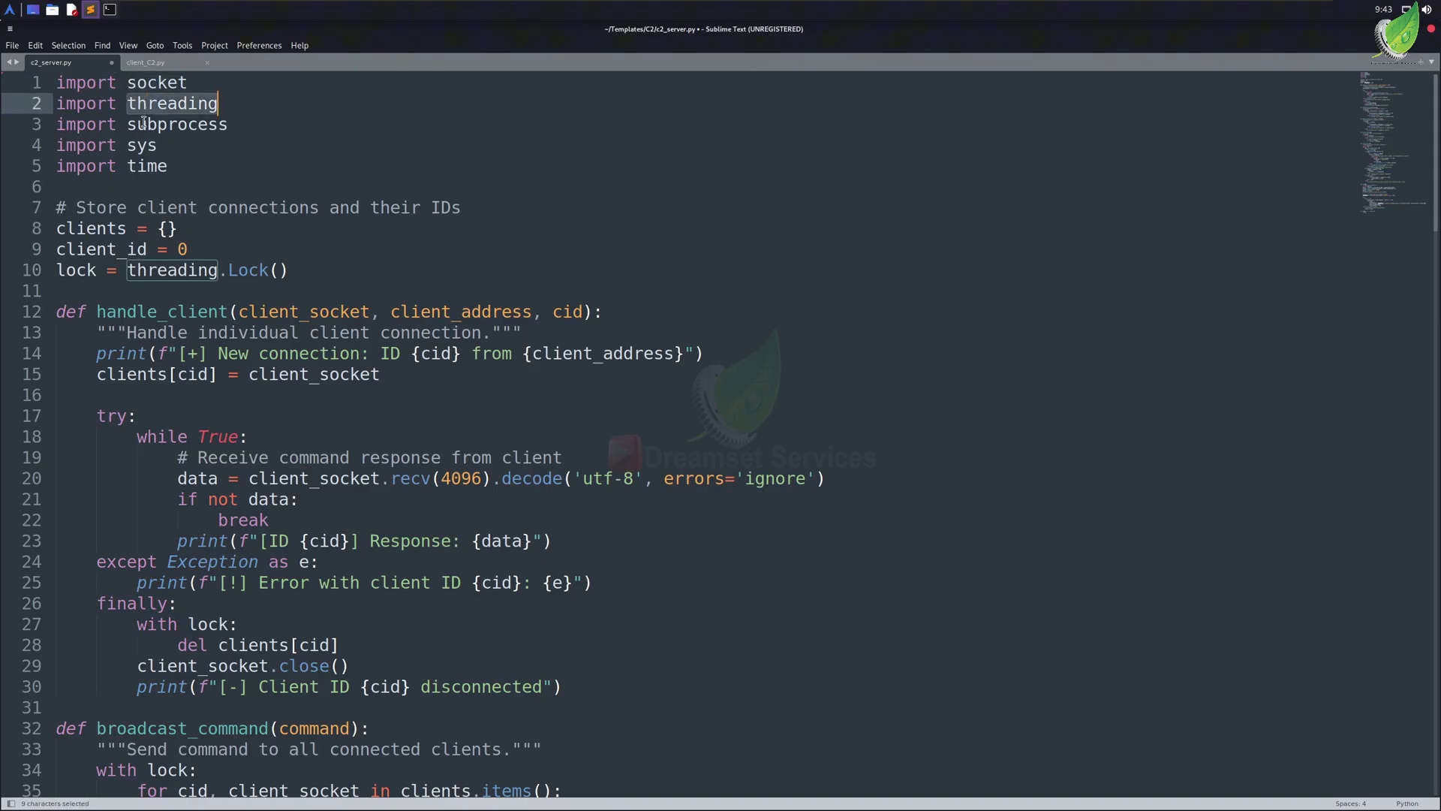
double_click(141, 146)
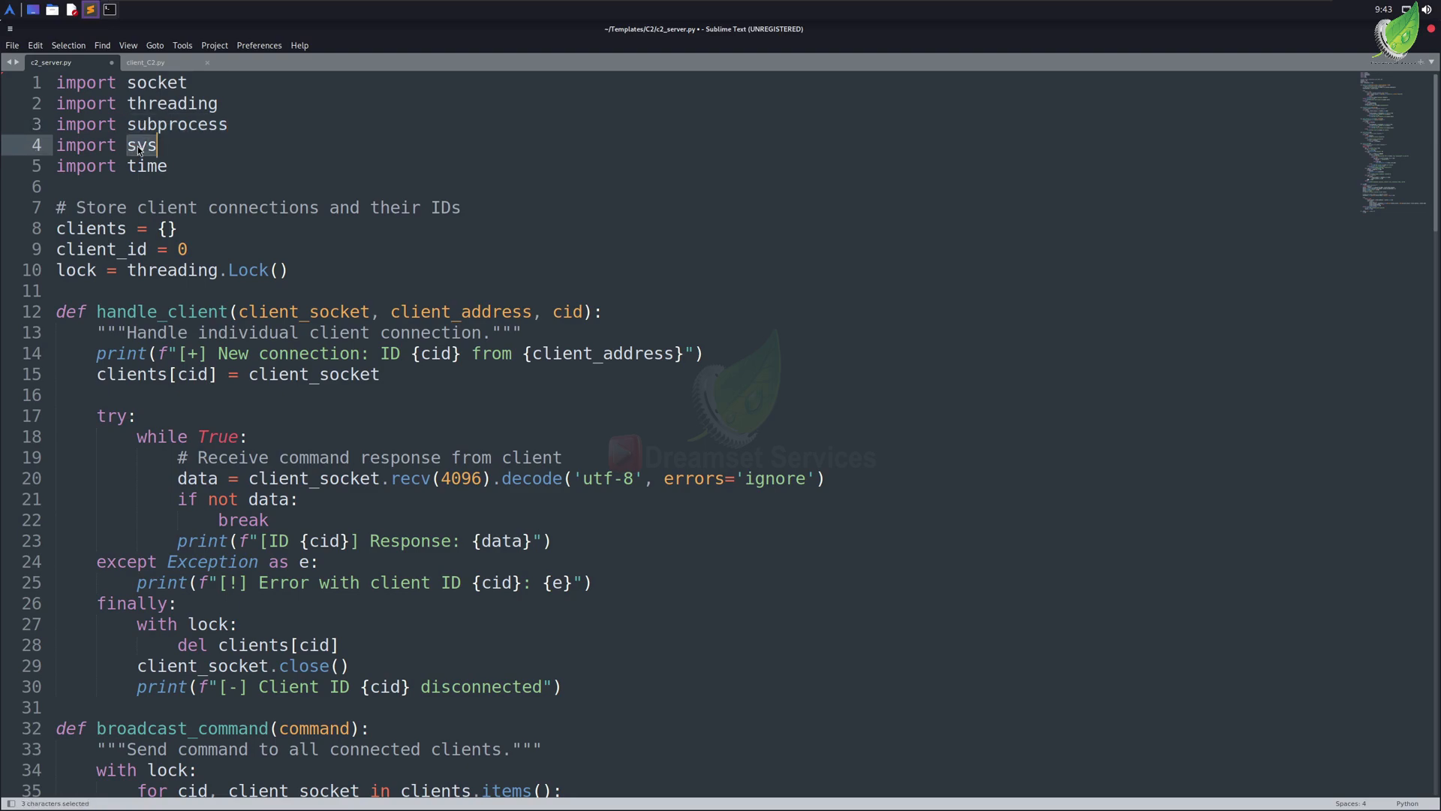
double_click(149, 166)
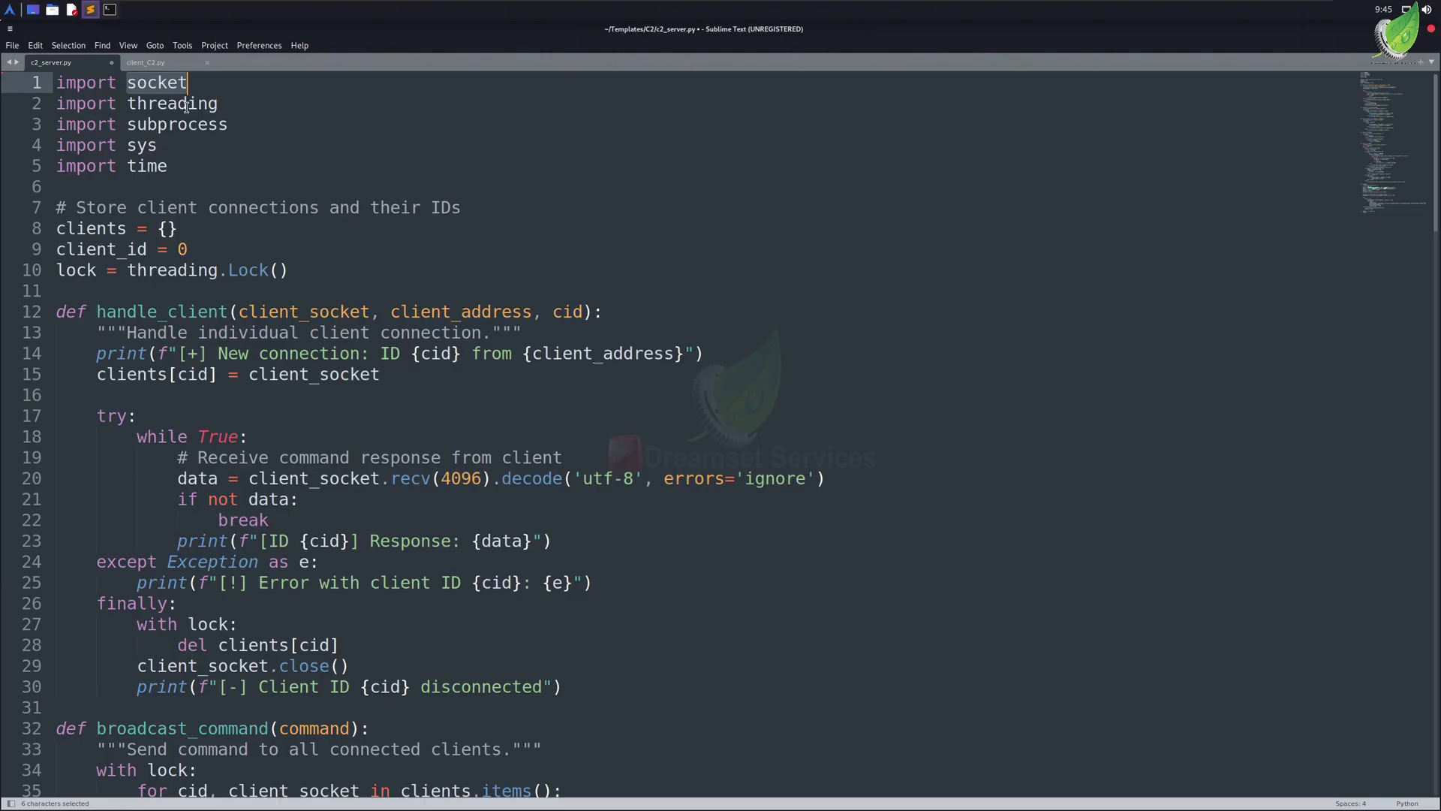
double_click(171, 104)
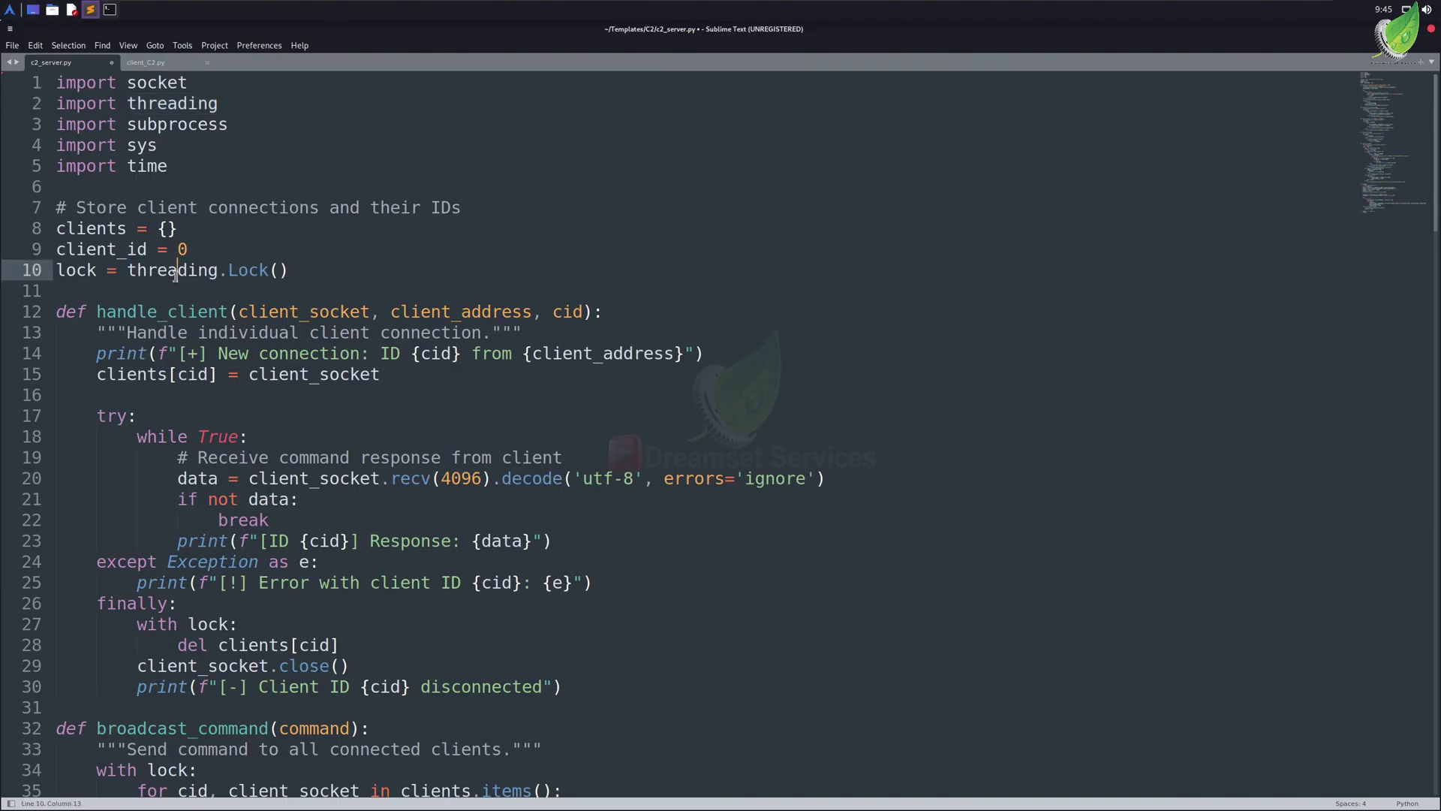
double_click(171, 268)
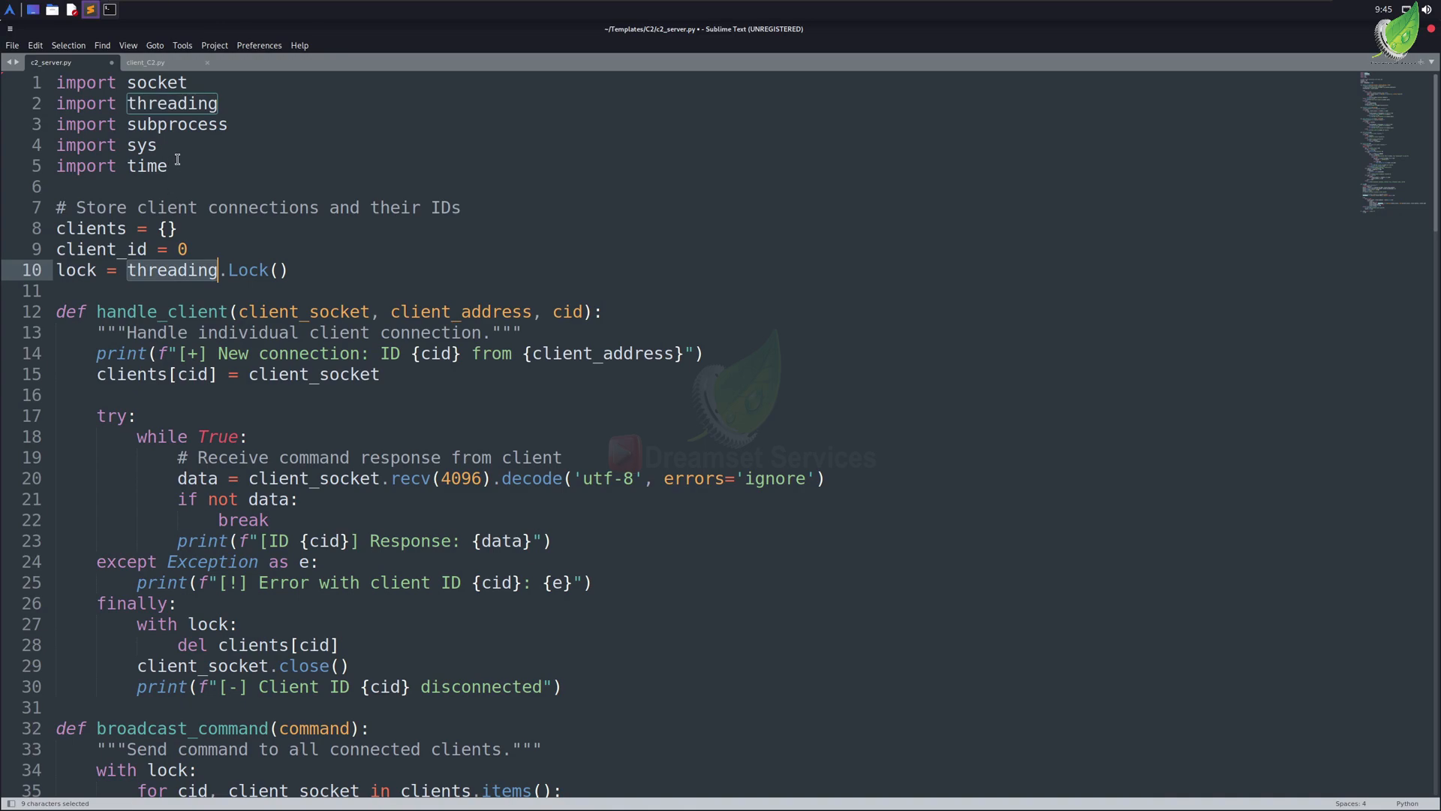
double_click(178, 125)
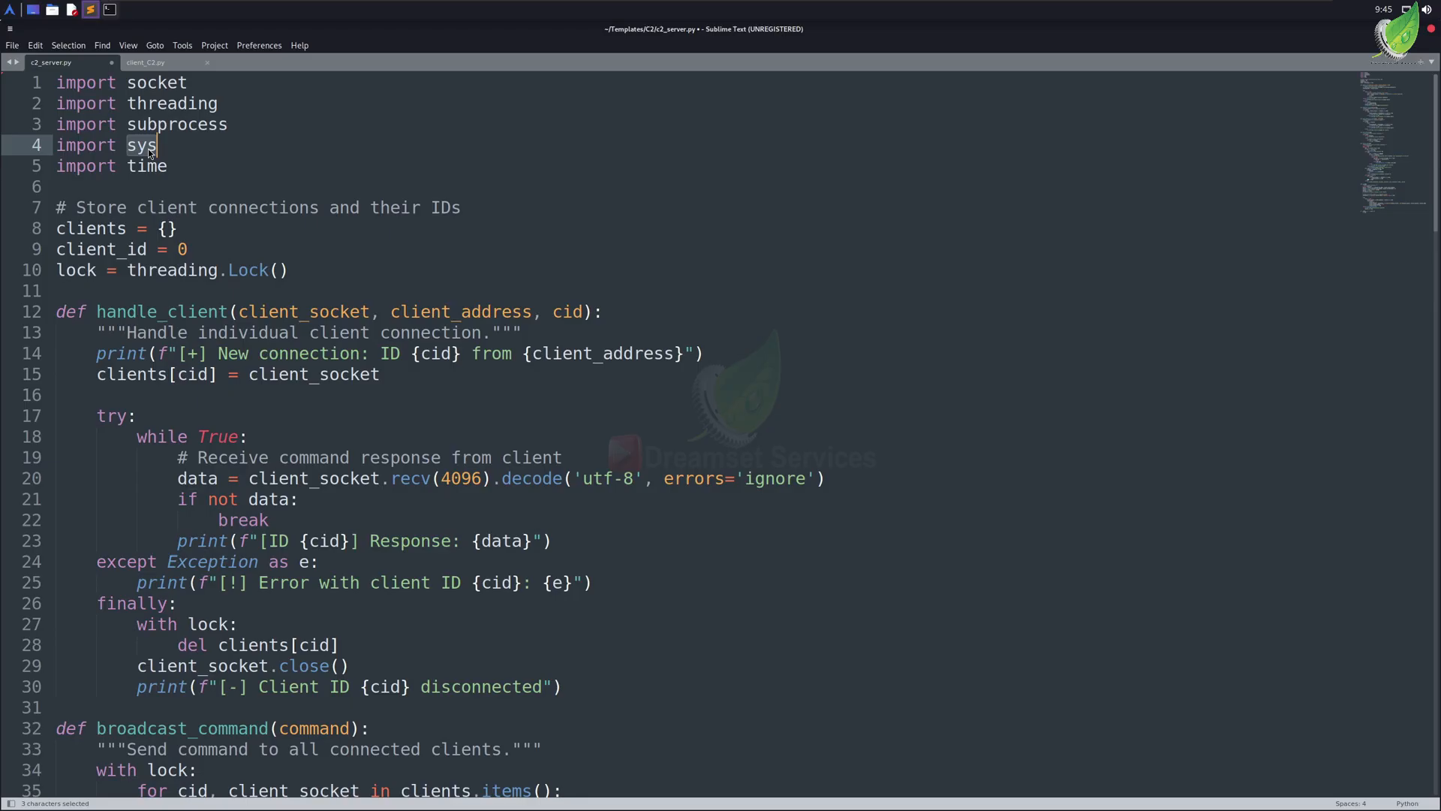
mouse_move(150, 177)
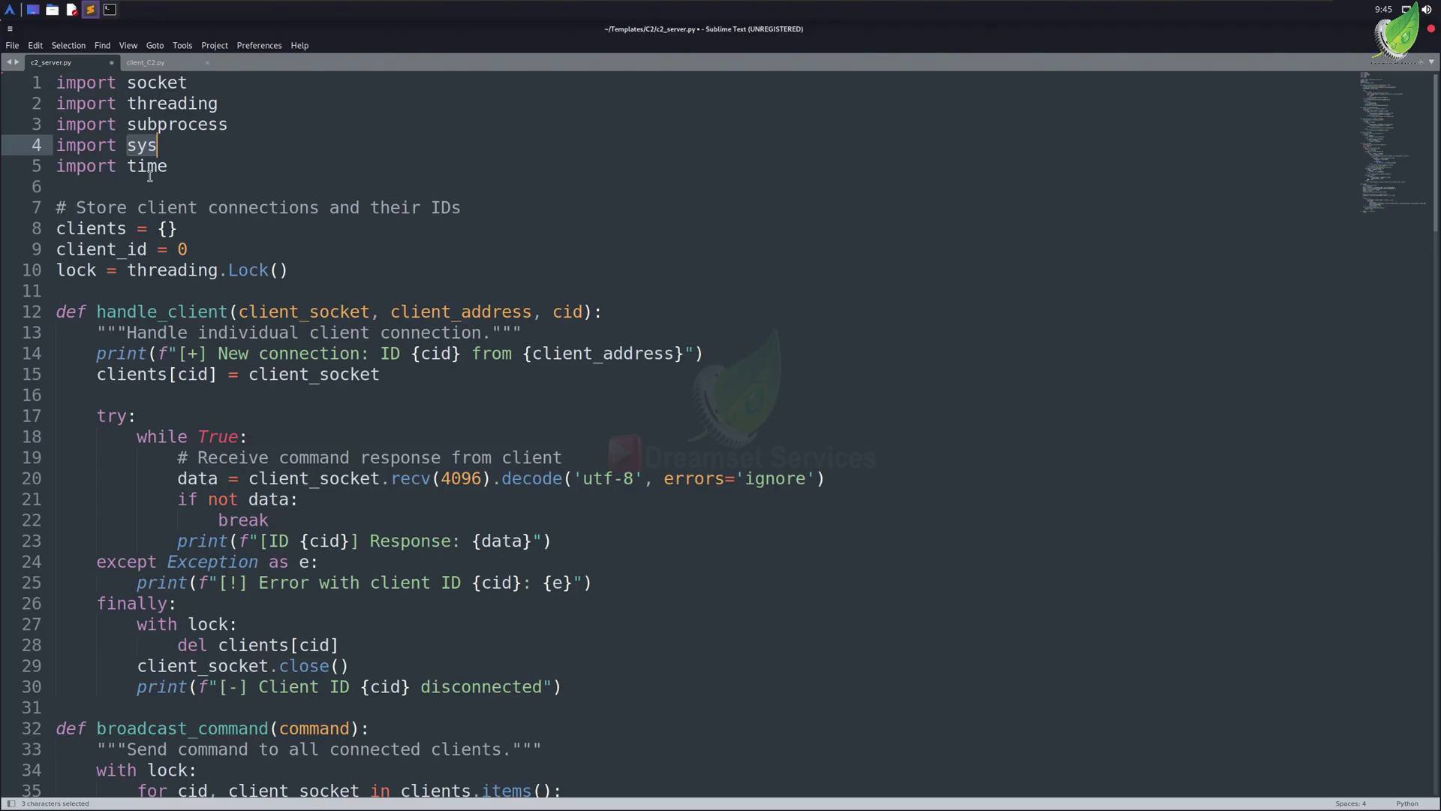
double_click(146, 166)
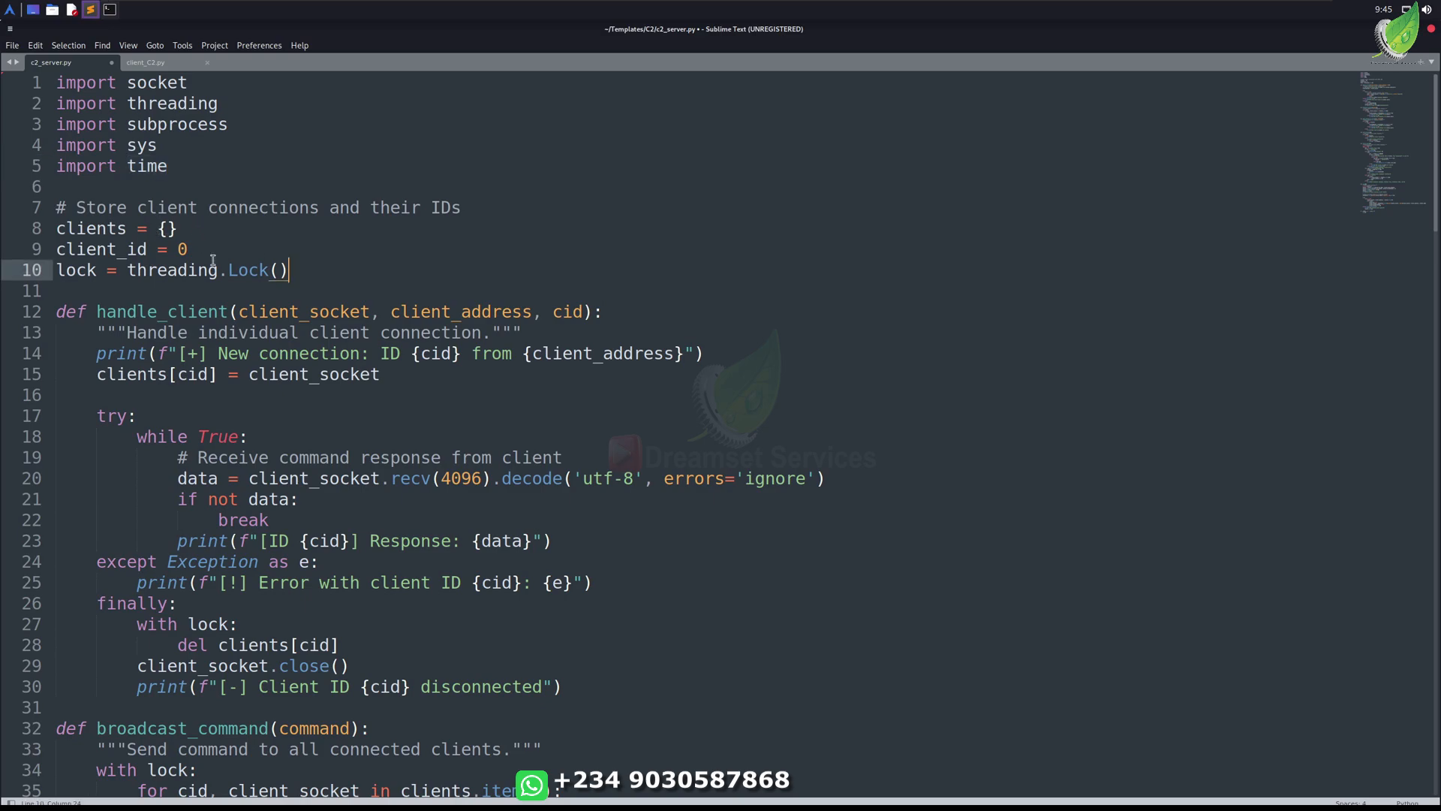
left_click_drag(57, 228, 288, 268)
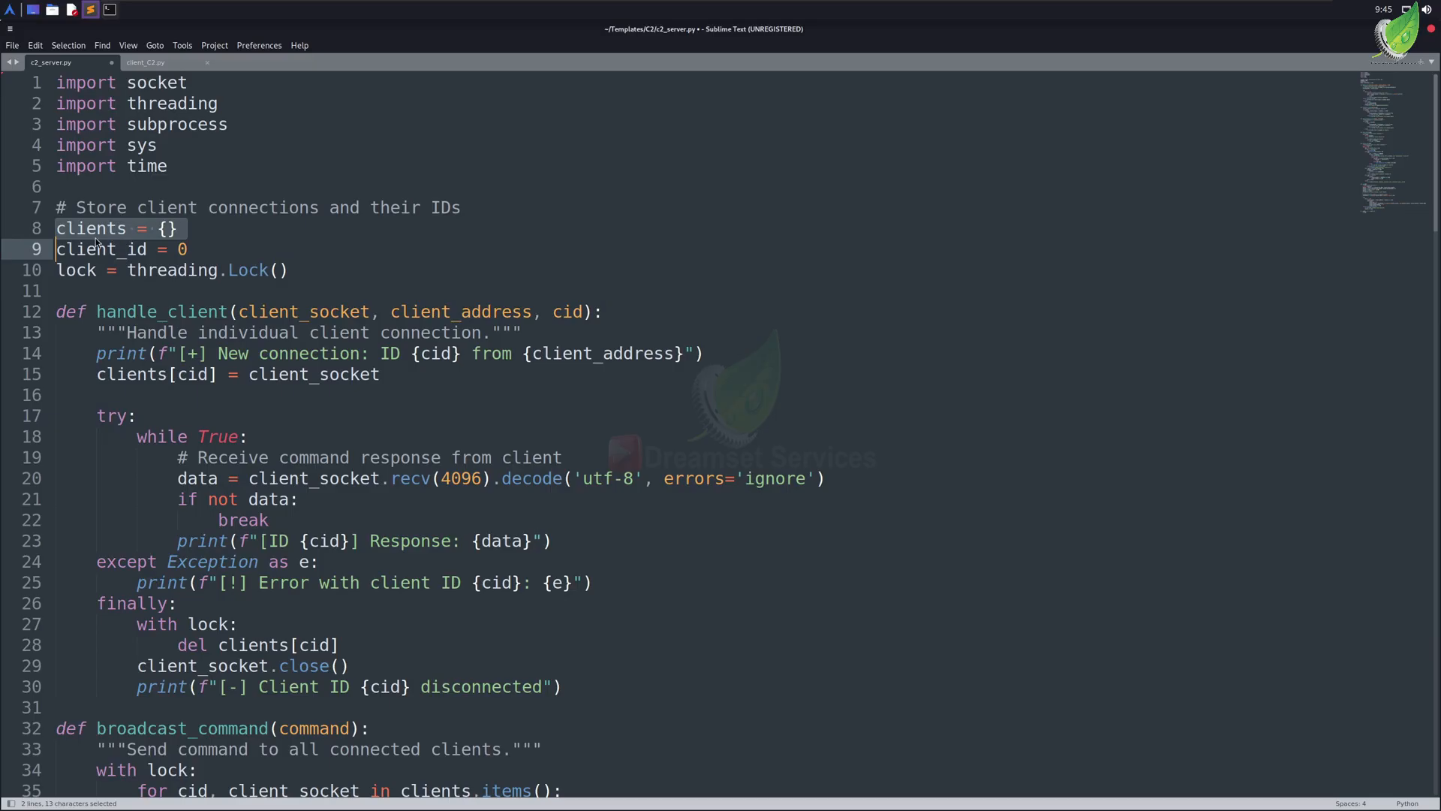
left_click(178, 228)
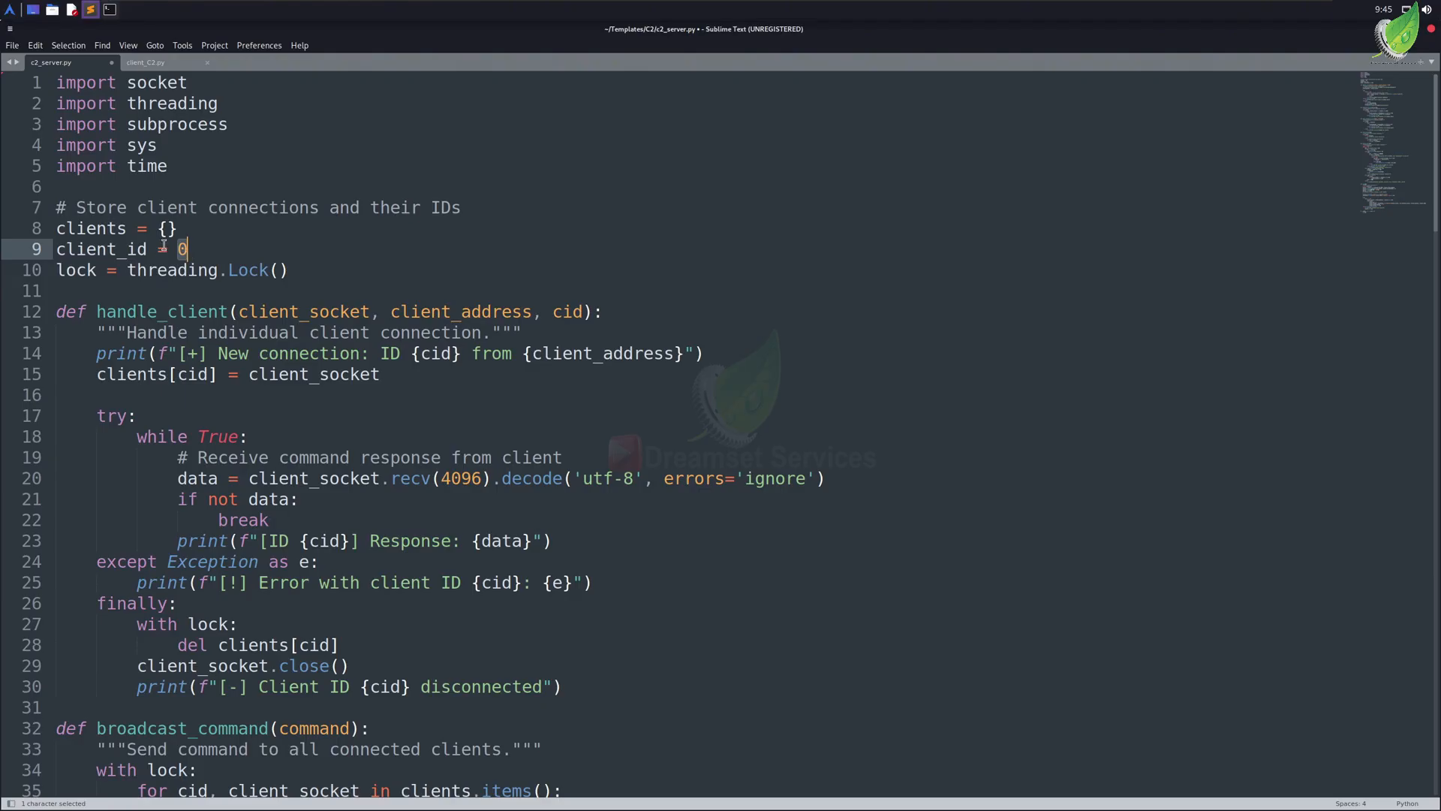
double_click(76, 269)
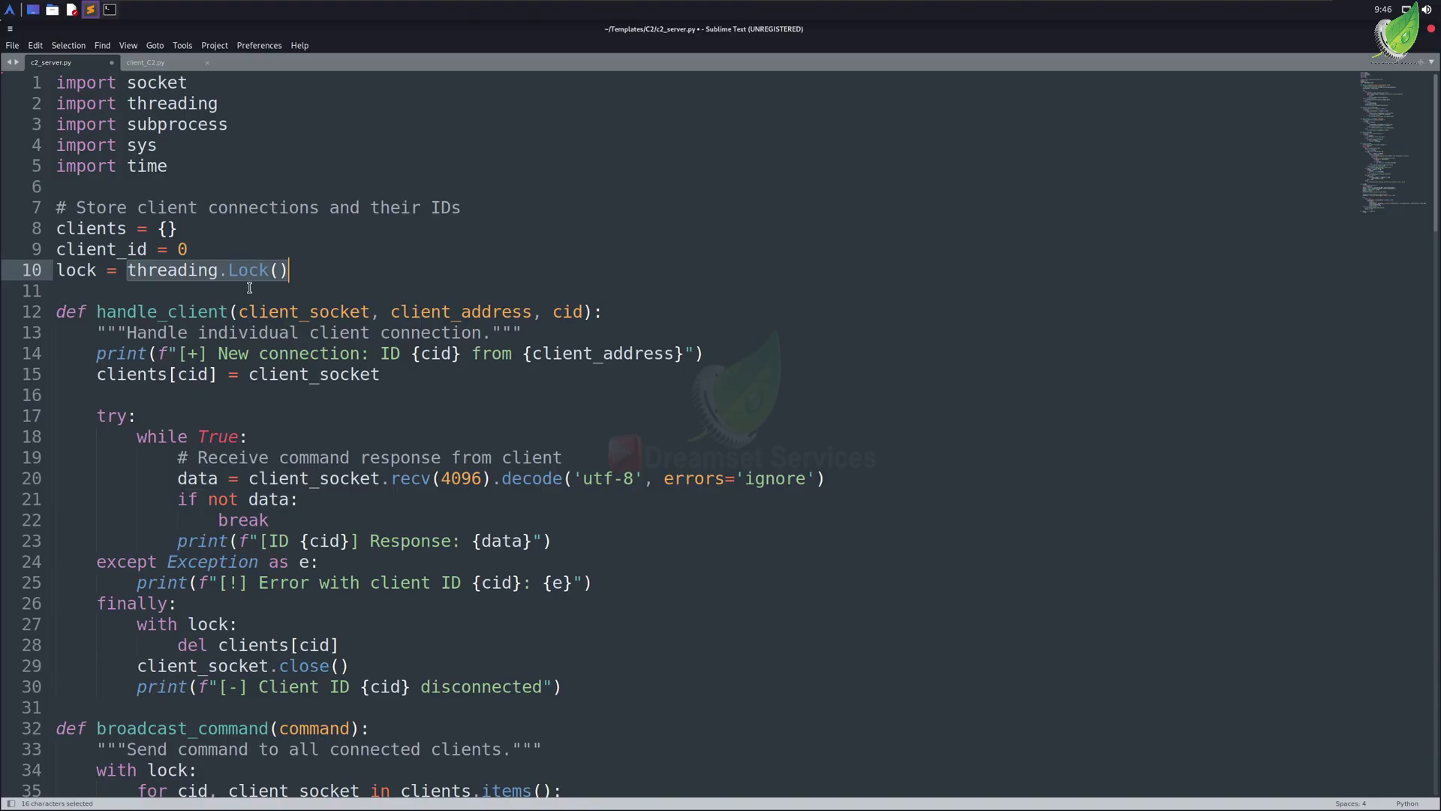
mouse_move(232, 268)
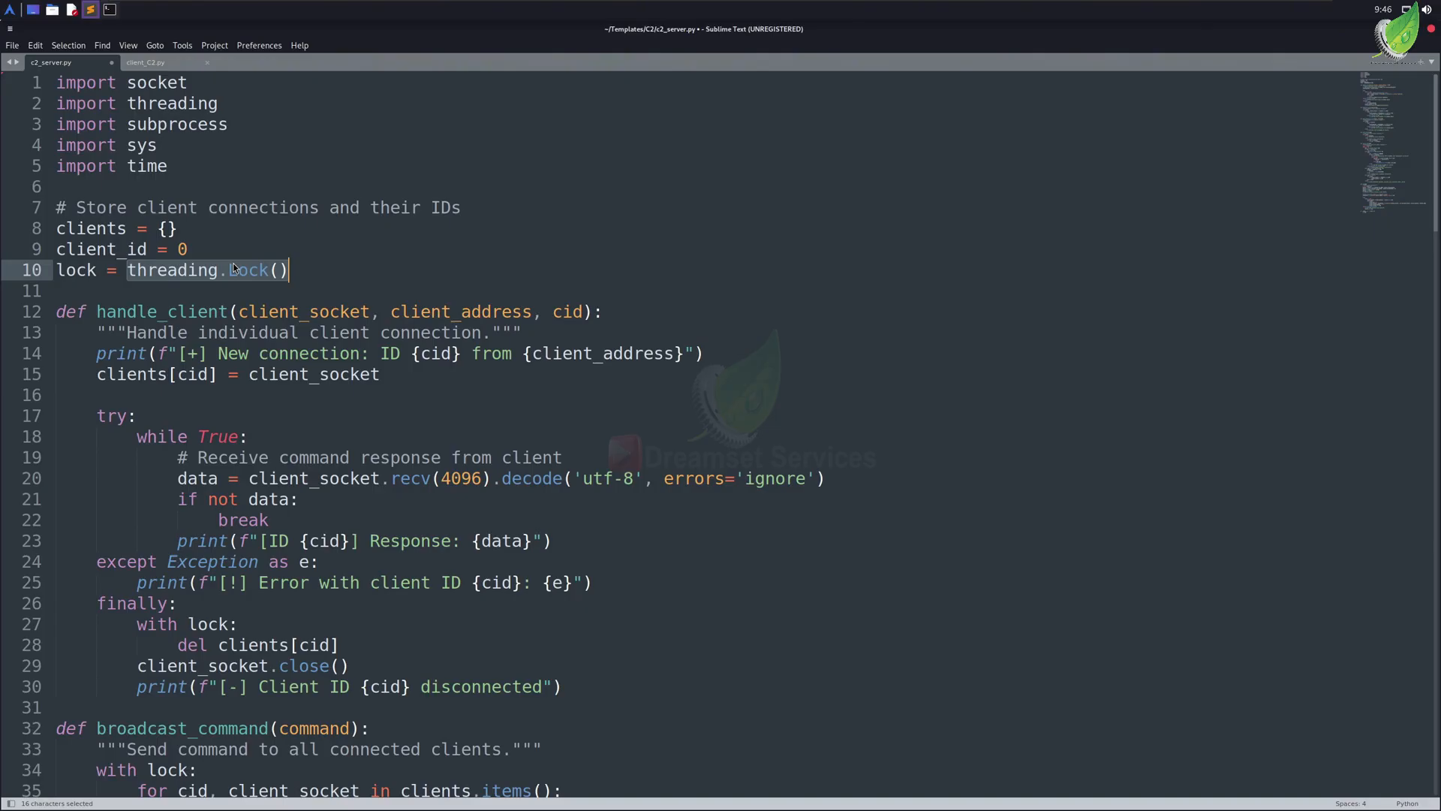
mouse_move(256, 269)
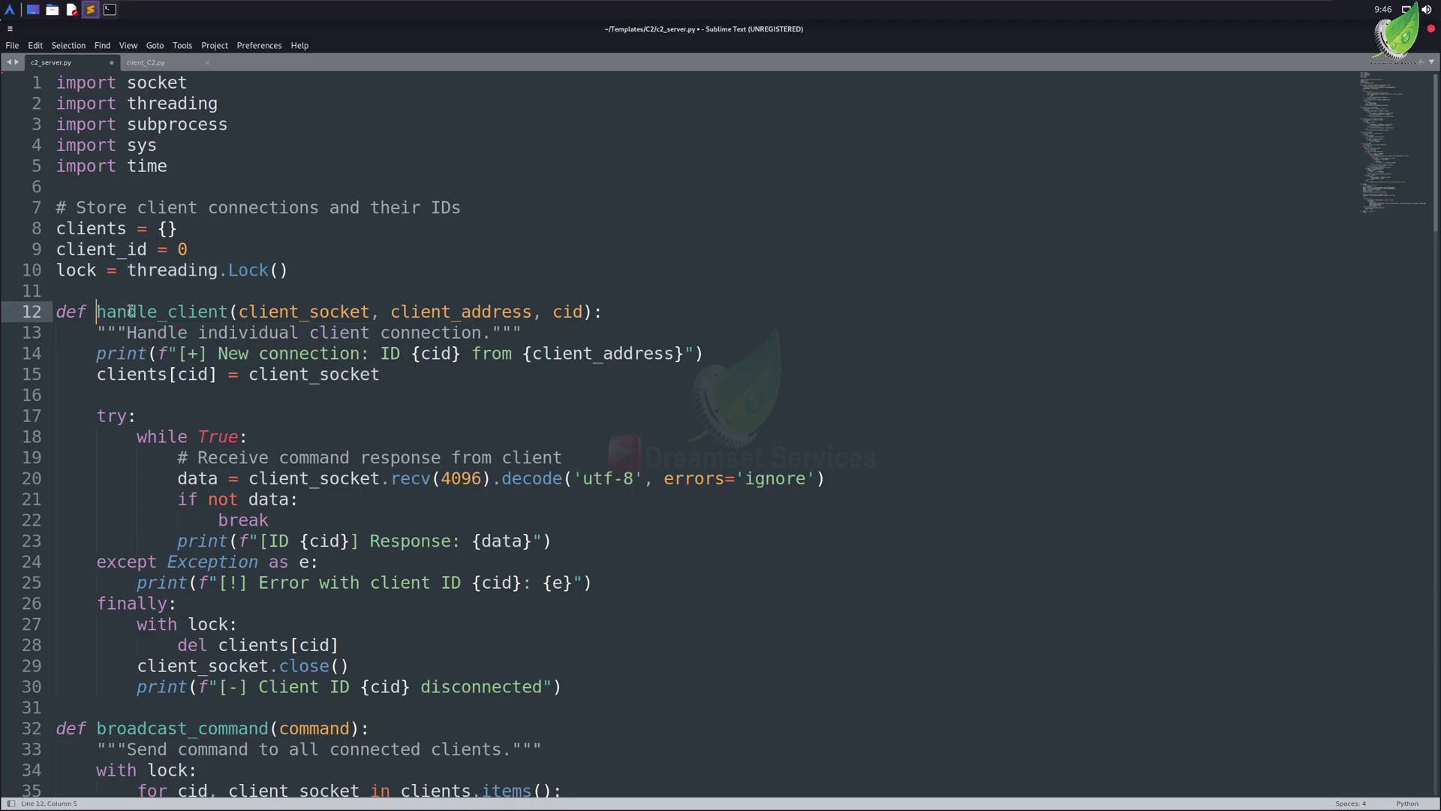
- Highlight handle_client and scroll through its try/except block toward broadcast_command
double_click(162, 313)
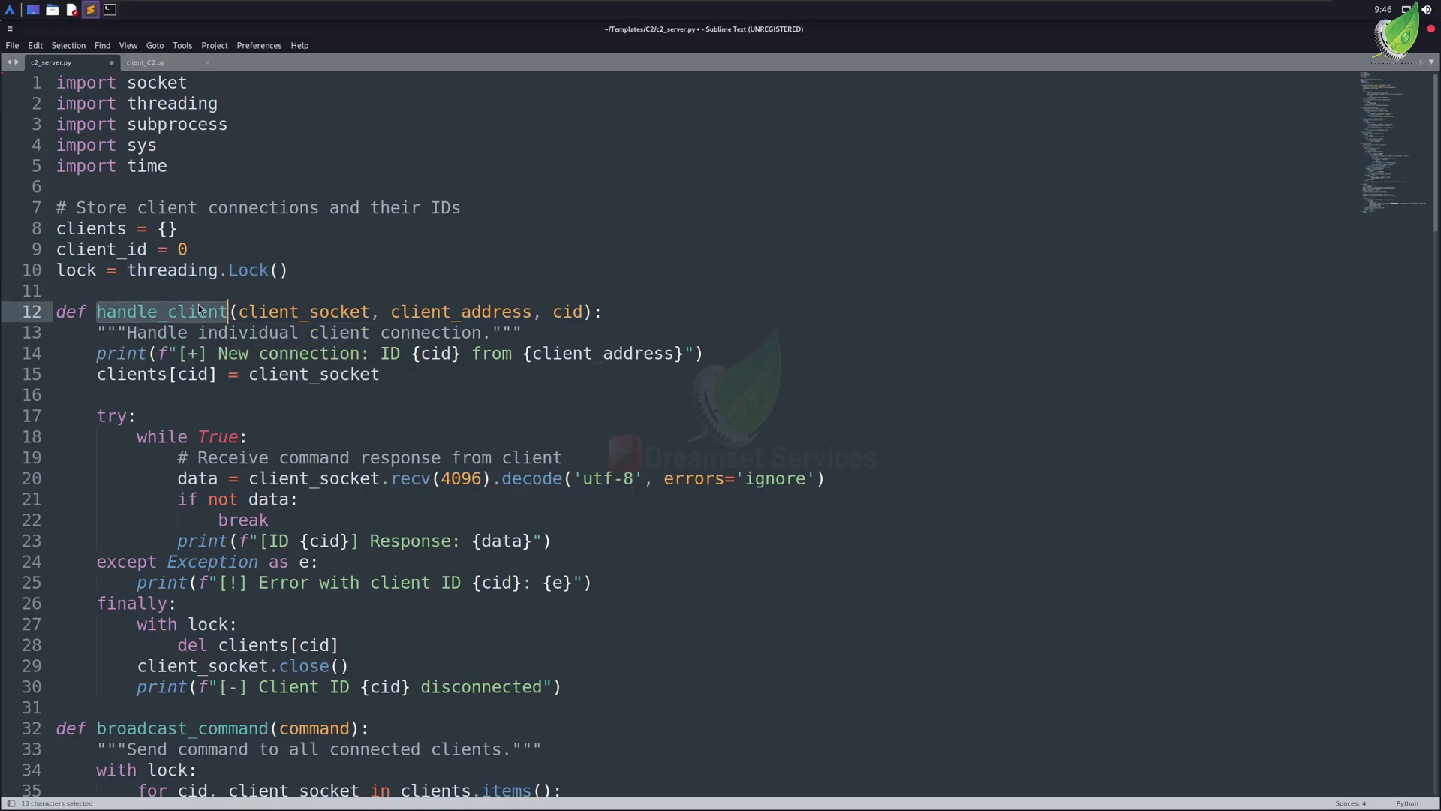
scroll("down", 3)
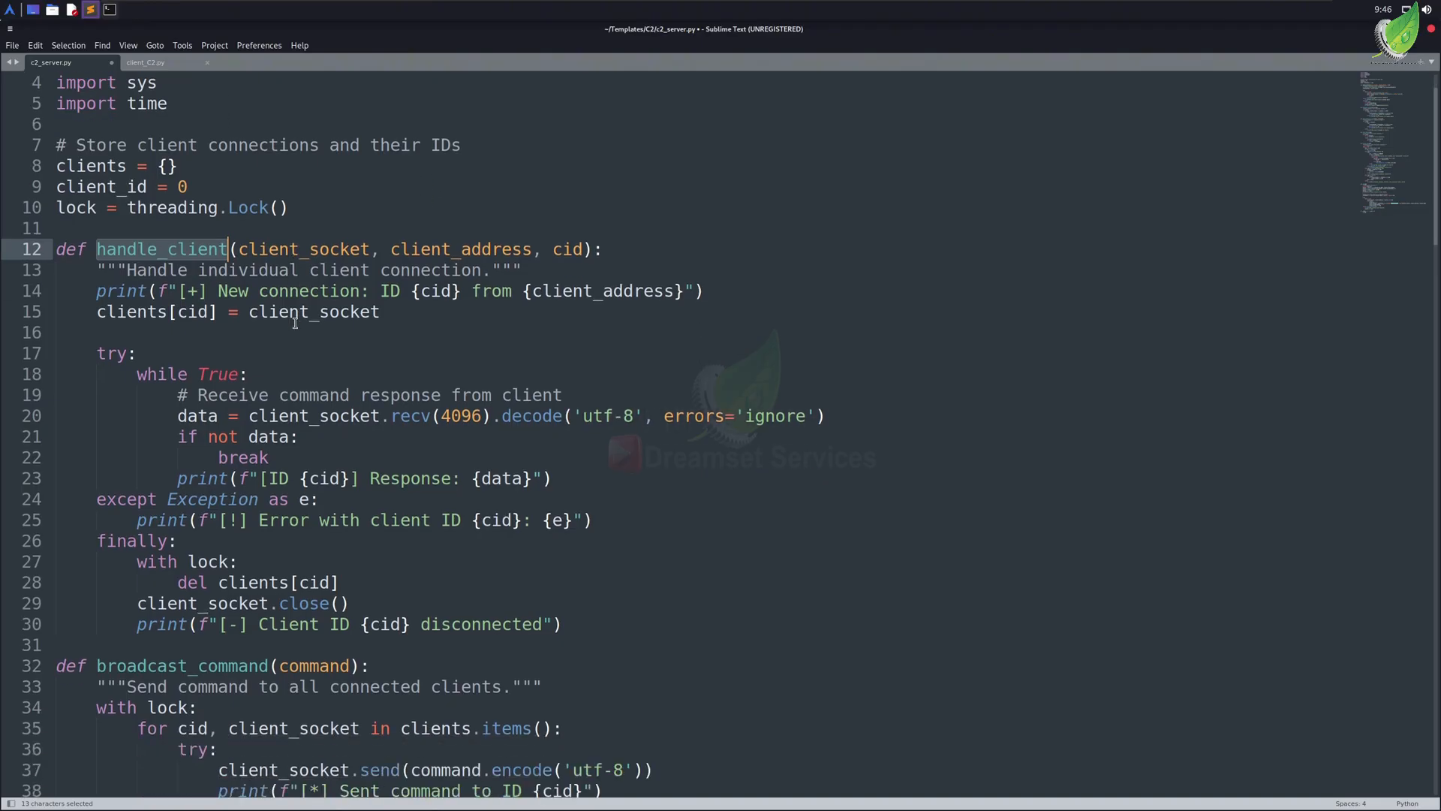
scroll("down", 3)
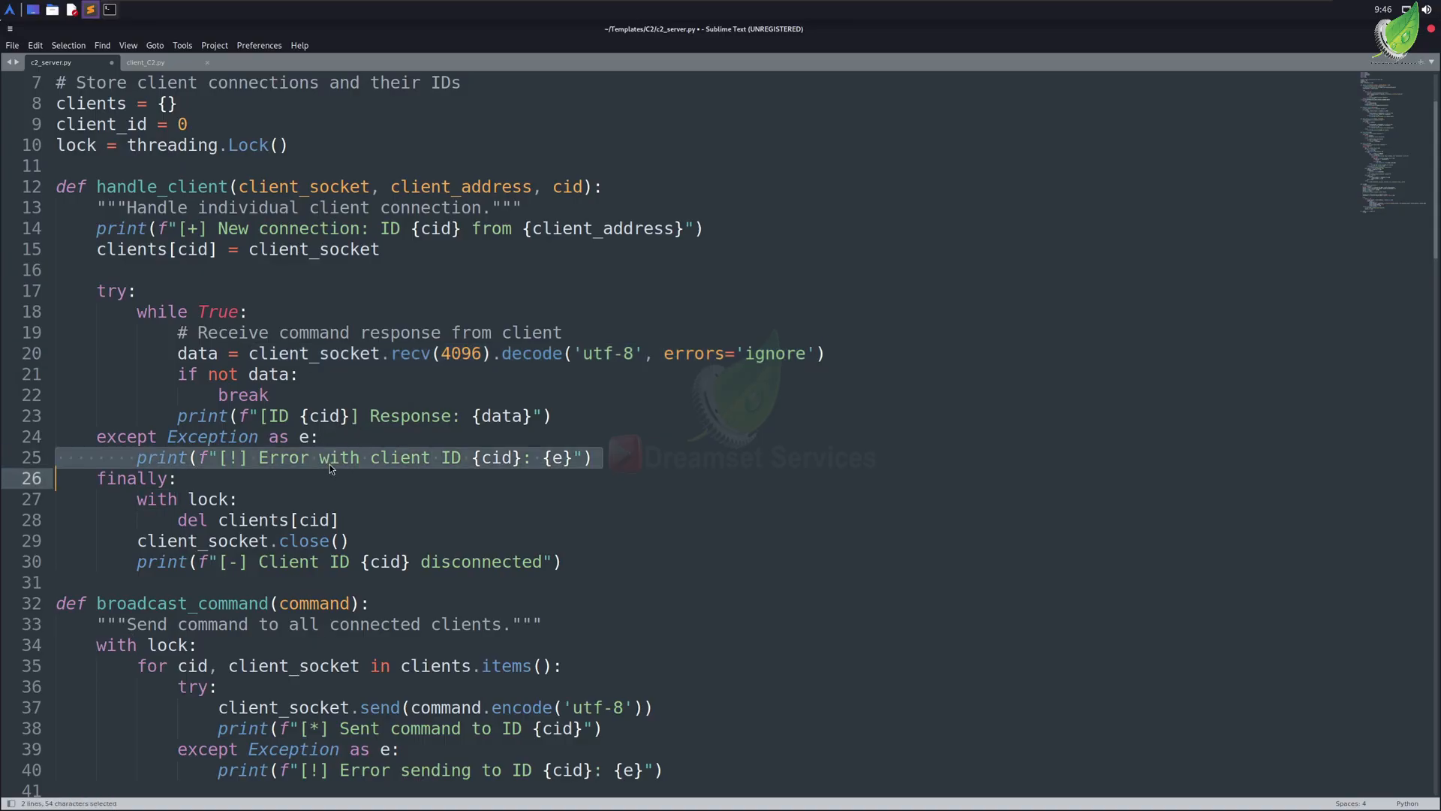
mouse_move(293, 395)
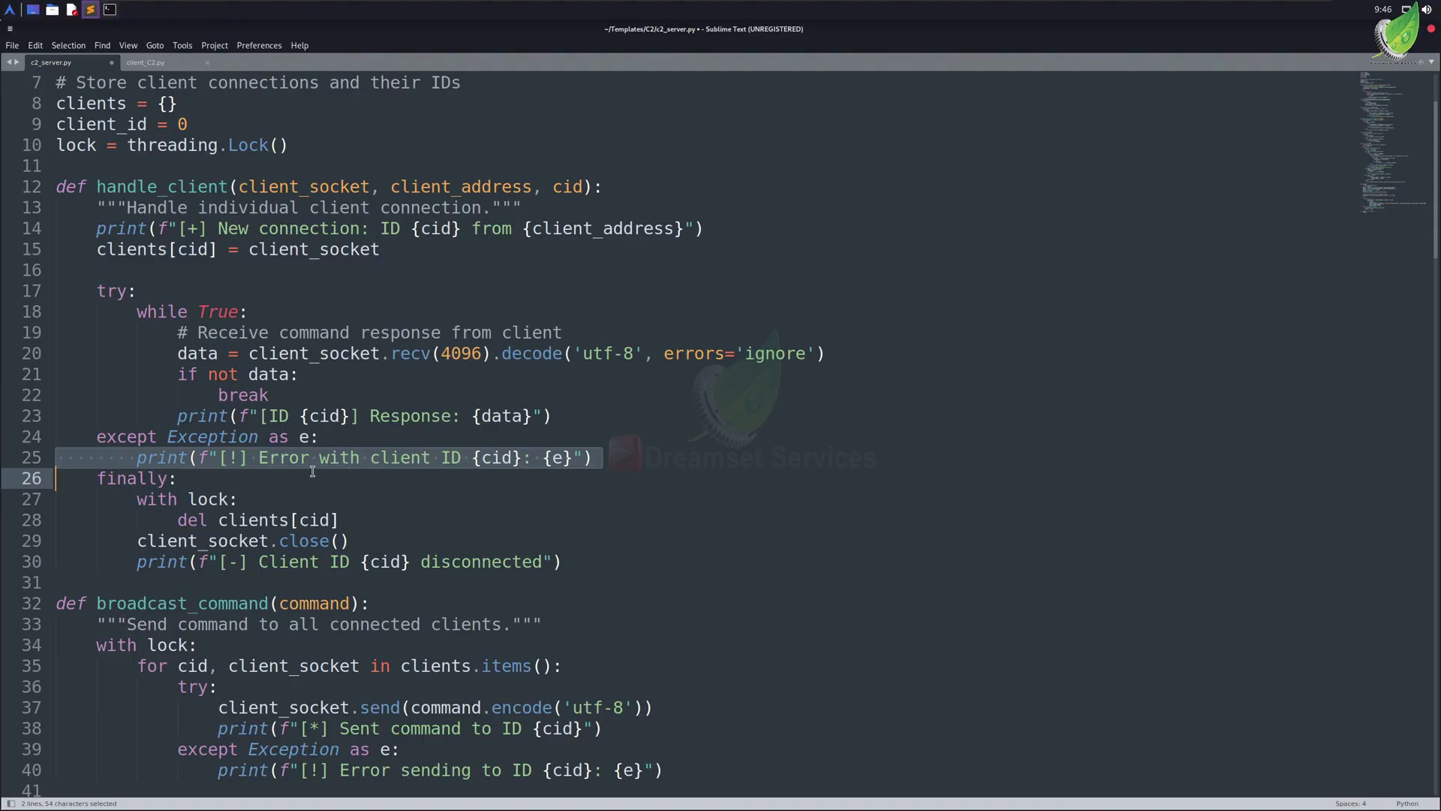
mouse_move(331, 561)
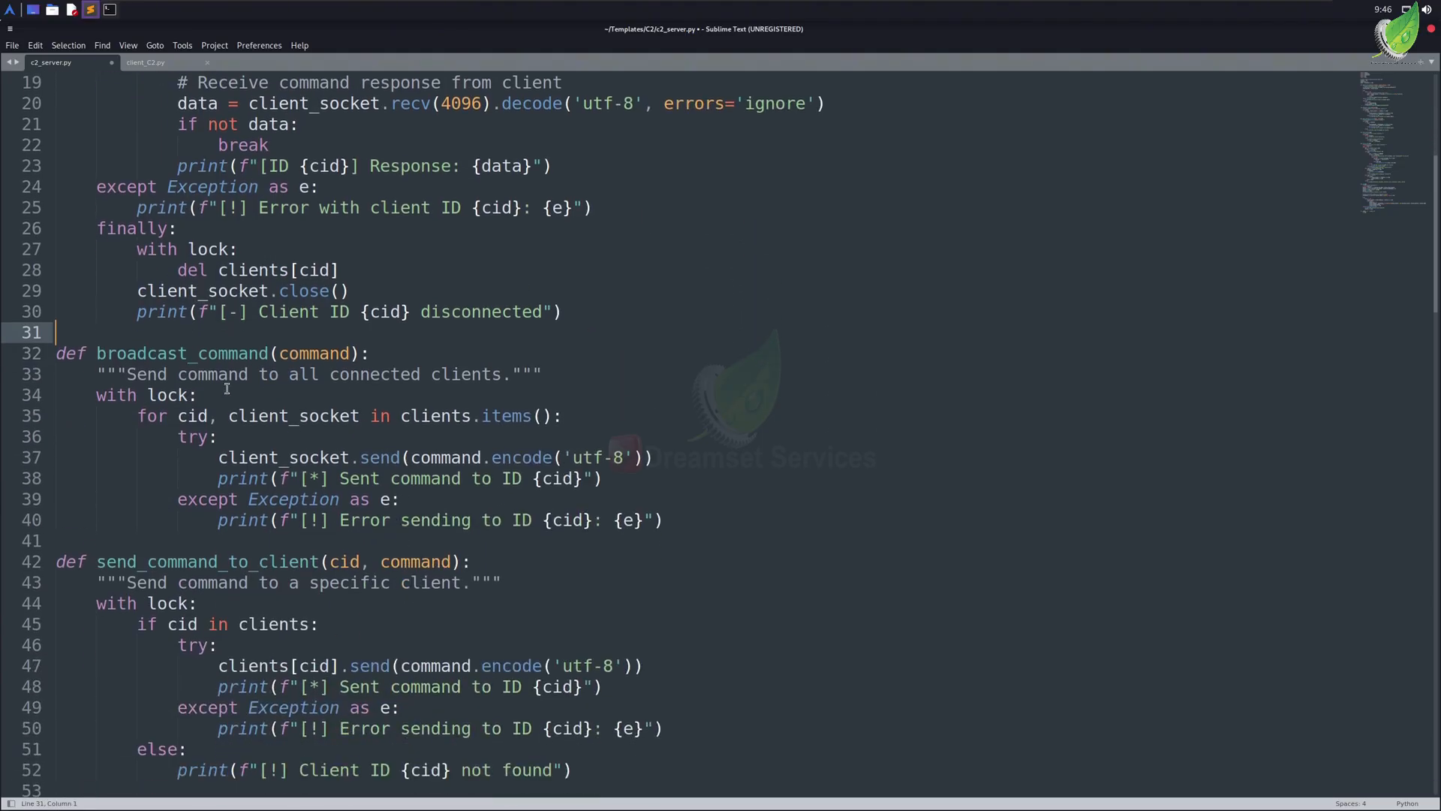
- Highlight broadcast_command and its command parameter to trace its uses
double_click(182, 353)
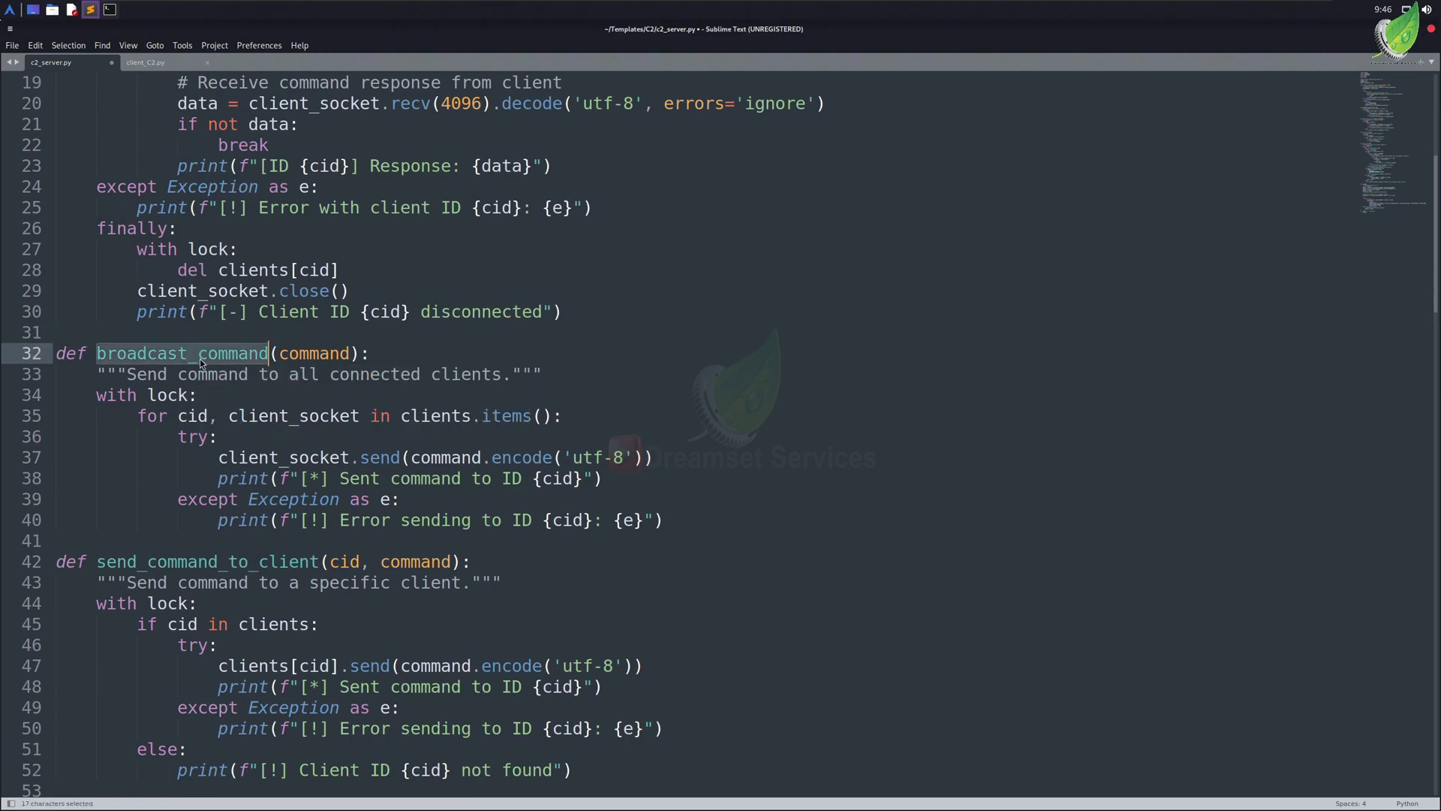
left_click(198, 353)
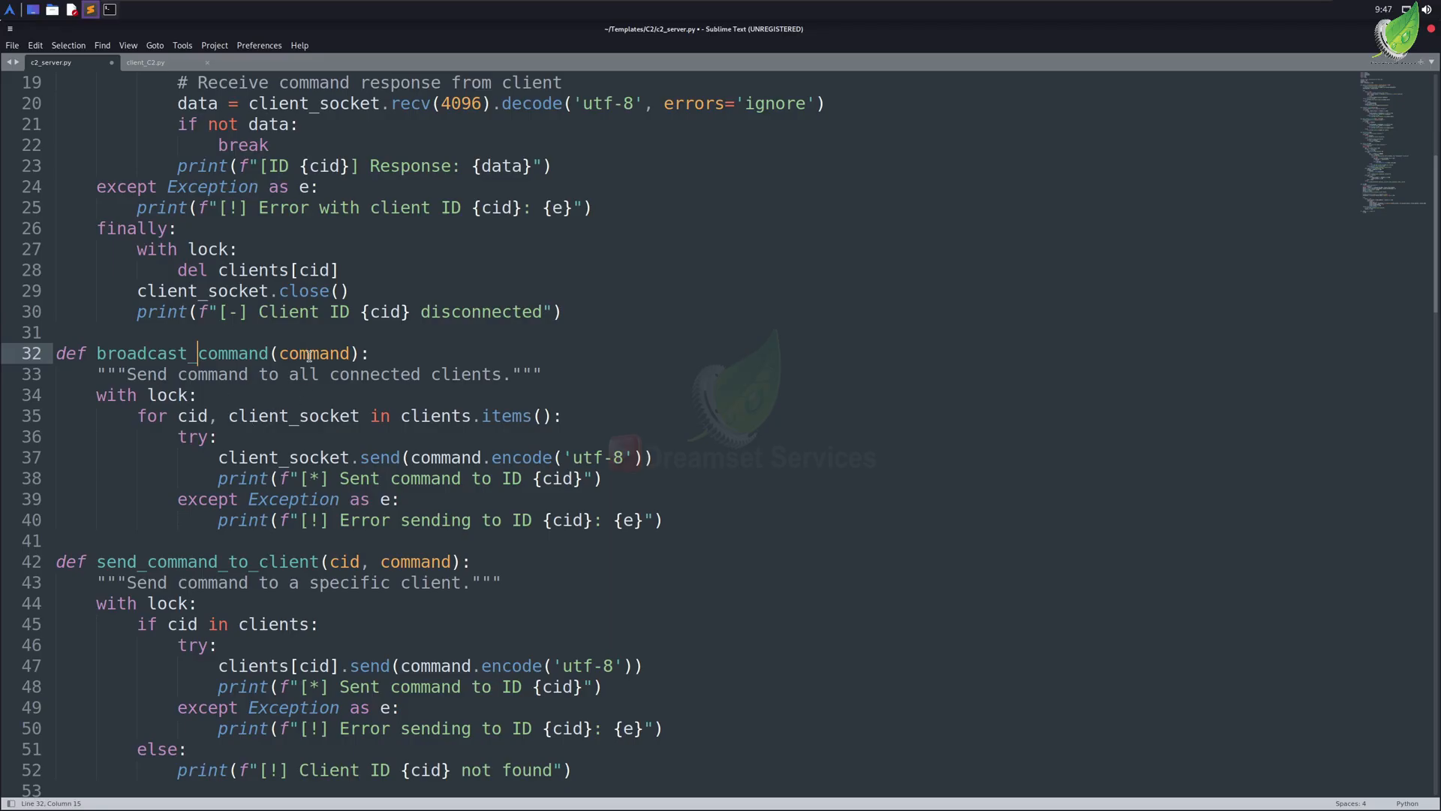
double_click(314, 353)
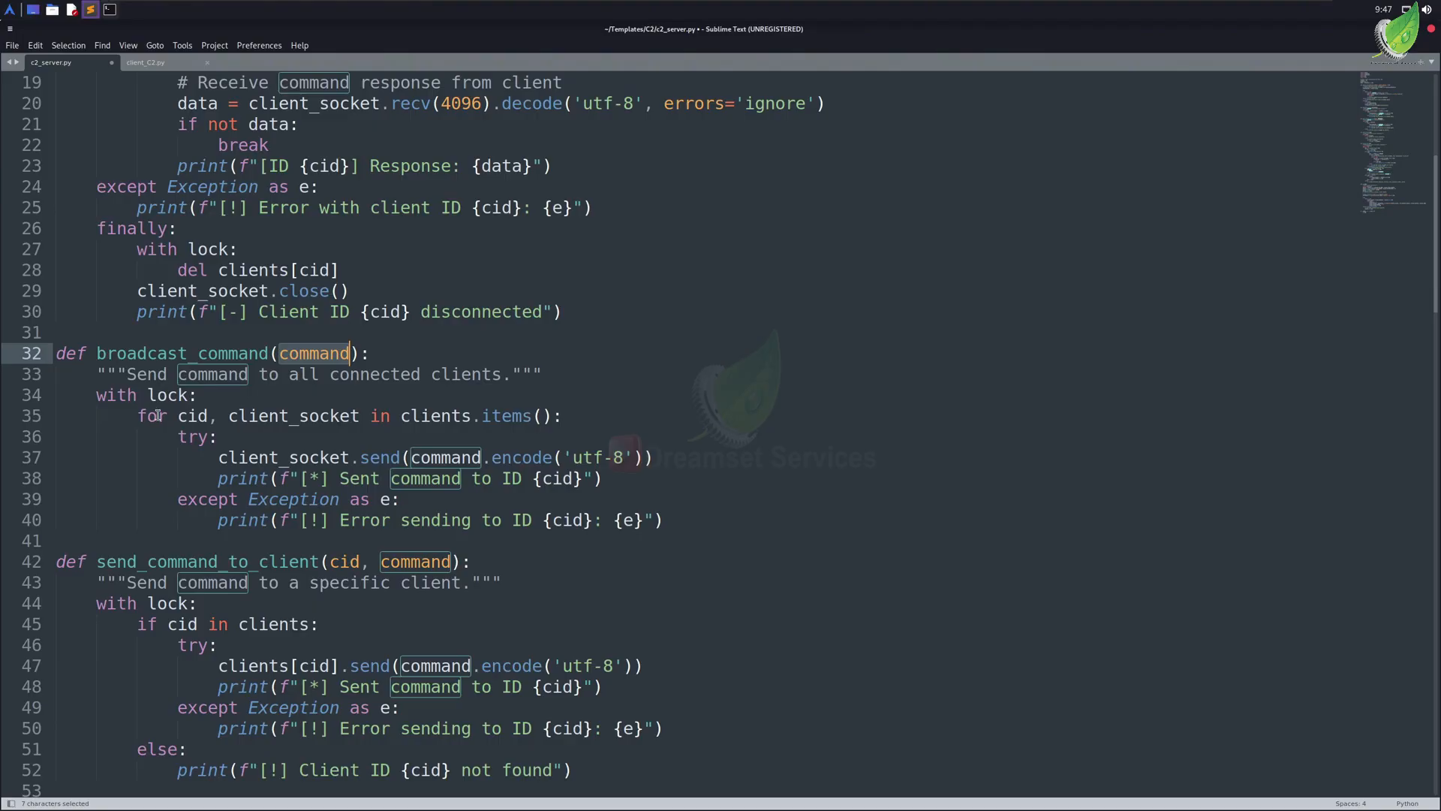
mouse_move(313, 510)
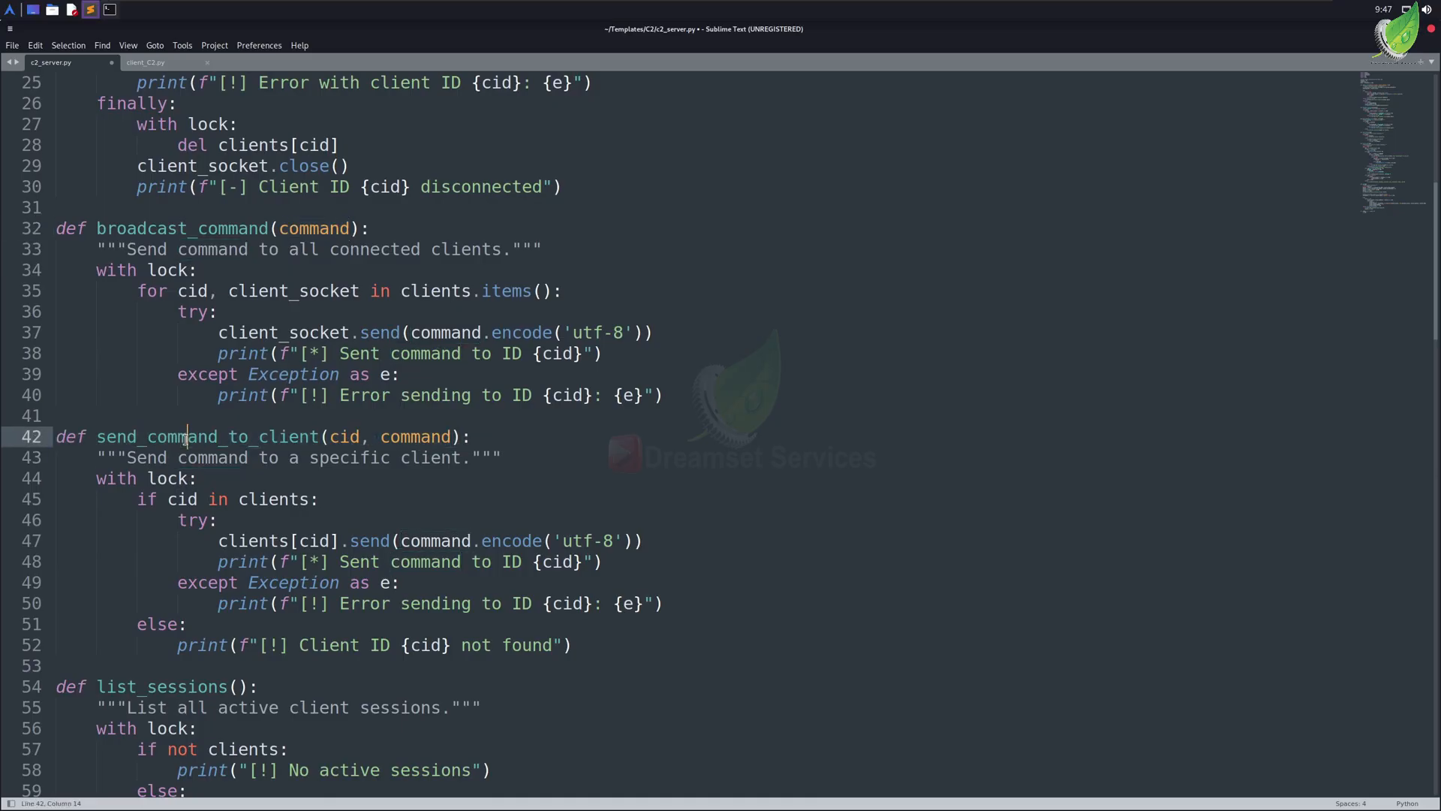
mouse_move(280, 515)
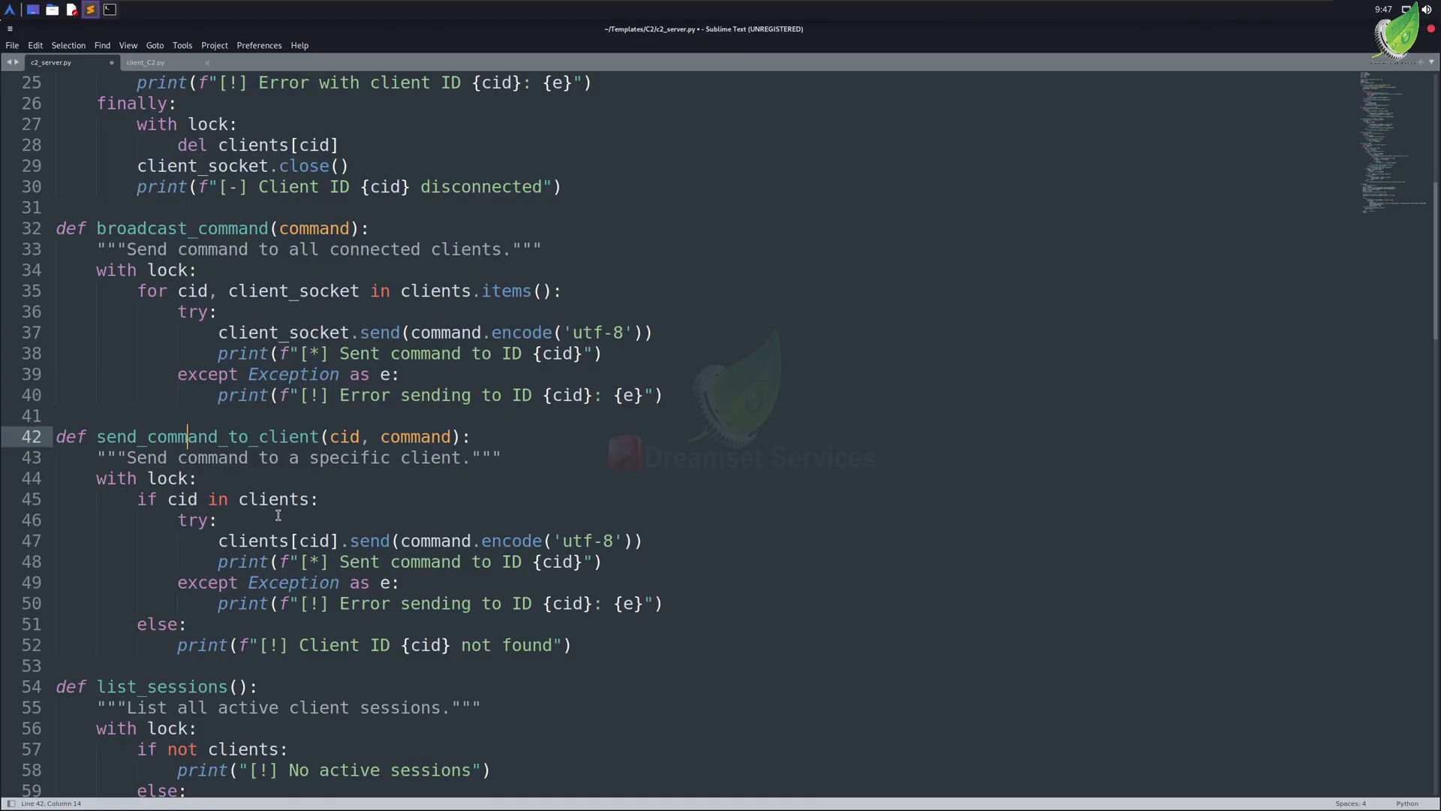
mouse_move(321, 481)
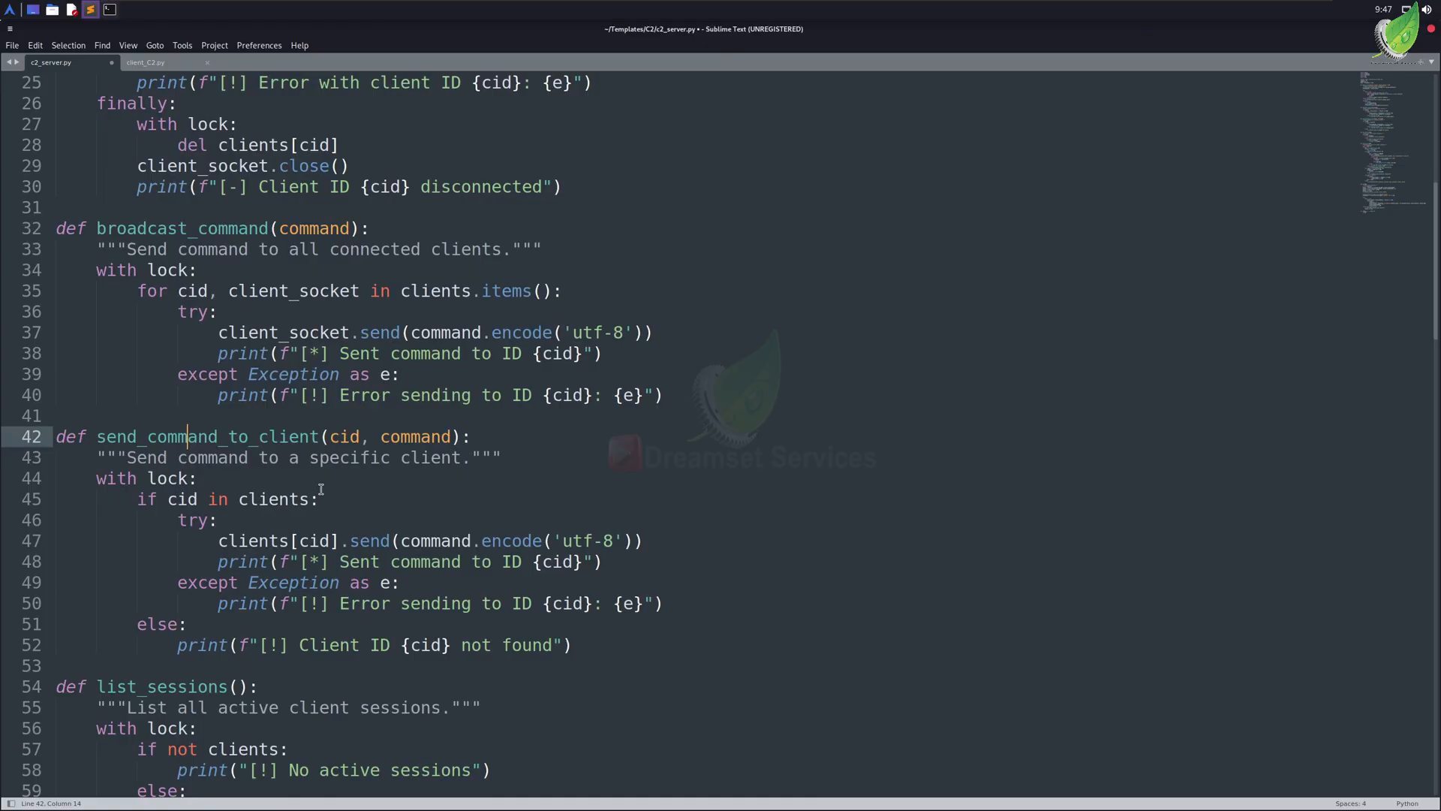
- Inspect the send call on line 47 in send_command_to_client, then scroll to list_sessions
scroll("down", 3)
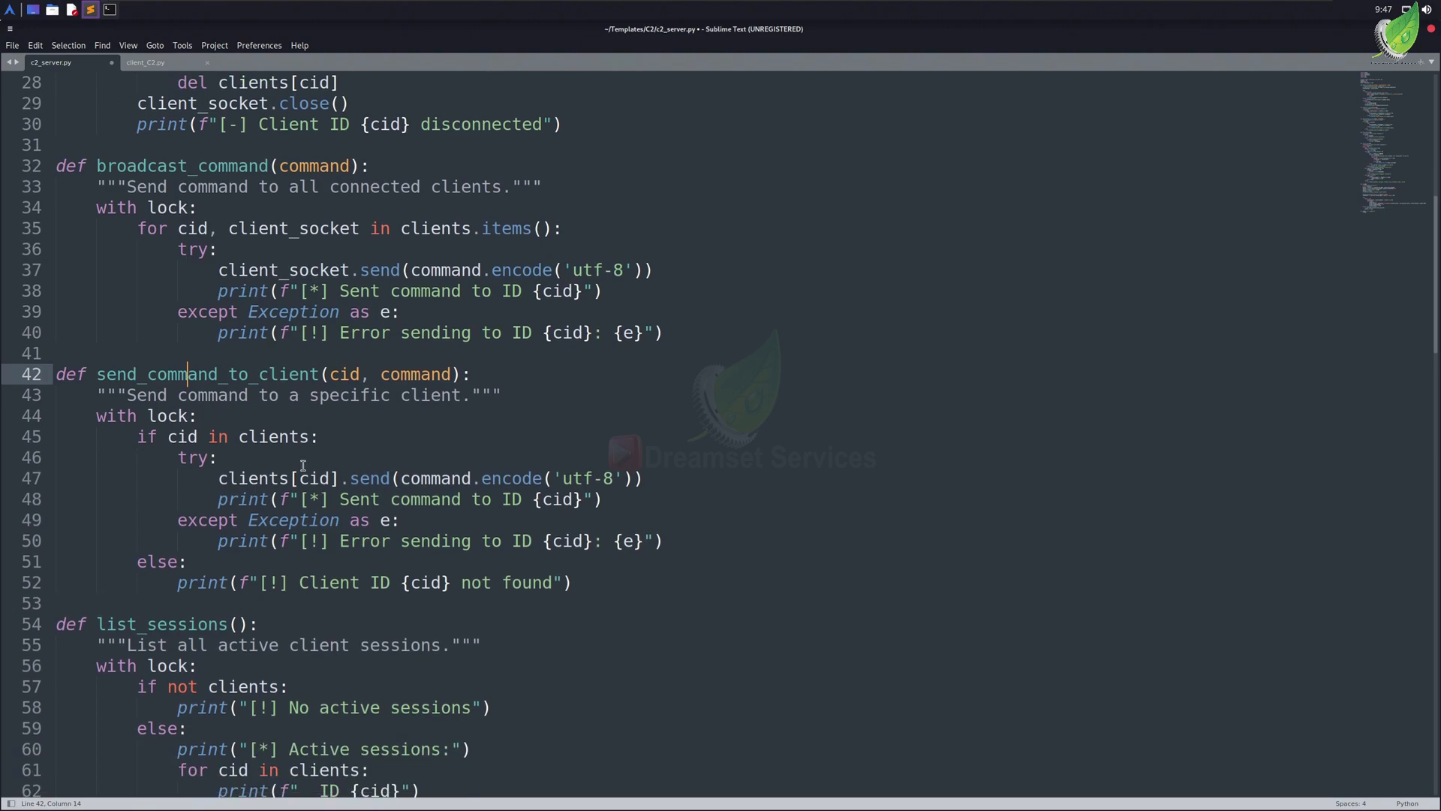
left_click(369, 478)
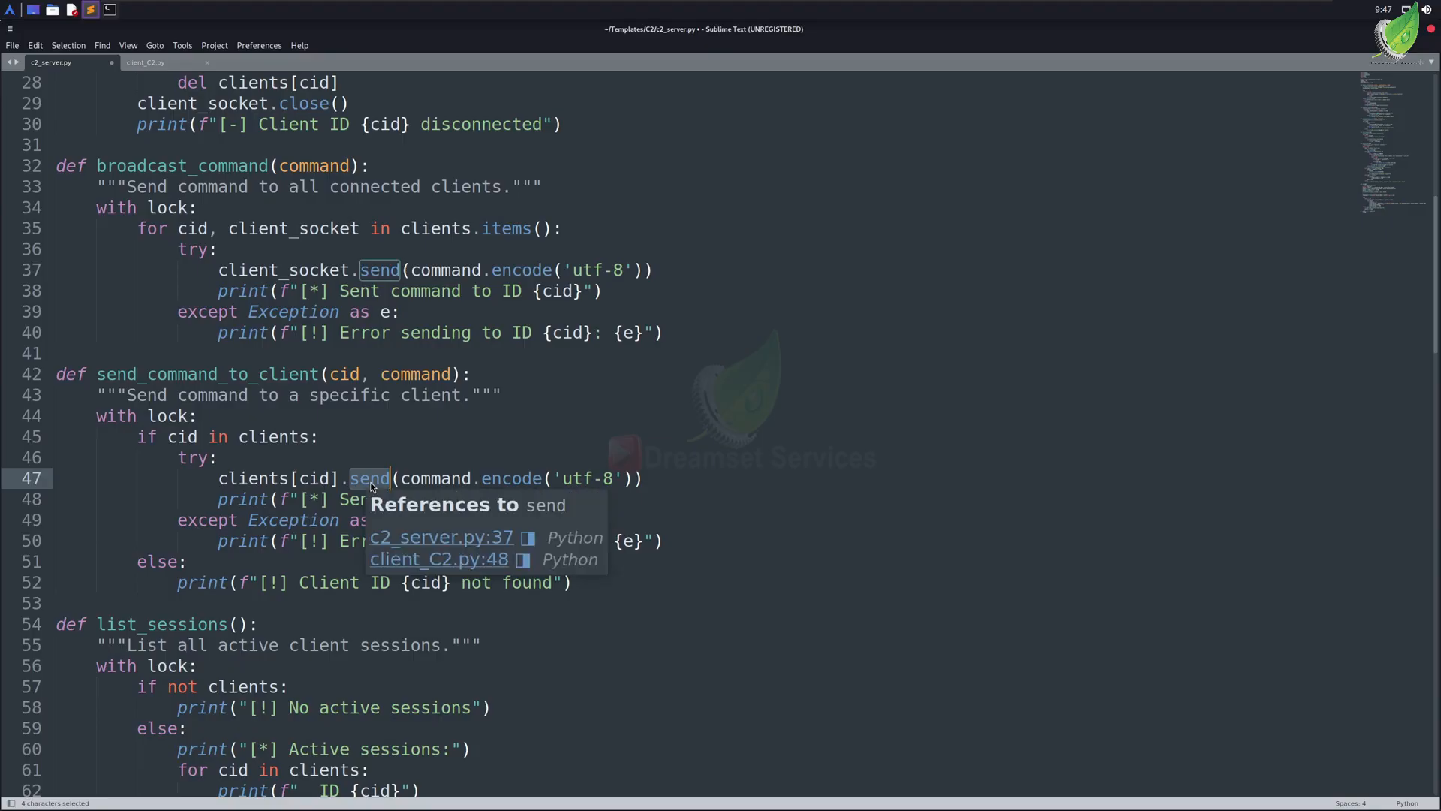
left_click(369, 477)
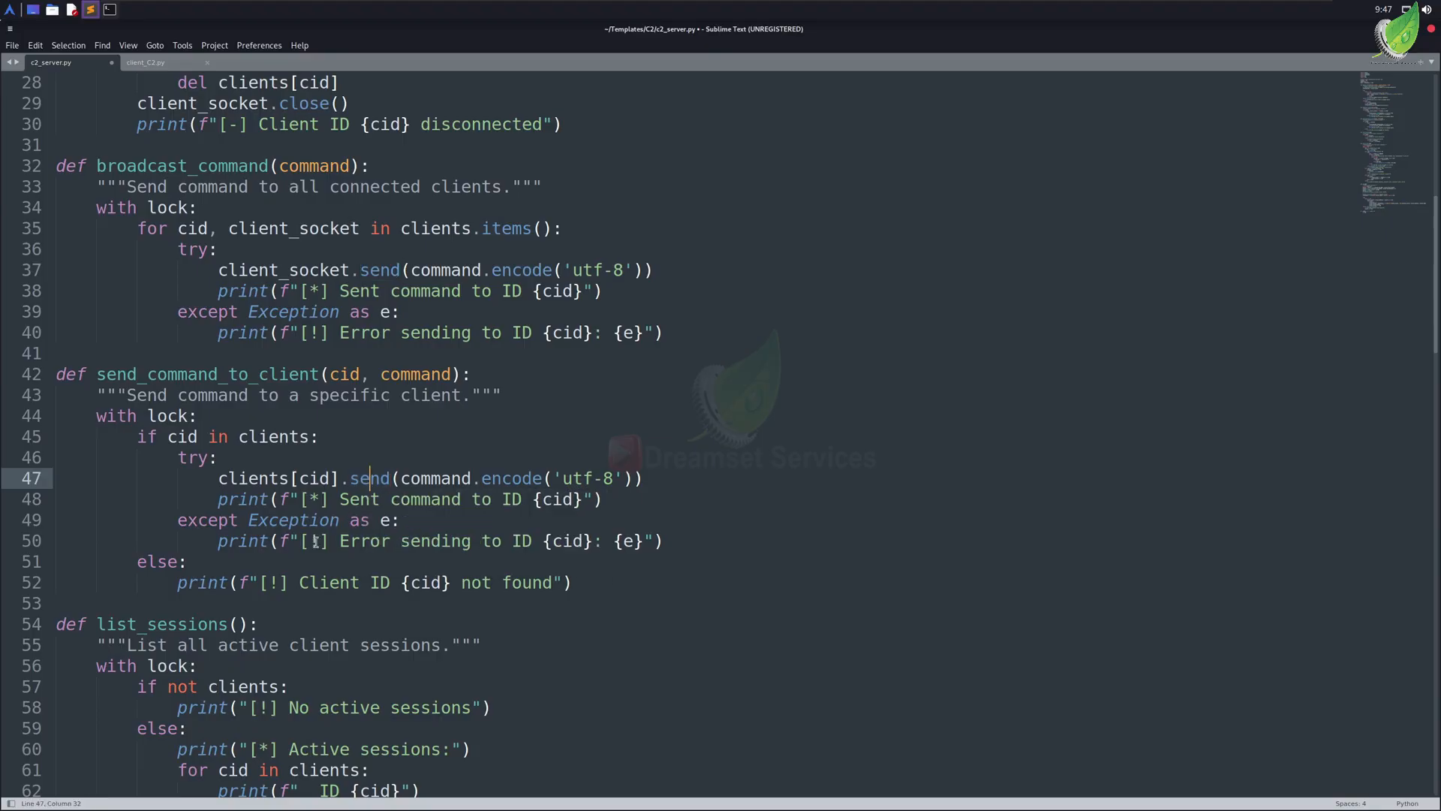
scroll("down", 3)
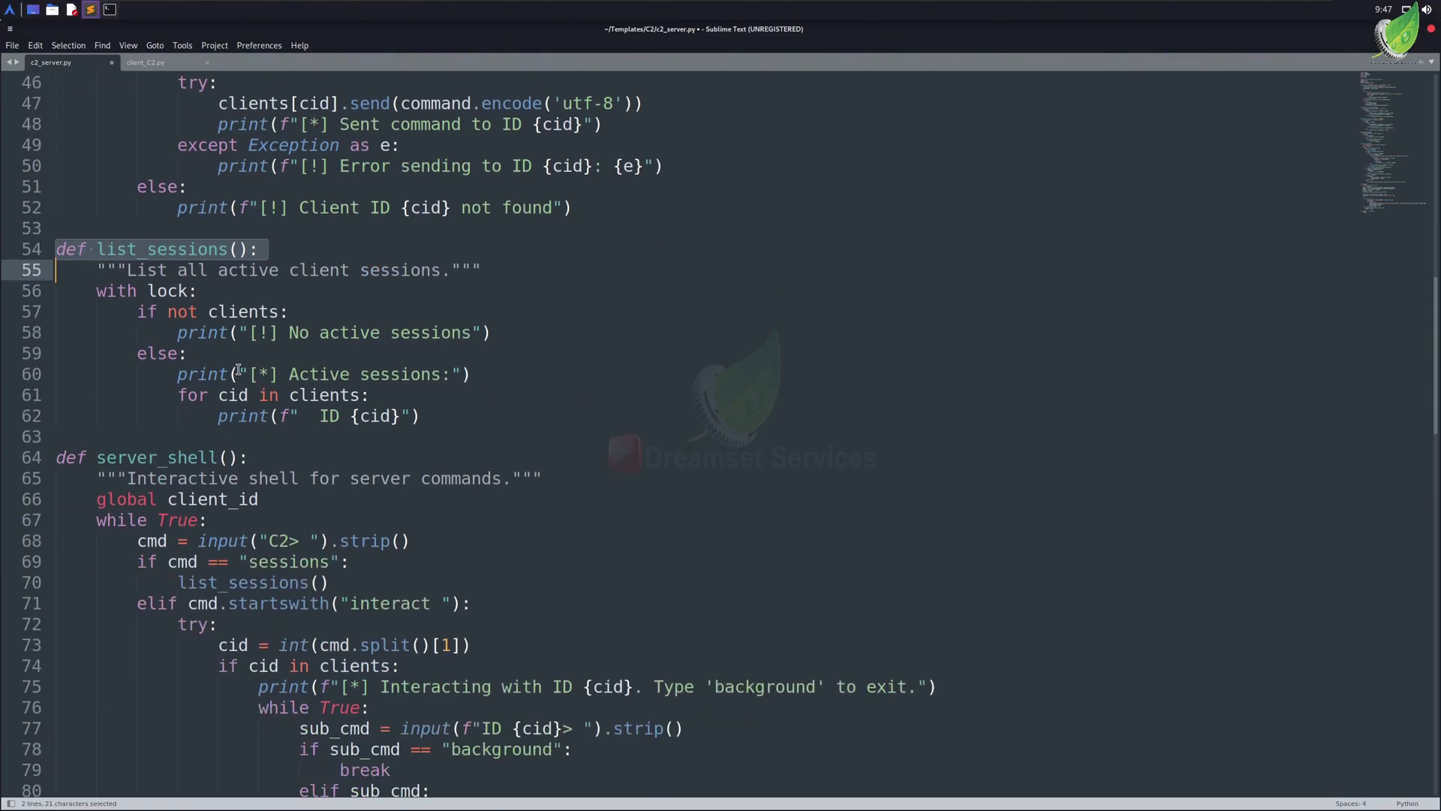
mouse_move(251, 357)
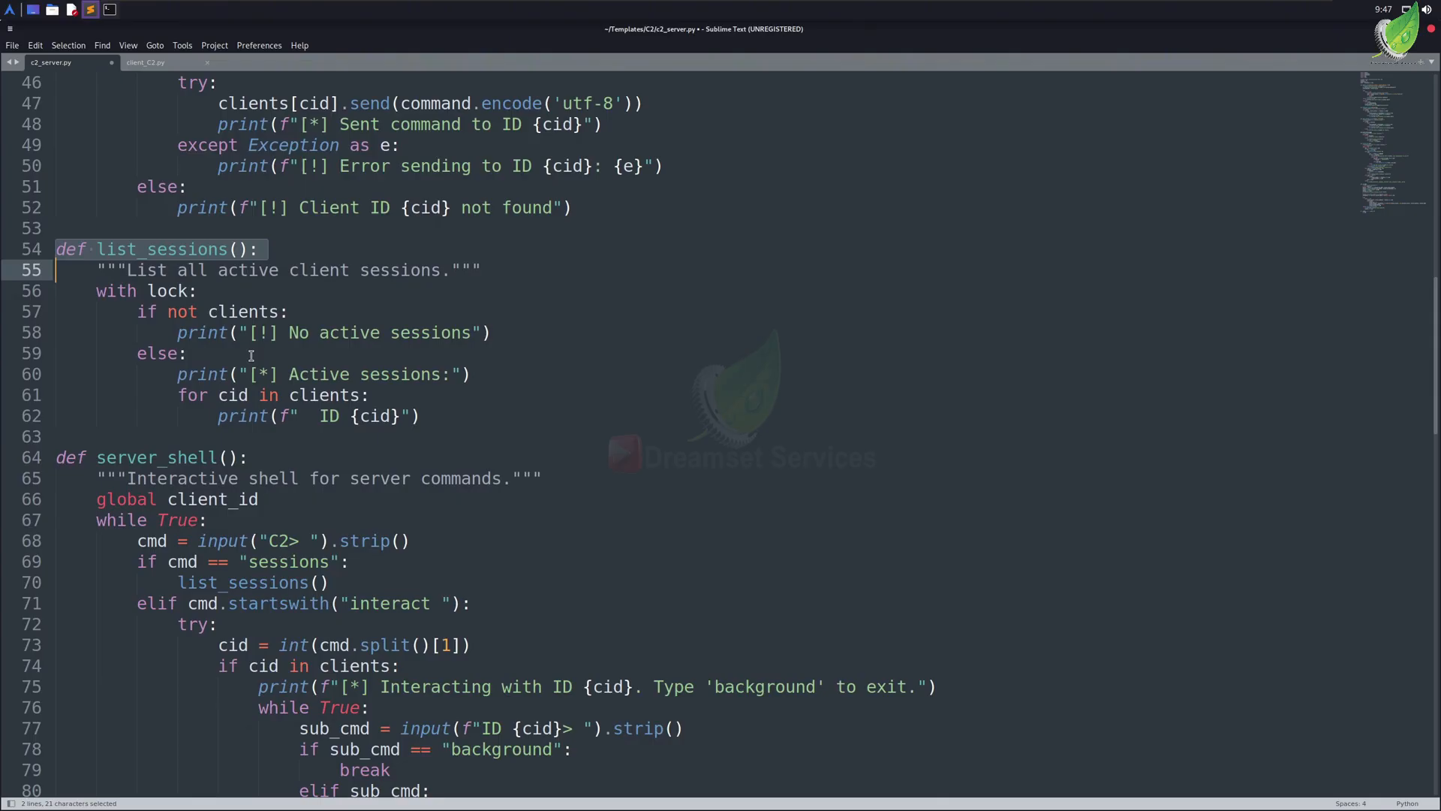
scroll("down", 3)
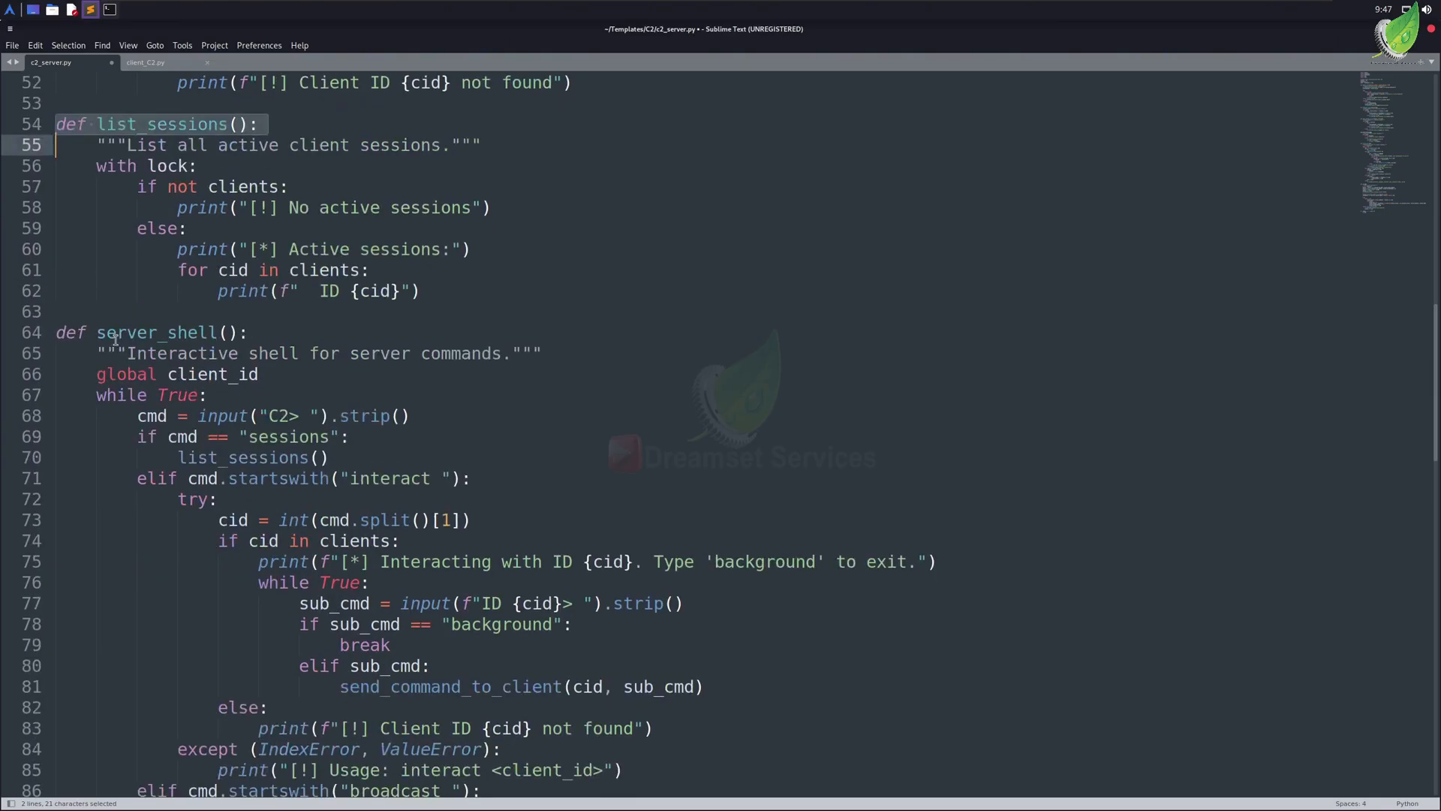
double_click(154, 332)
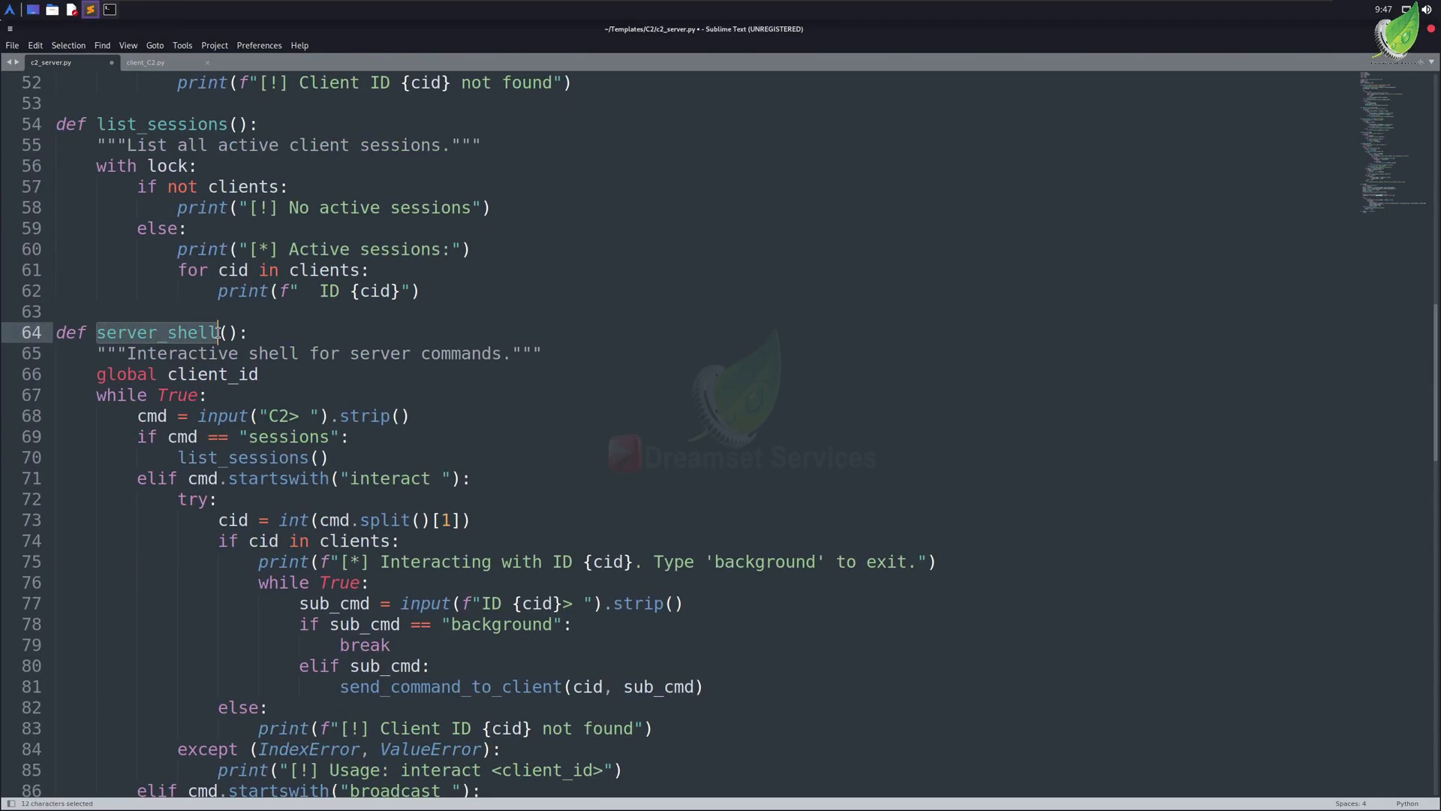
scroll("down", 3)
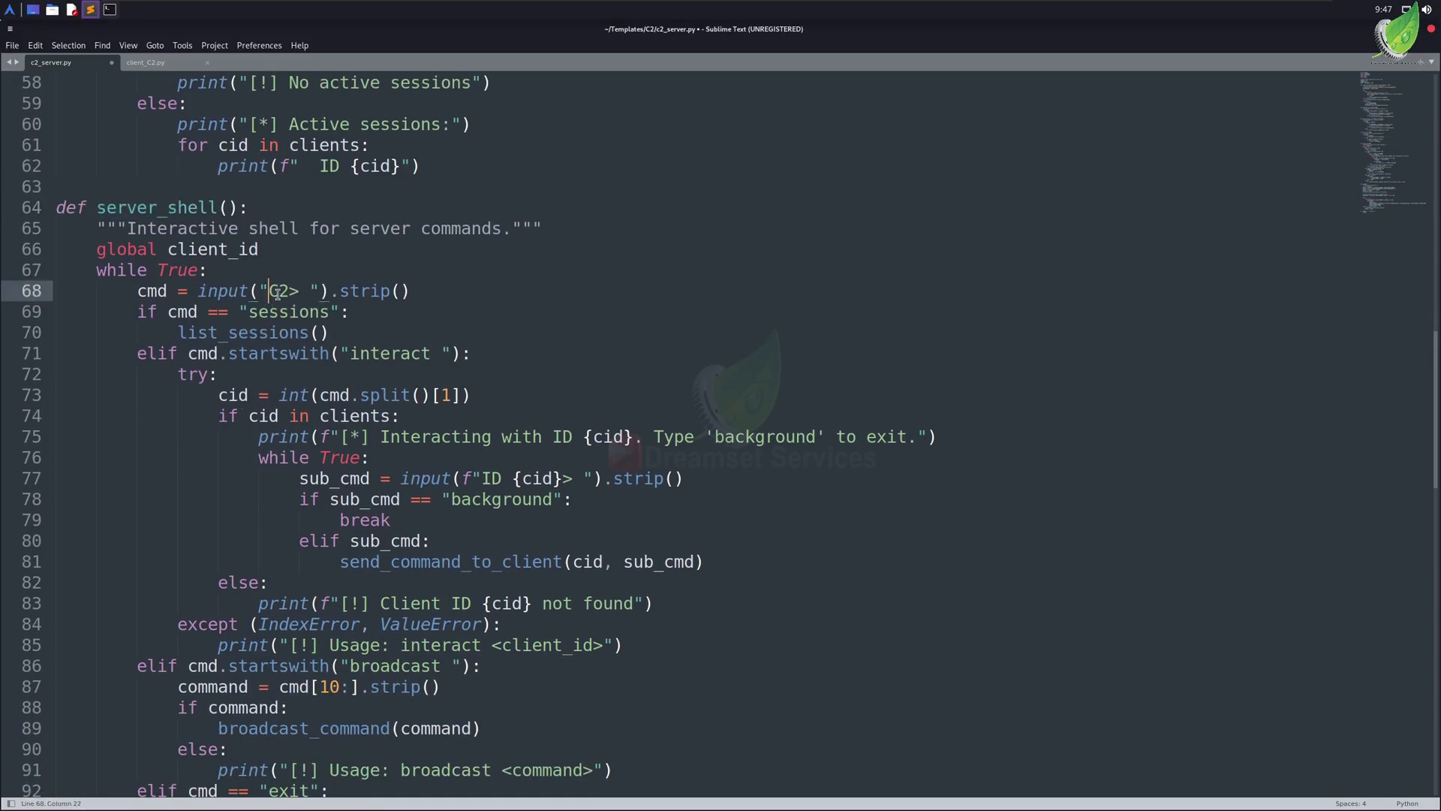
left_click_drag(270, 290, 300, 290)
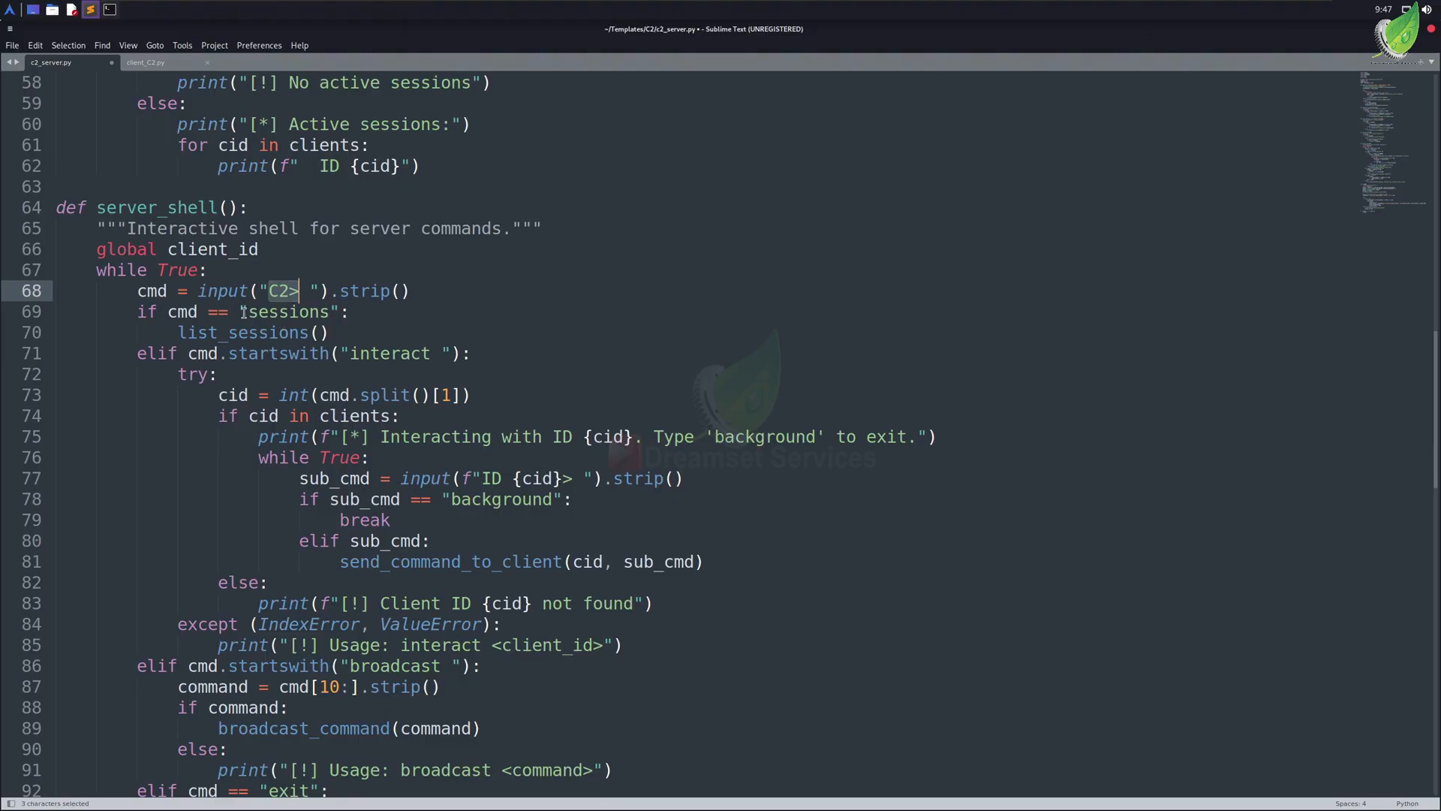
mouse_move(240, 312)
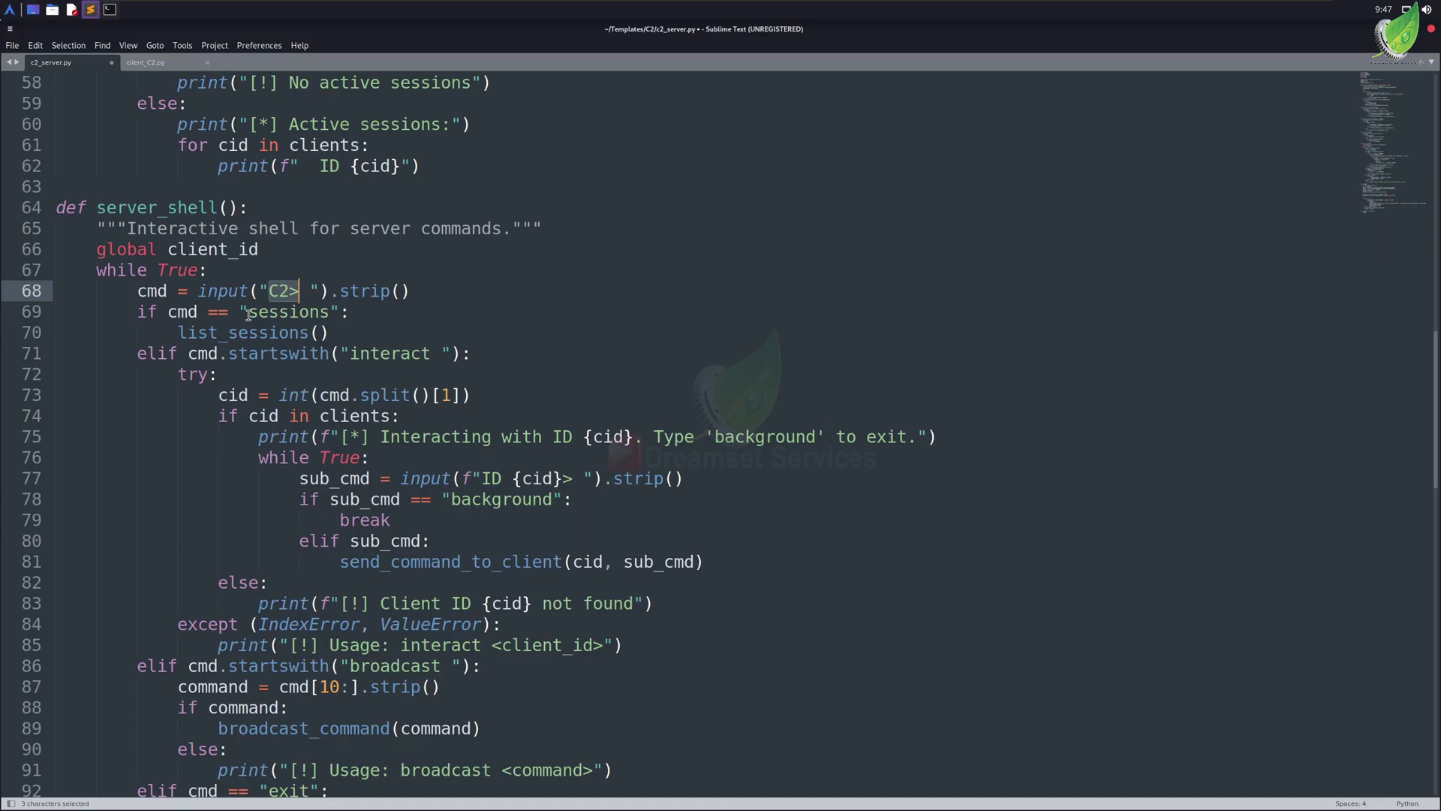
double_click(288, 312)
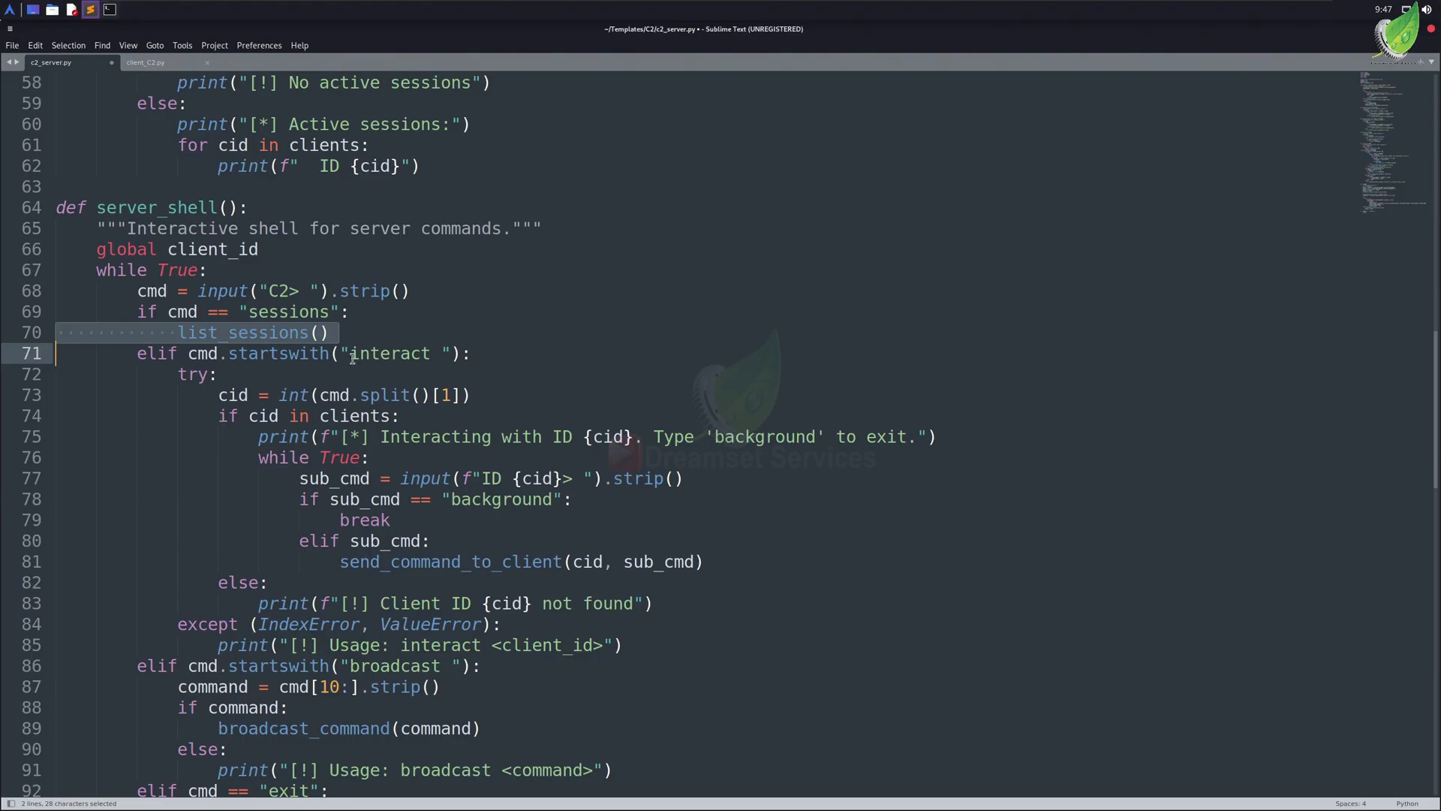
double_click(387, 353)
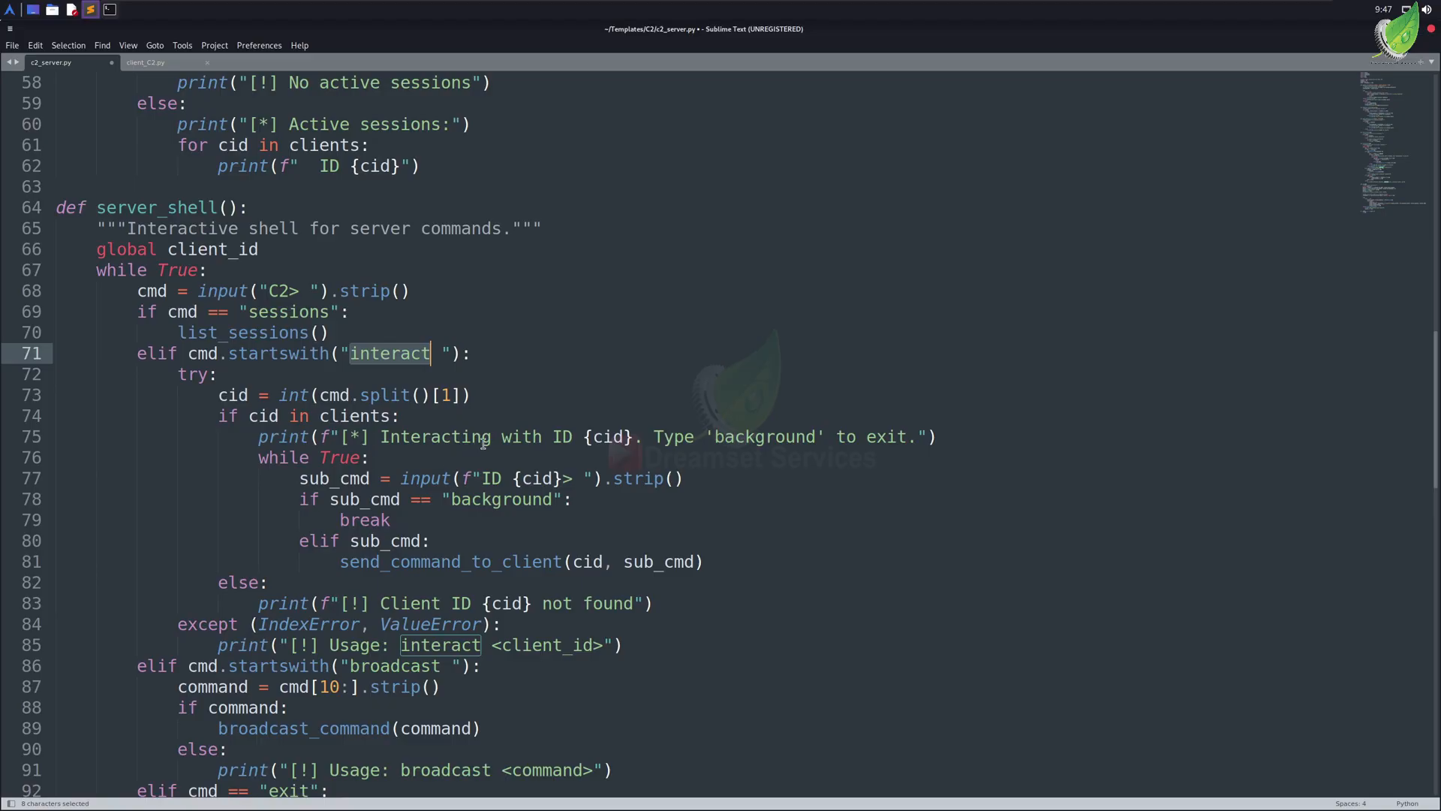
scroll("down", 3)
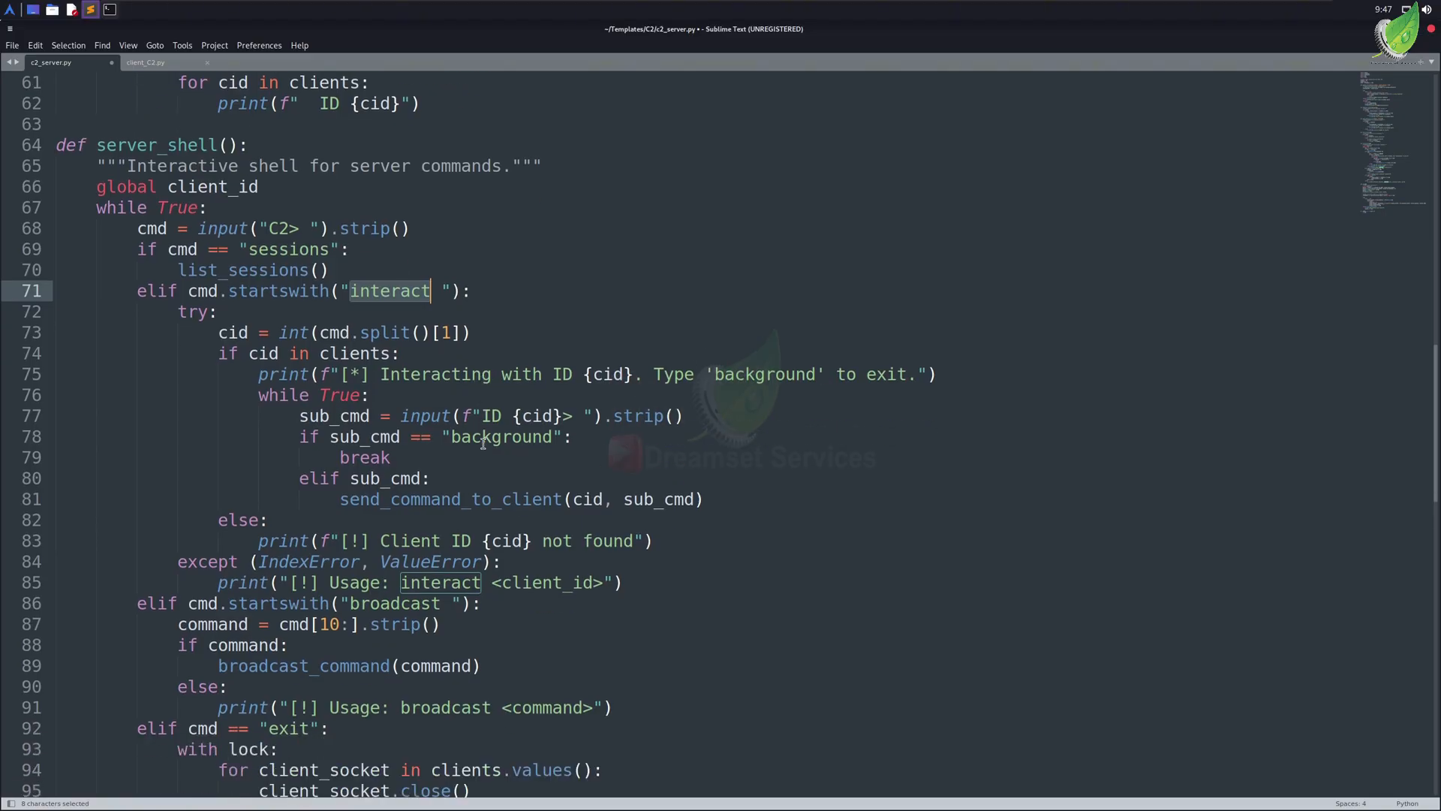
scroll("down", 3)
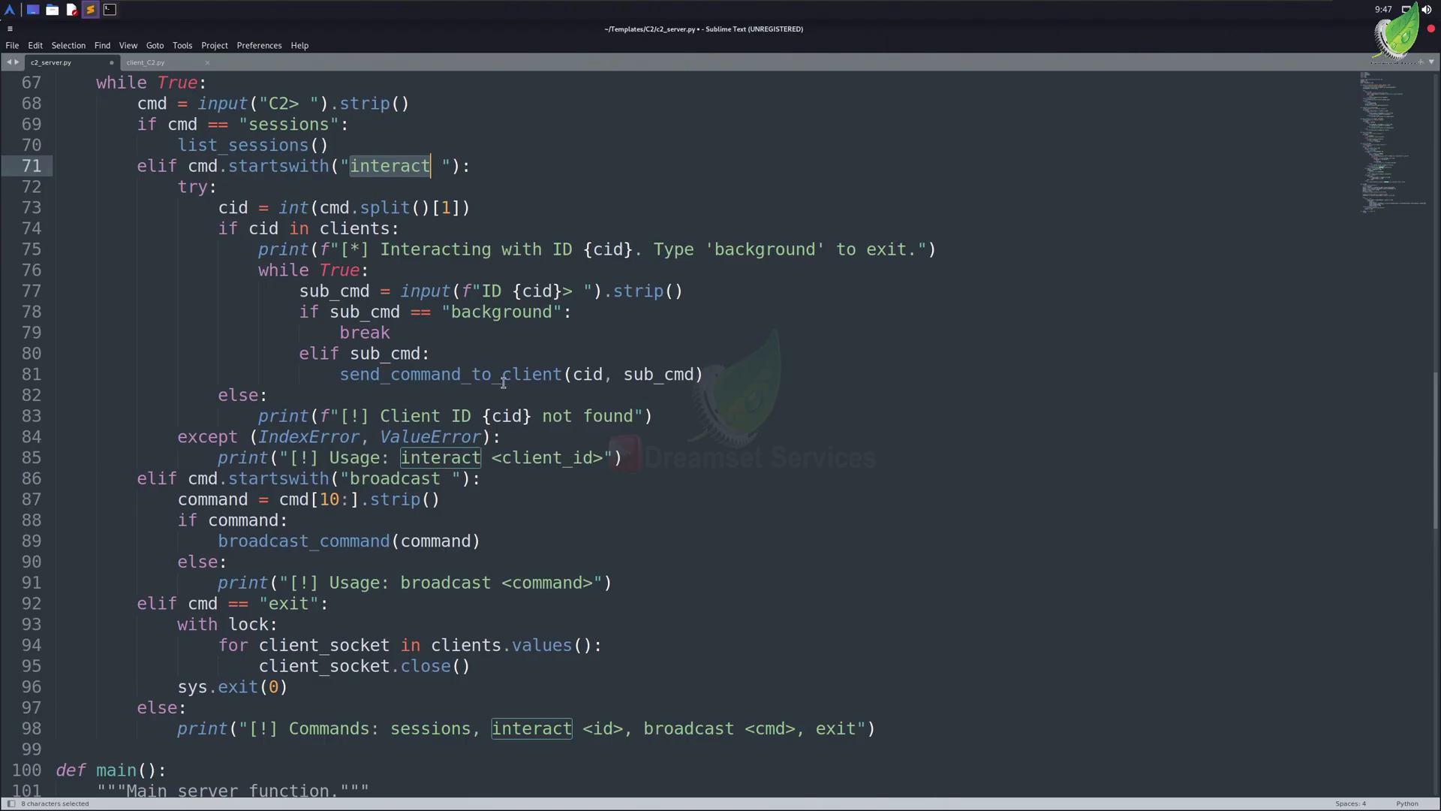
double_click(502, 312)
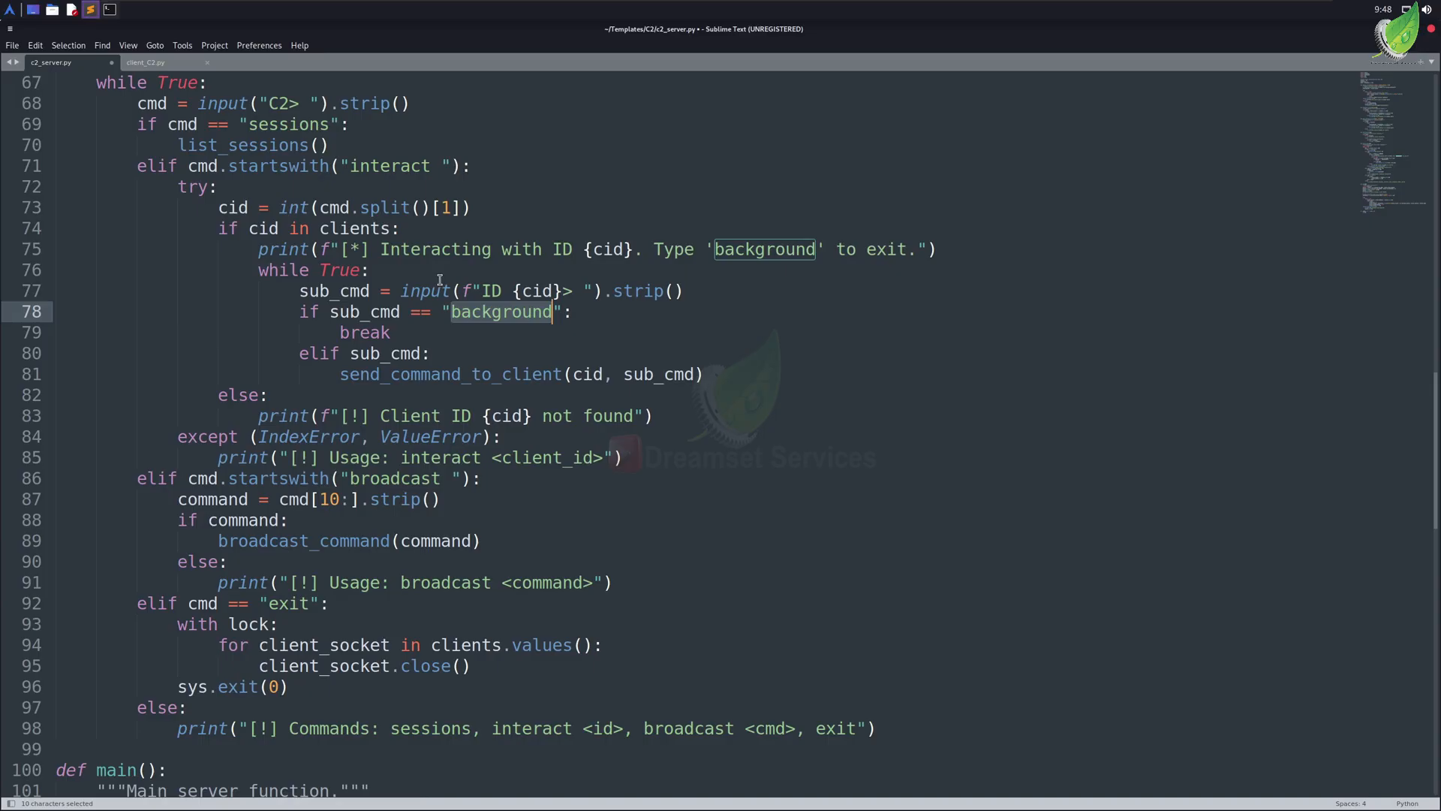
scroll("down", 3)
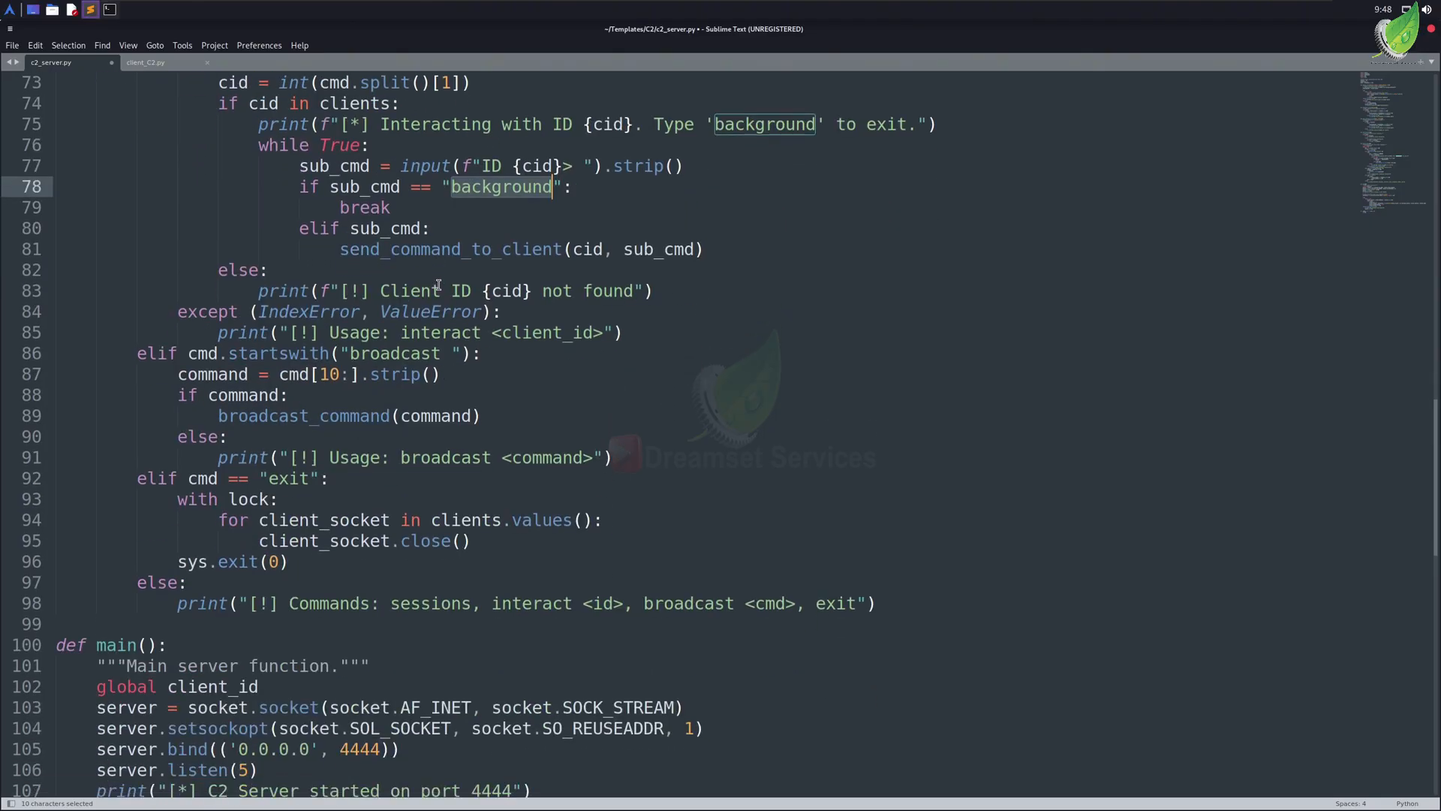
mouse_move(407, 383)
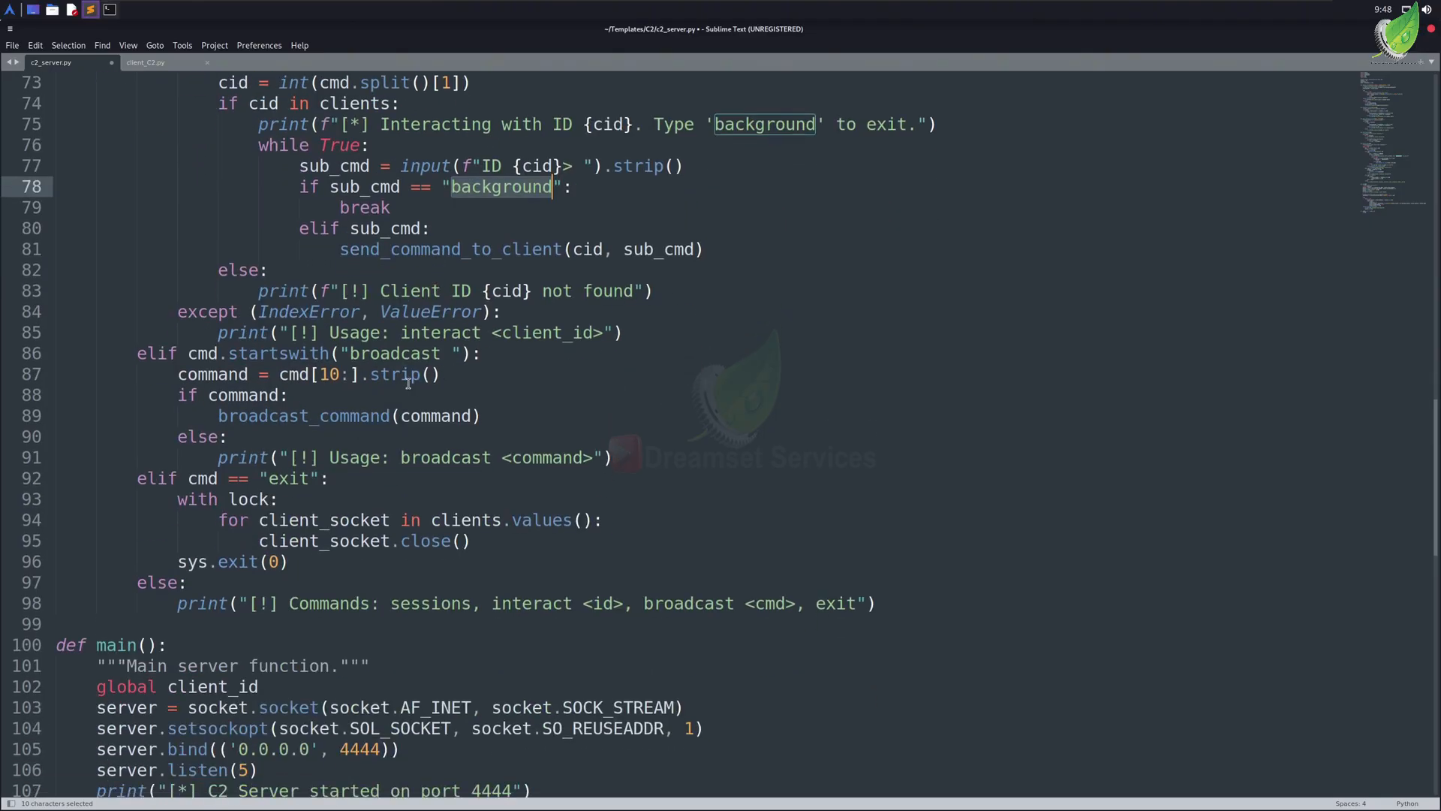
mouse_move(420, 612)
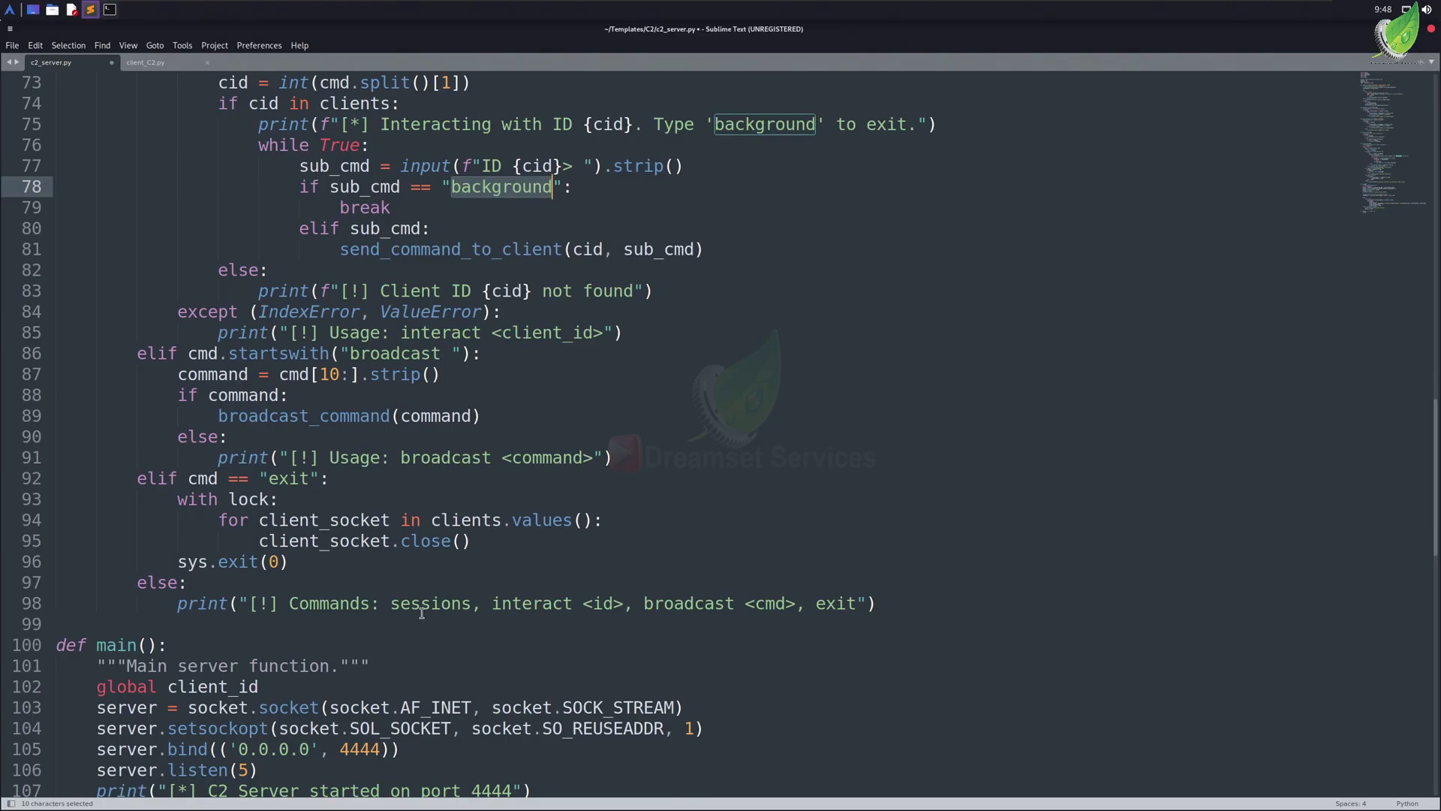
double_click(428, 603)
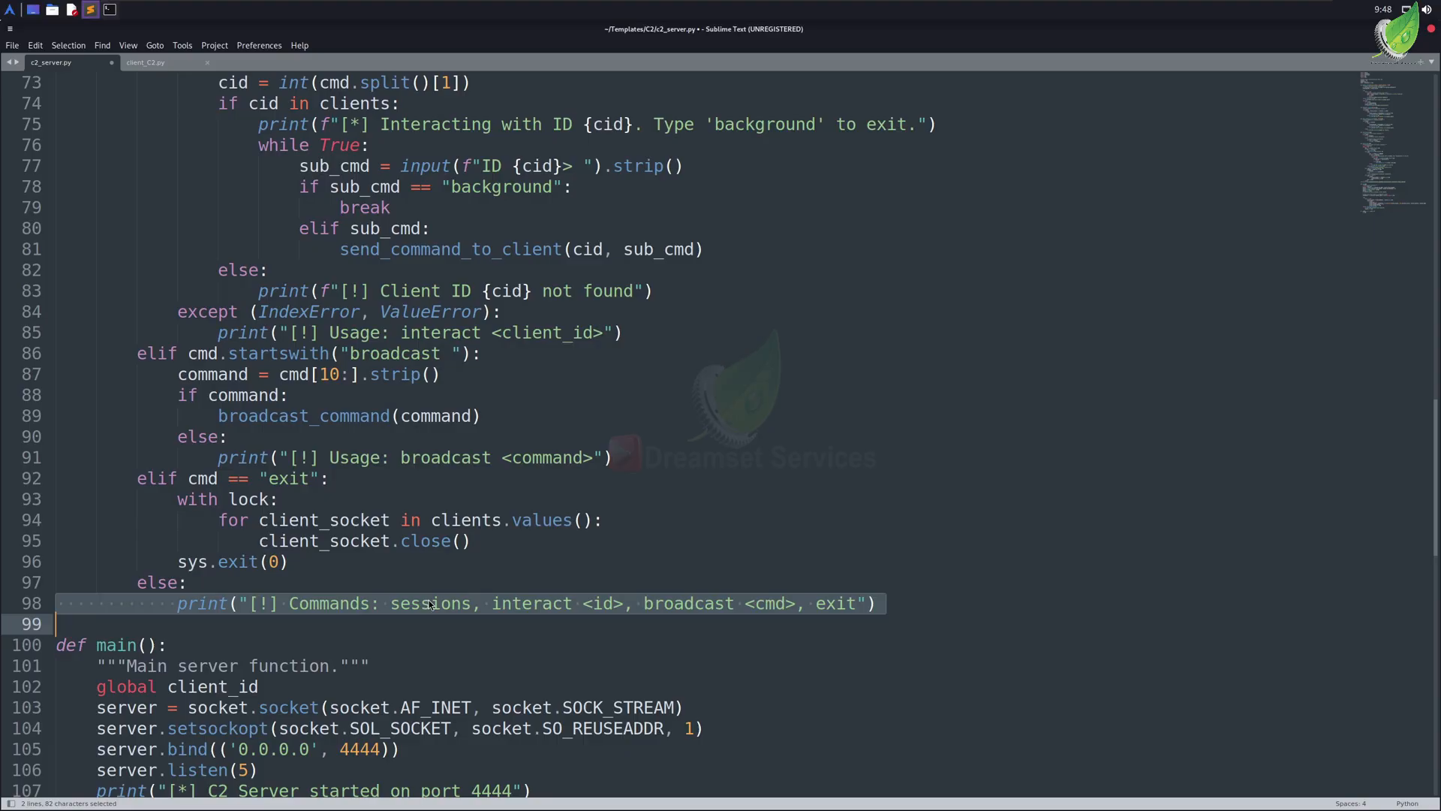
scroll("down", 3)
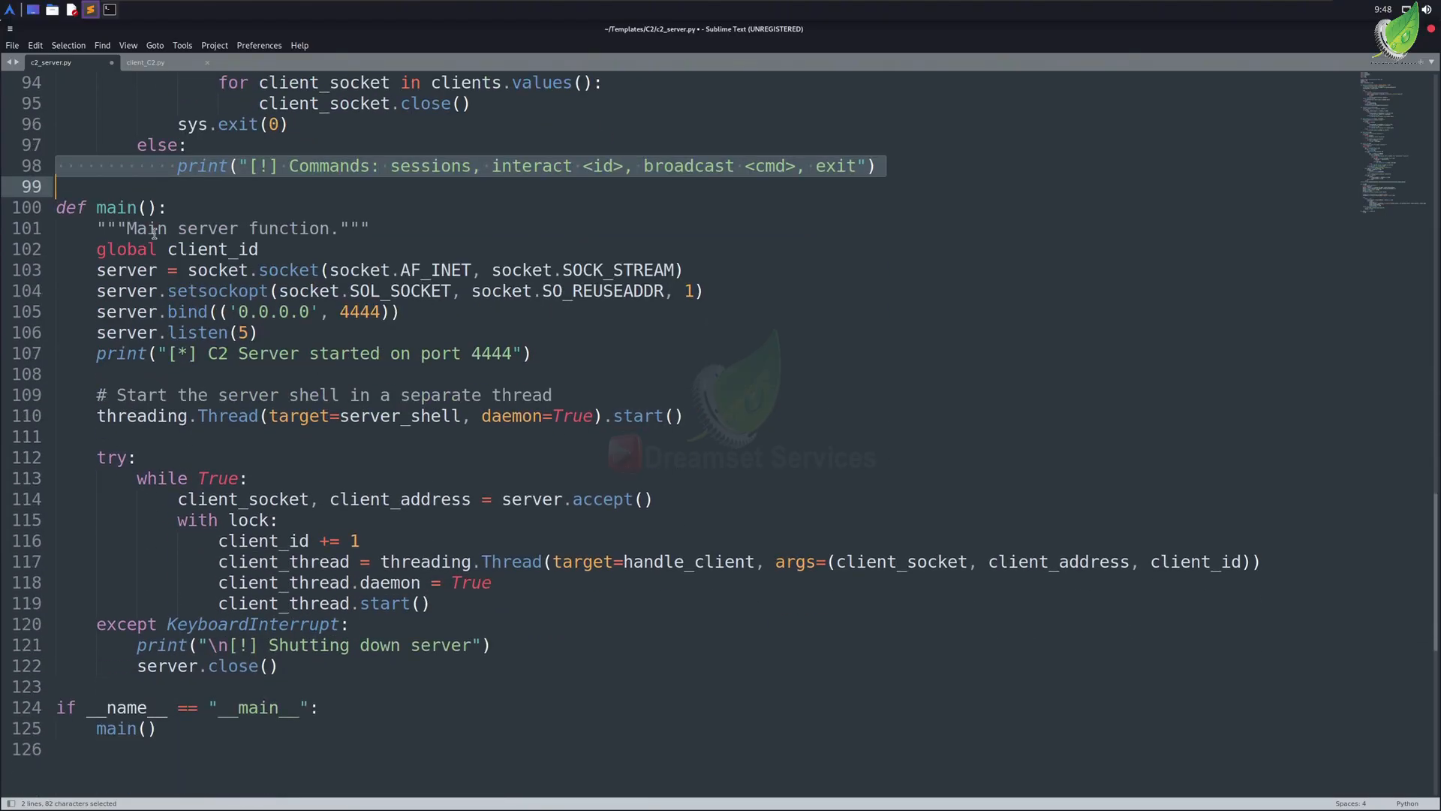
double_click(117, 207)
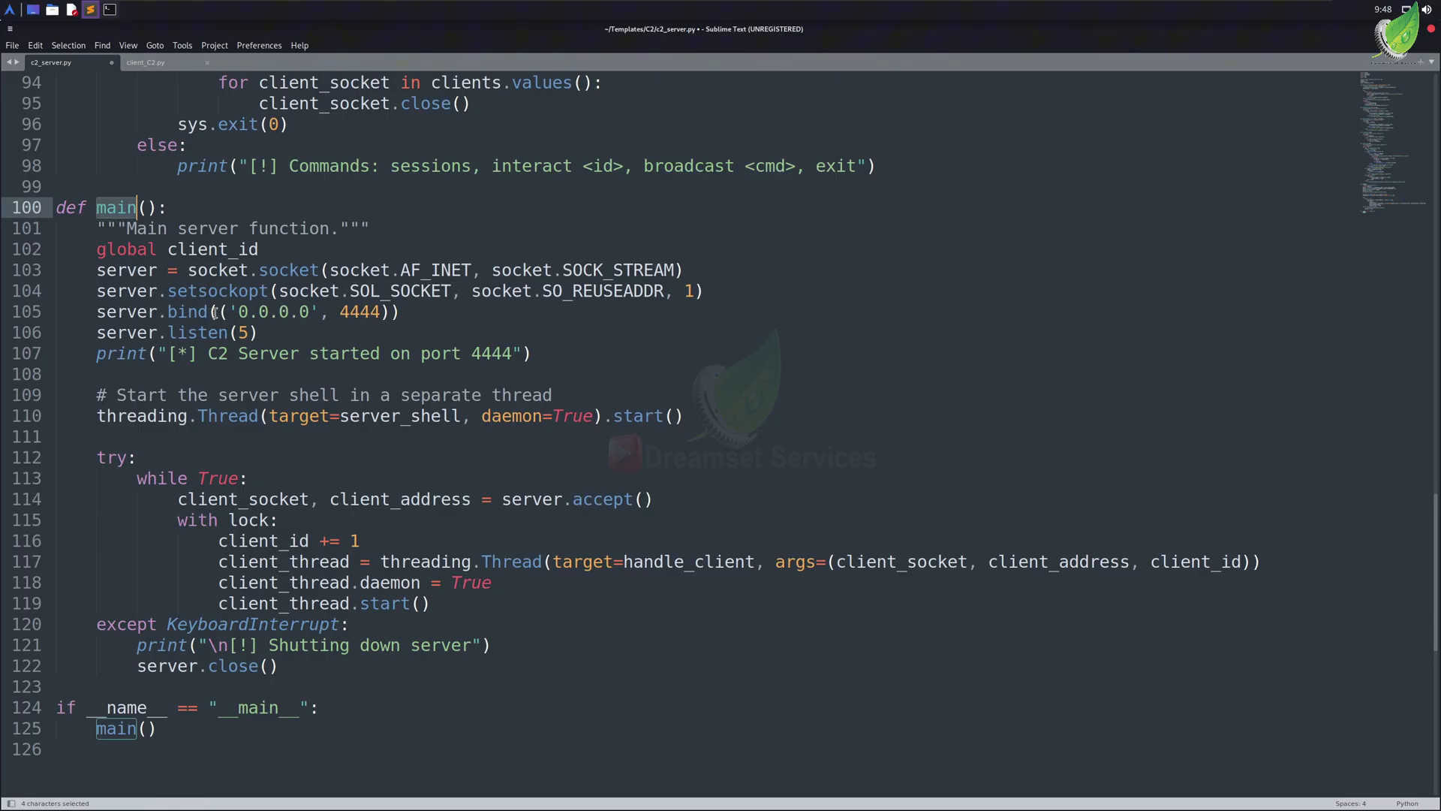
double_click(361, 311)
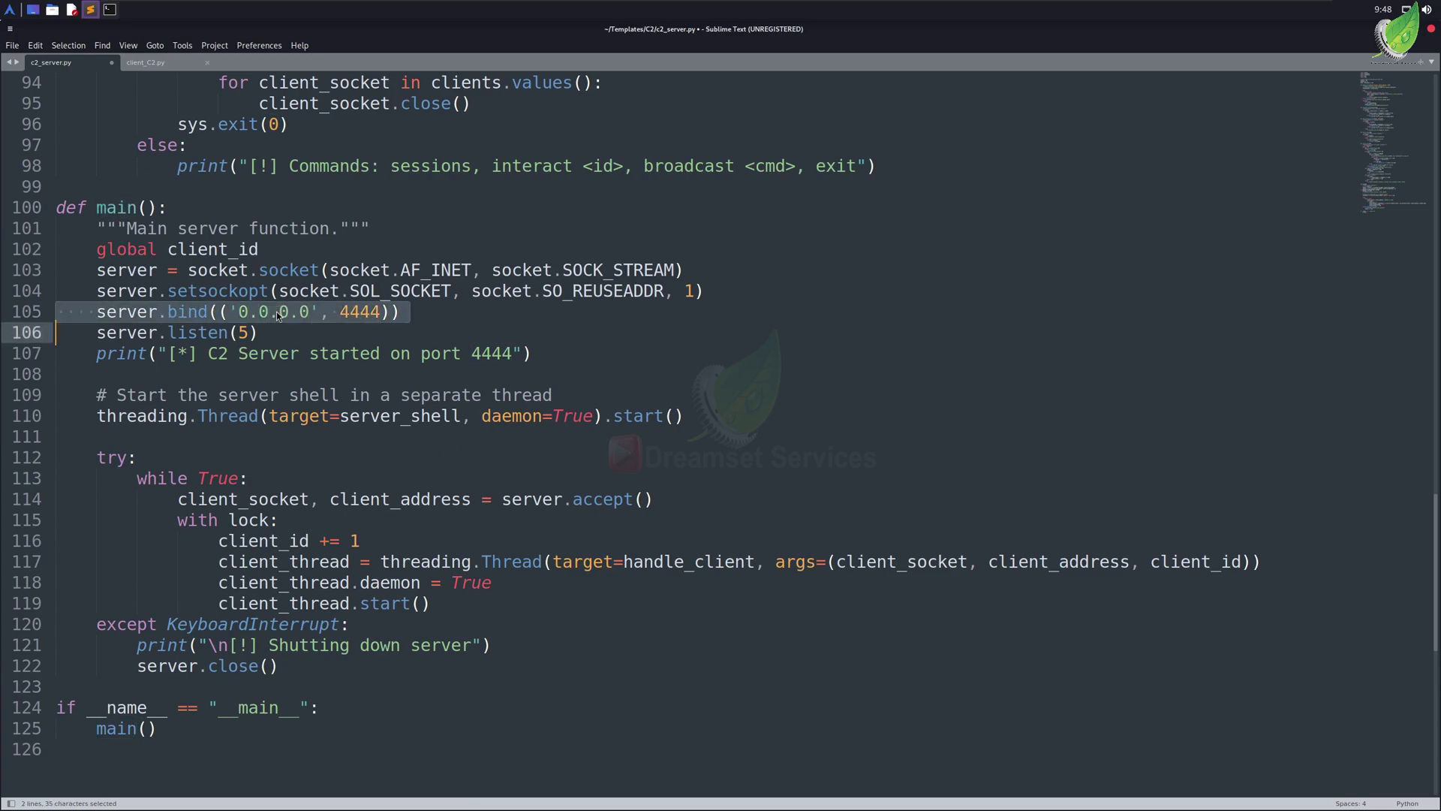
left_click(276, 312)
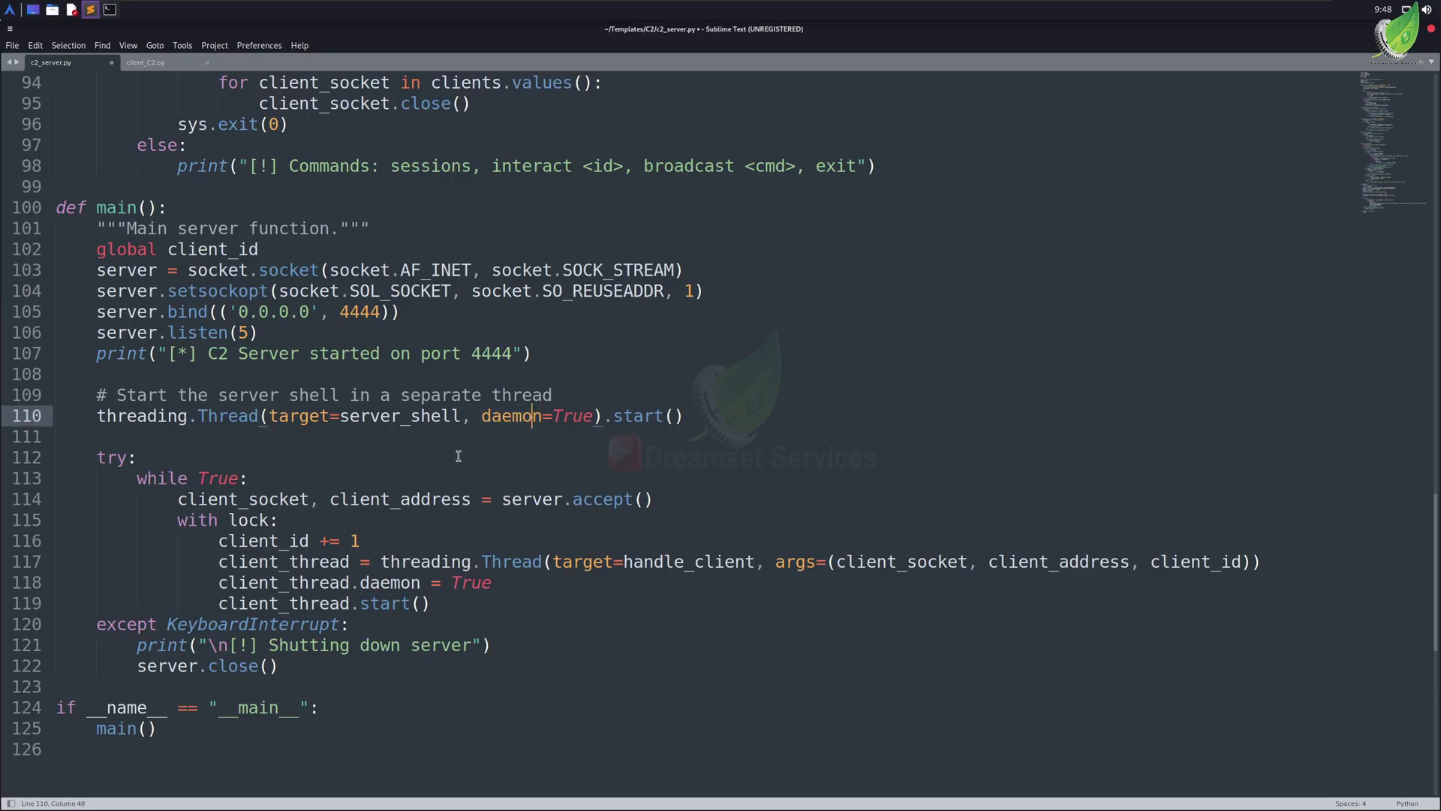
scroll("down", 3)
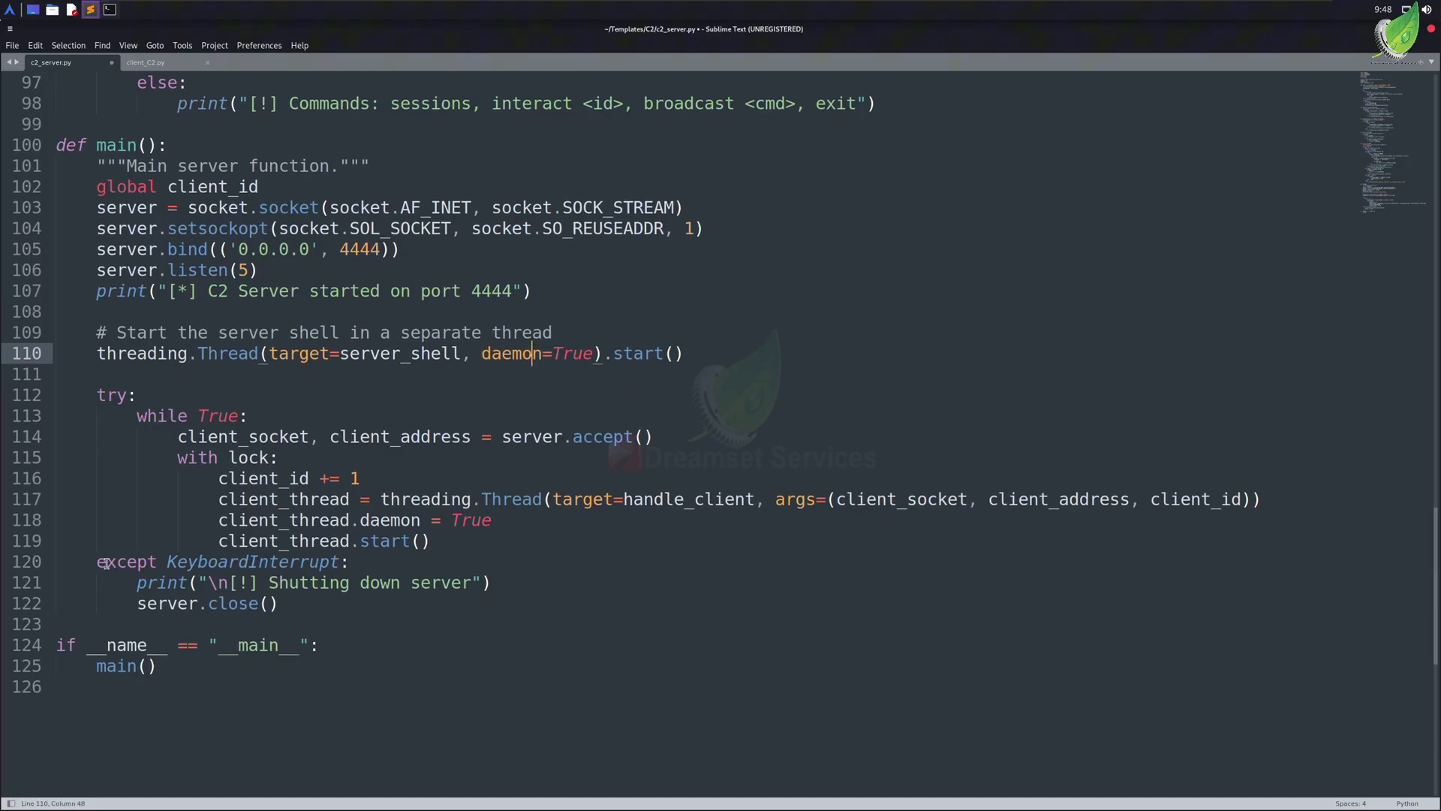
left_click_drag(96, 562, 281, 604)
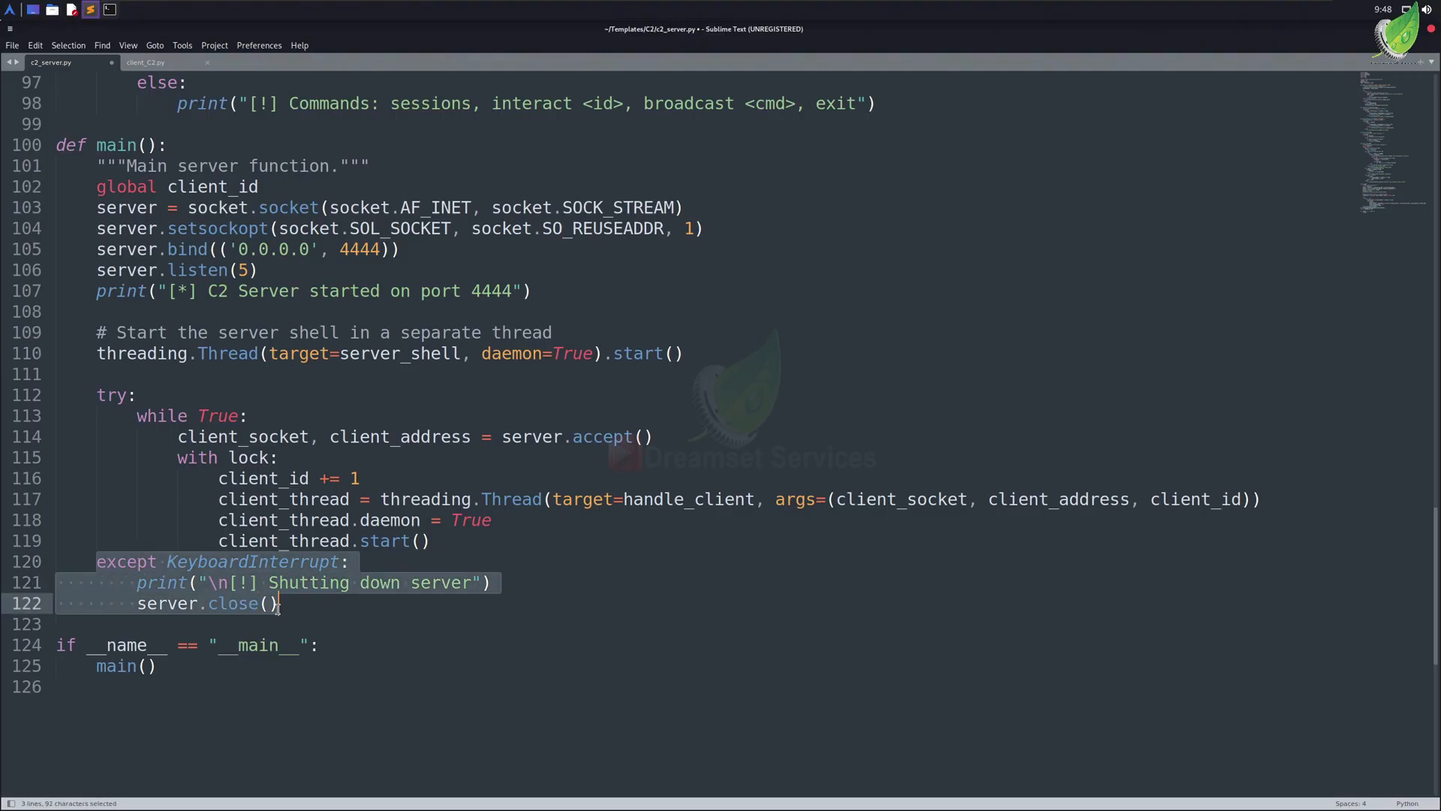
mouse_move(285, 555)
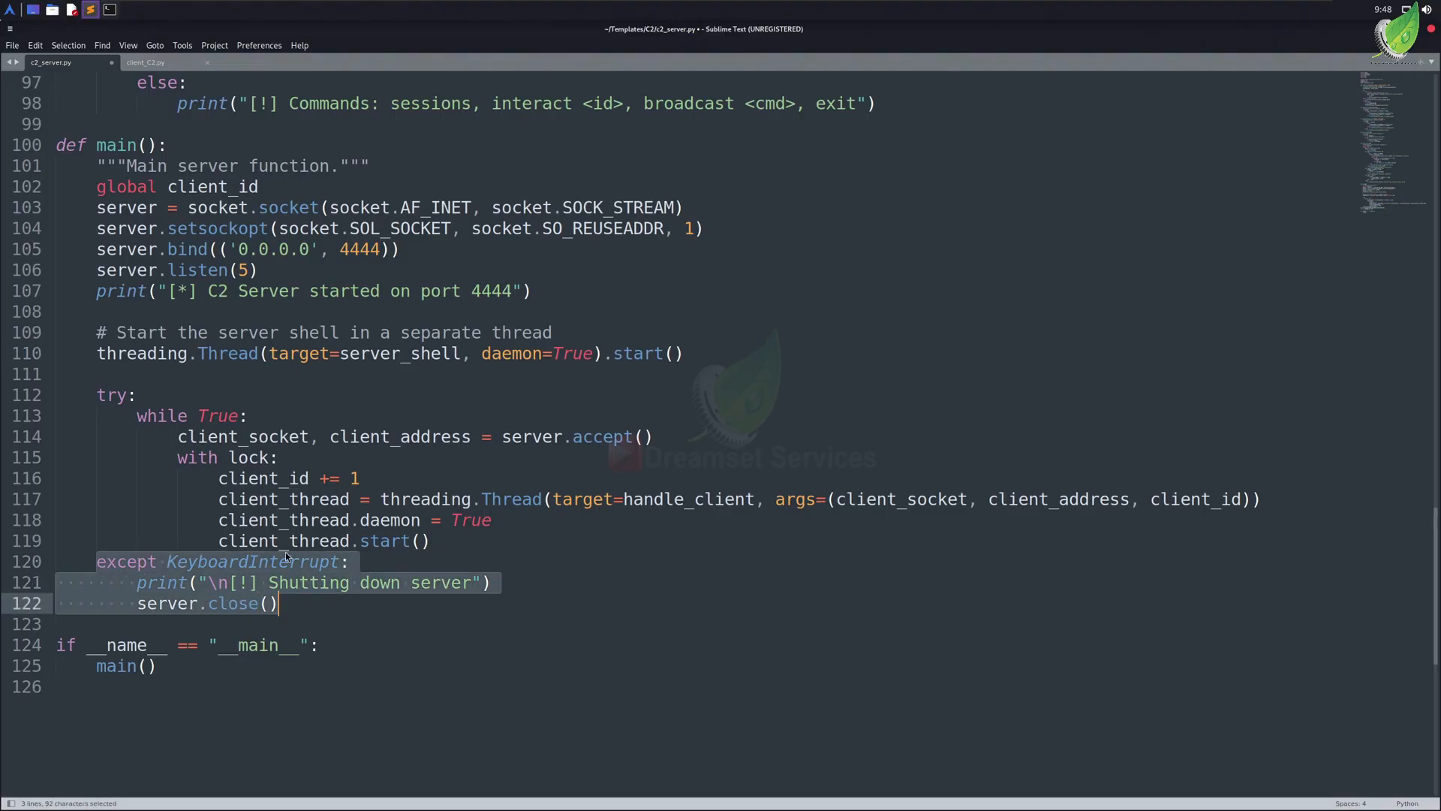
mouse_move(313, 592)
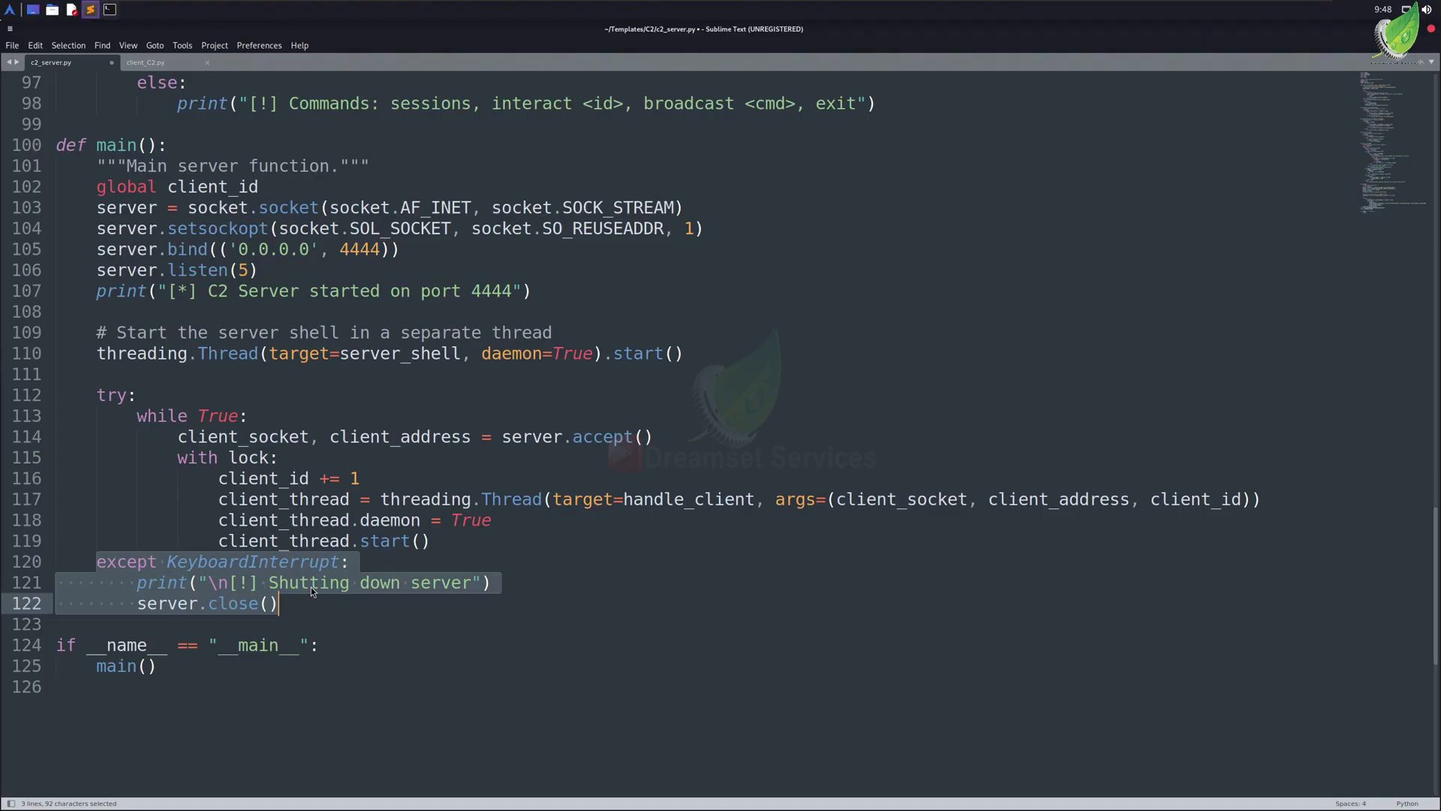
mouse_move(303, 594)
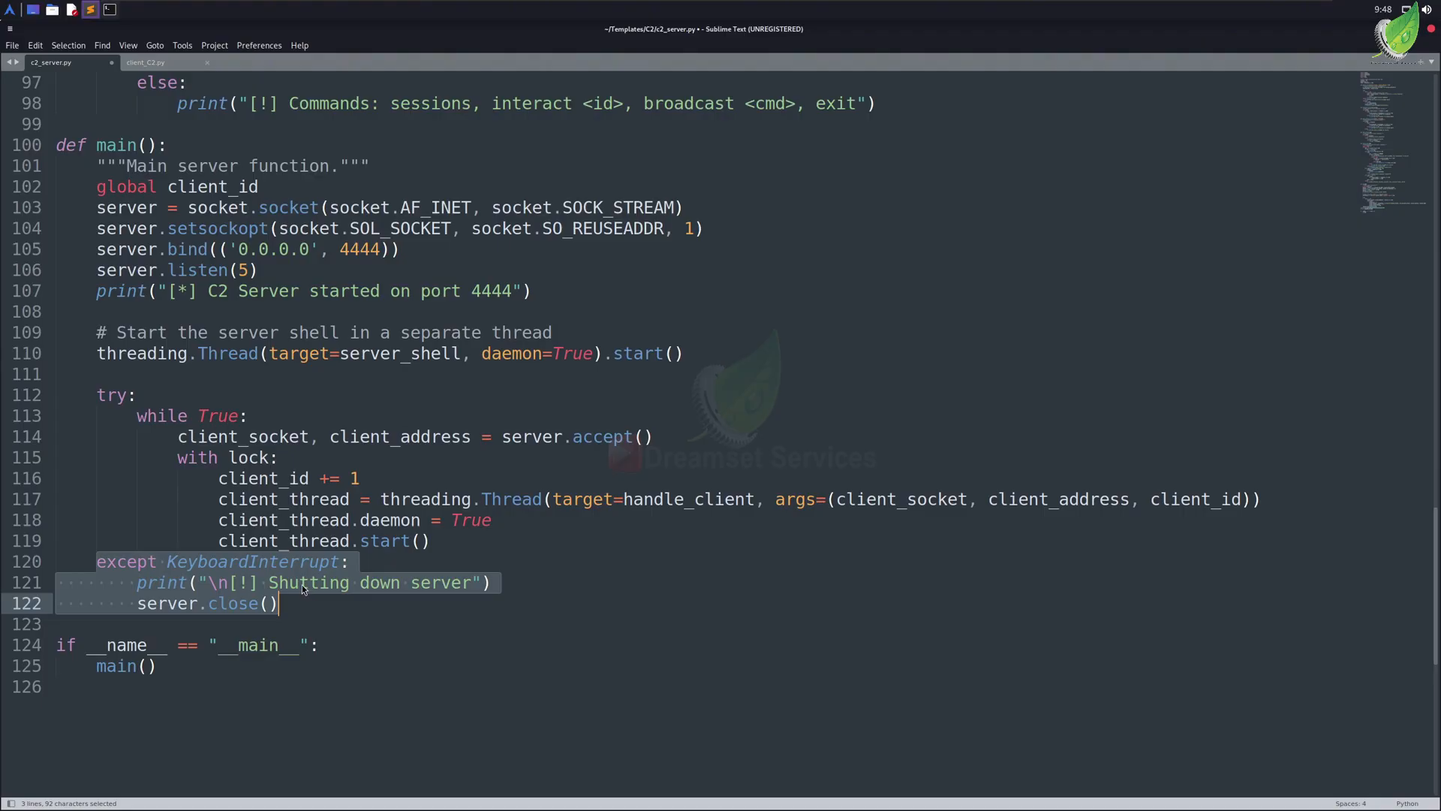
left_click(144, 61)
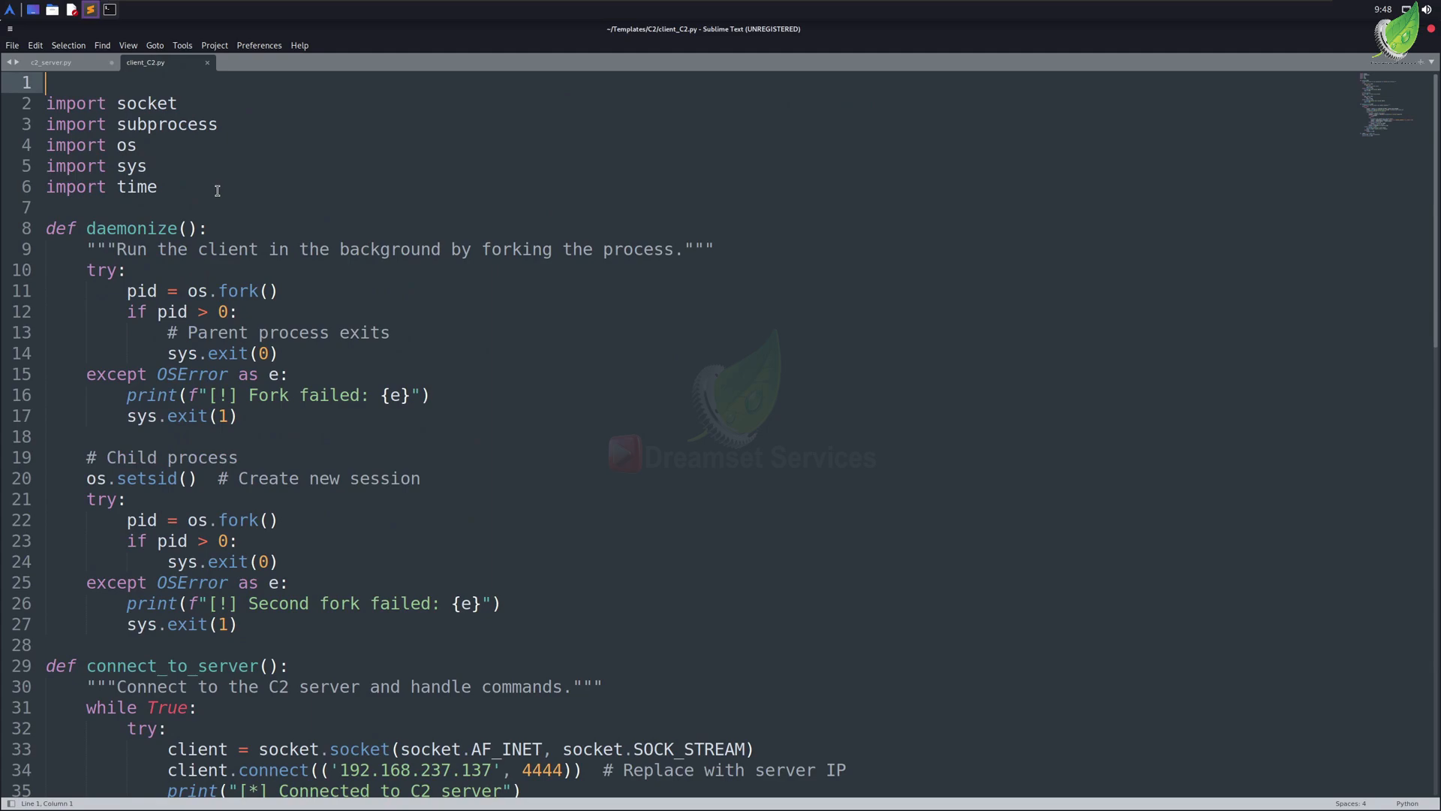
double_click(129, 228)
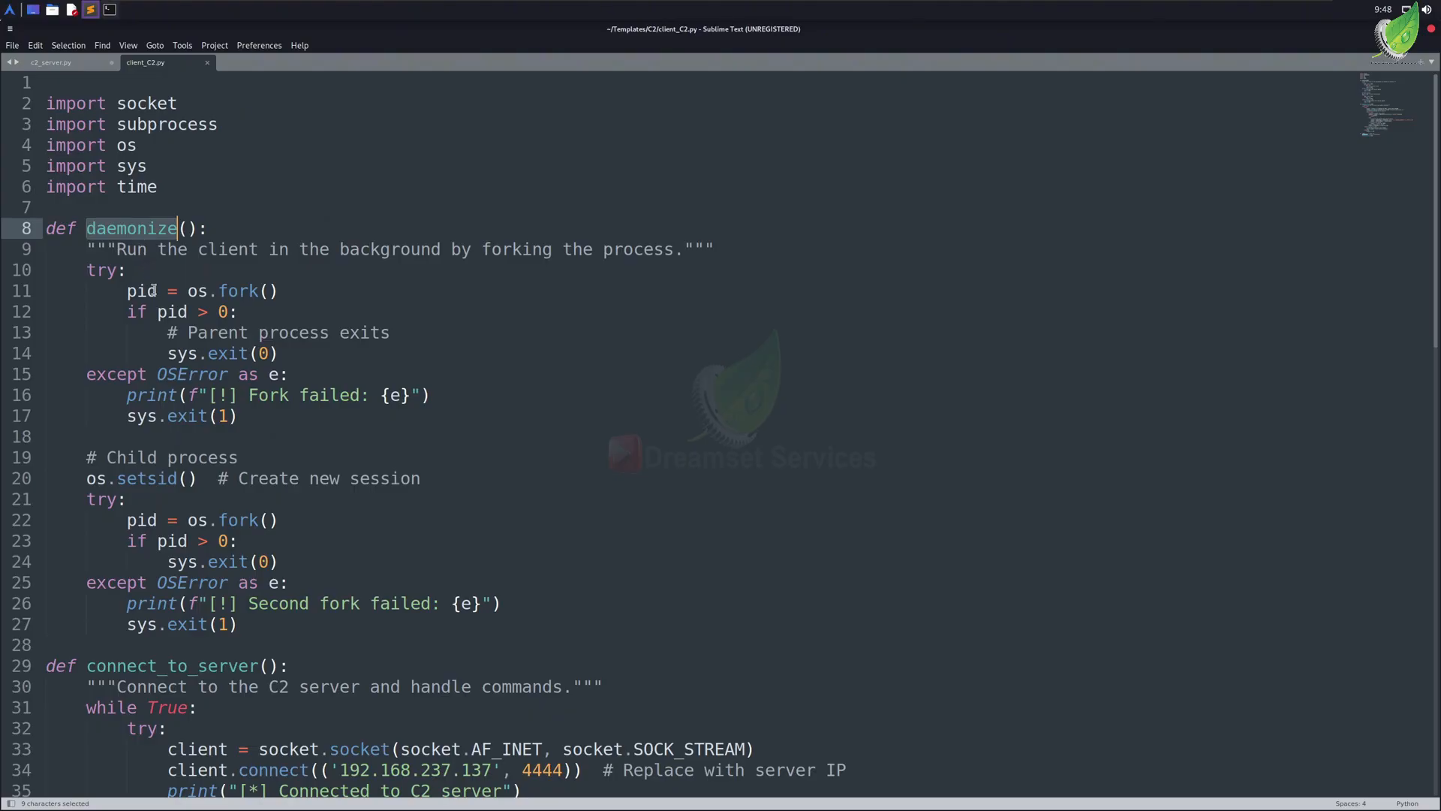
scroll("down", 3)
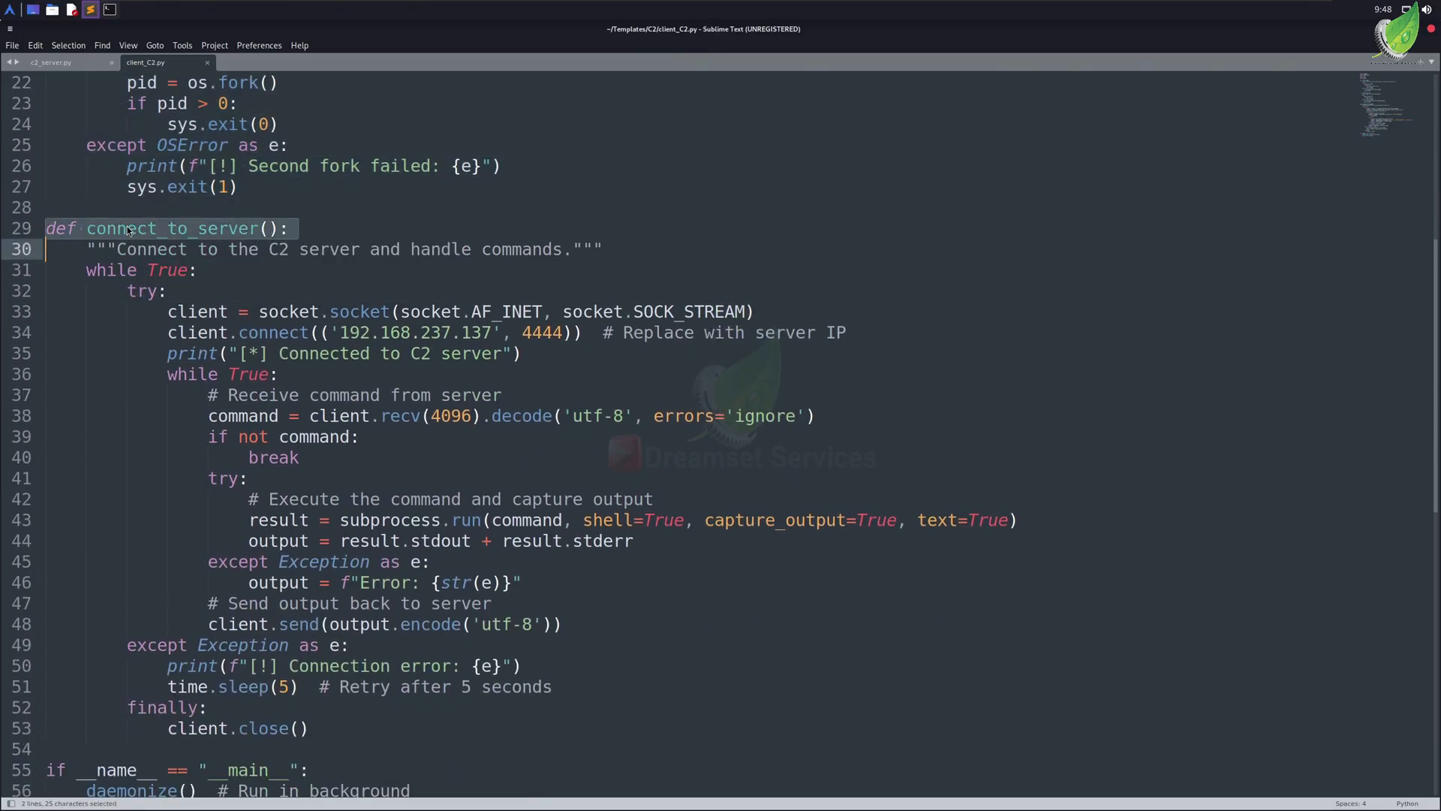
left_click(118, 228)
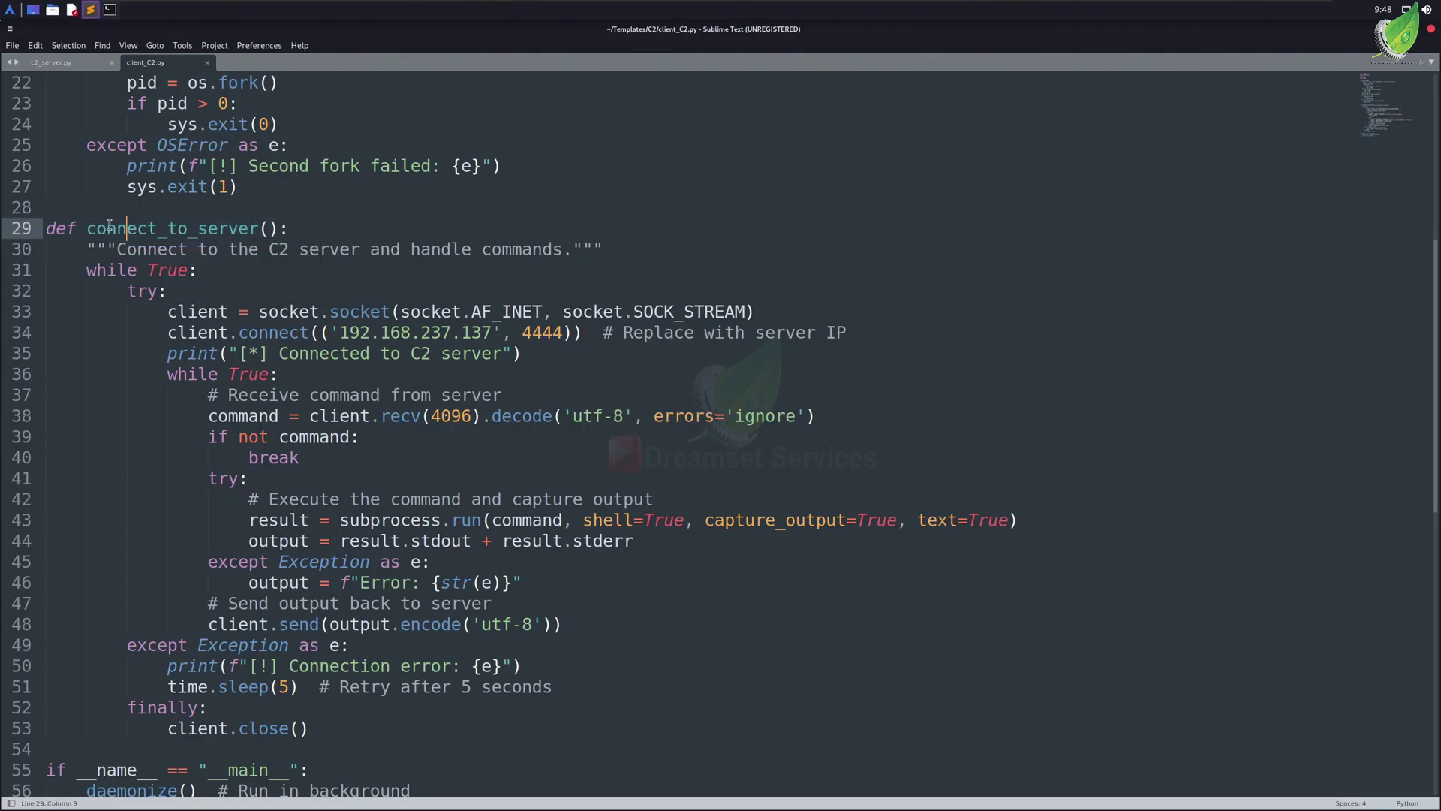
double_click(108, 229)
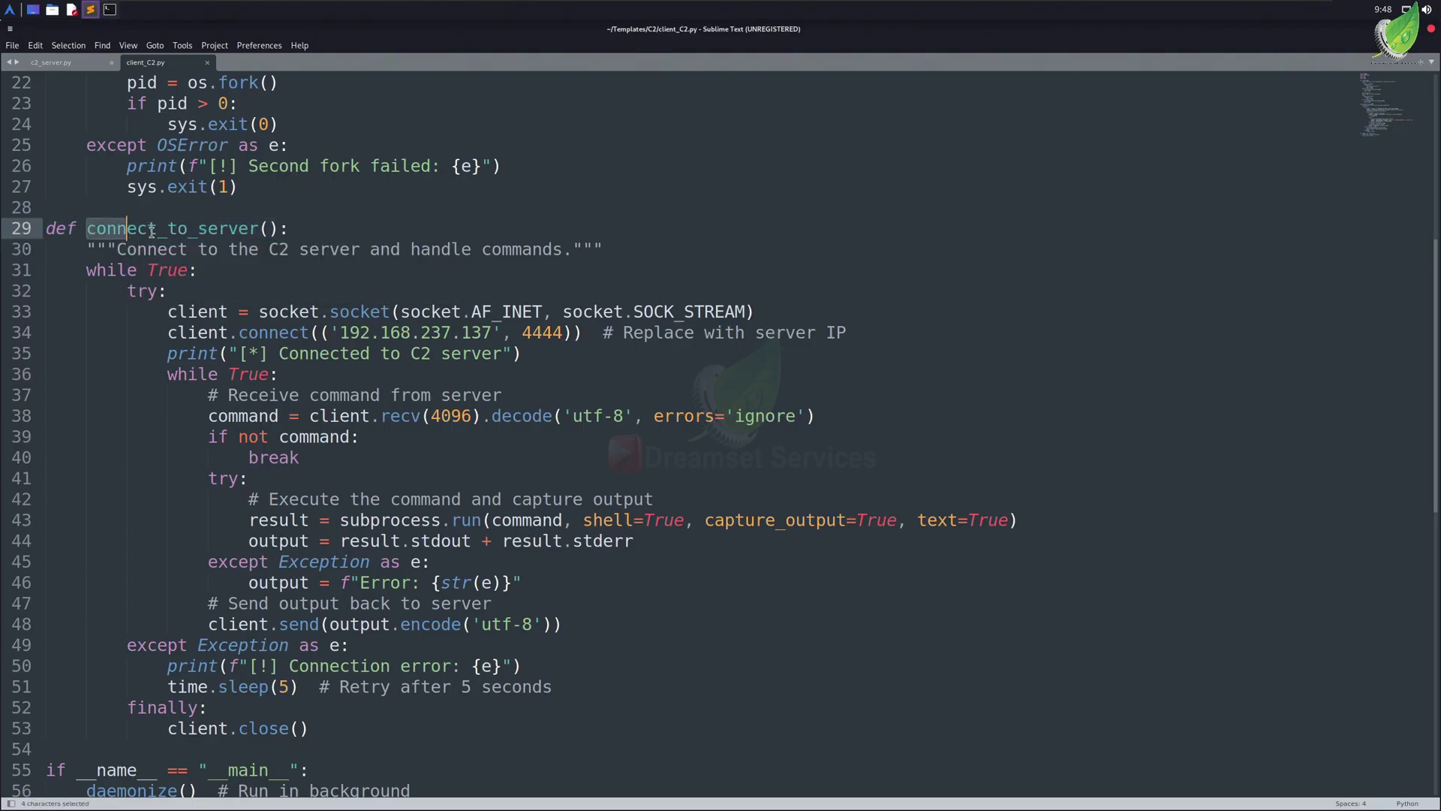
double_click(171, 228)
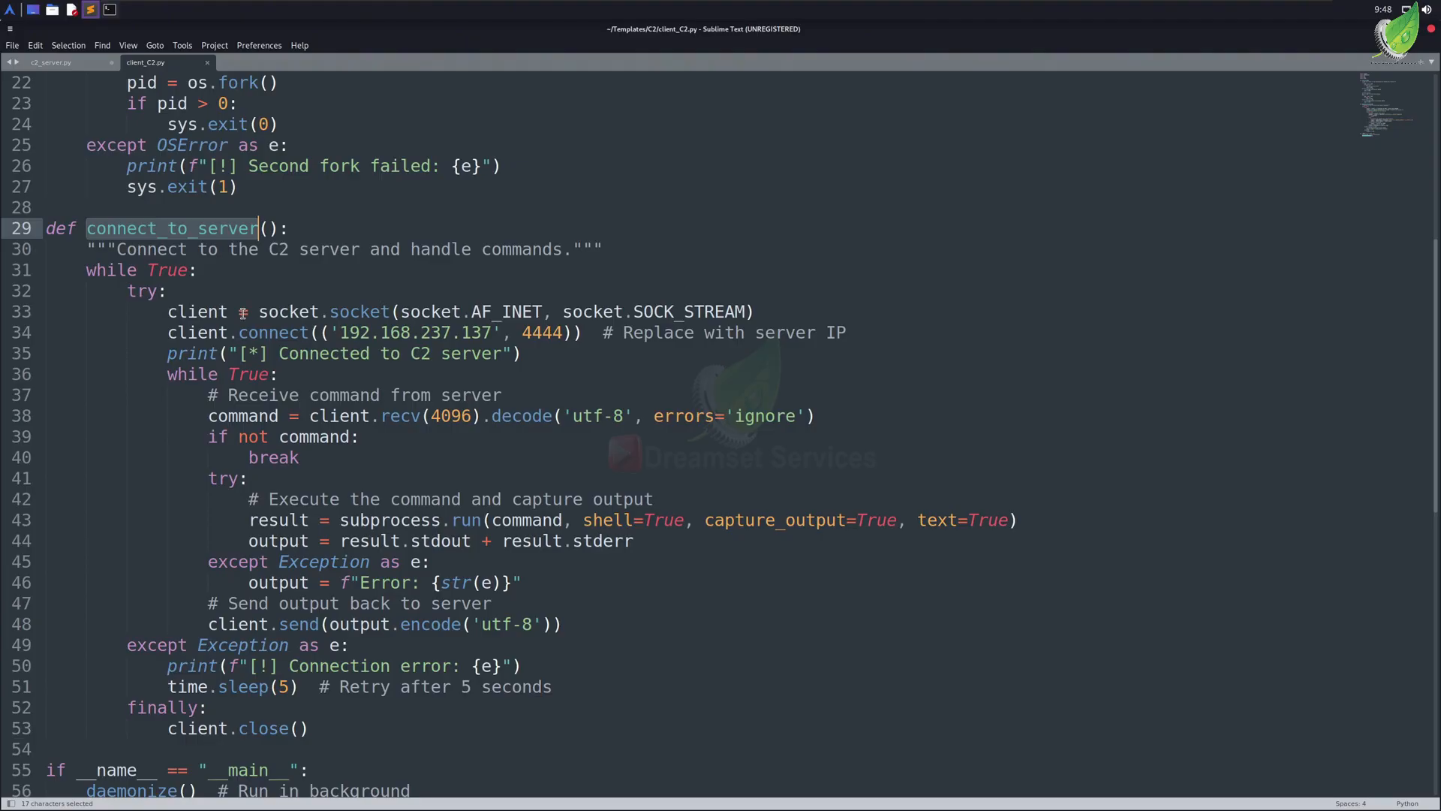
scroll("down", 3)
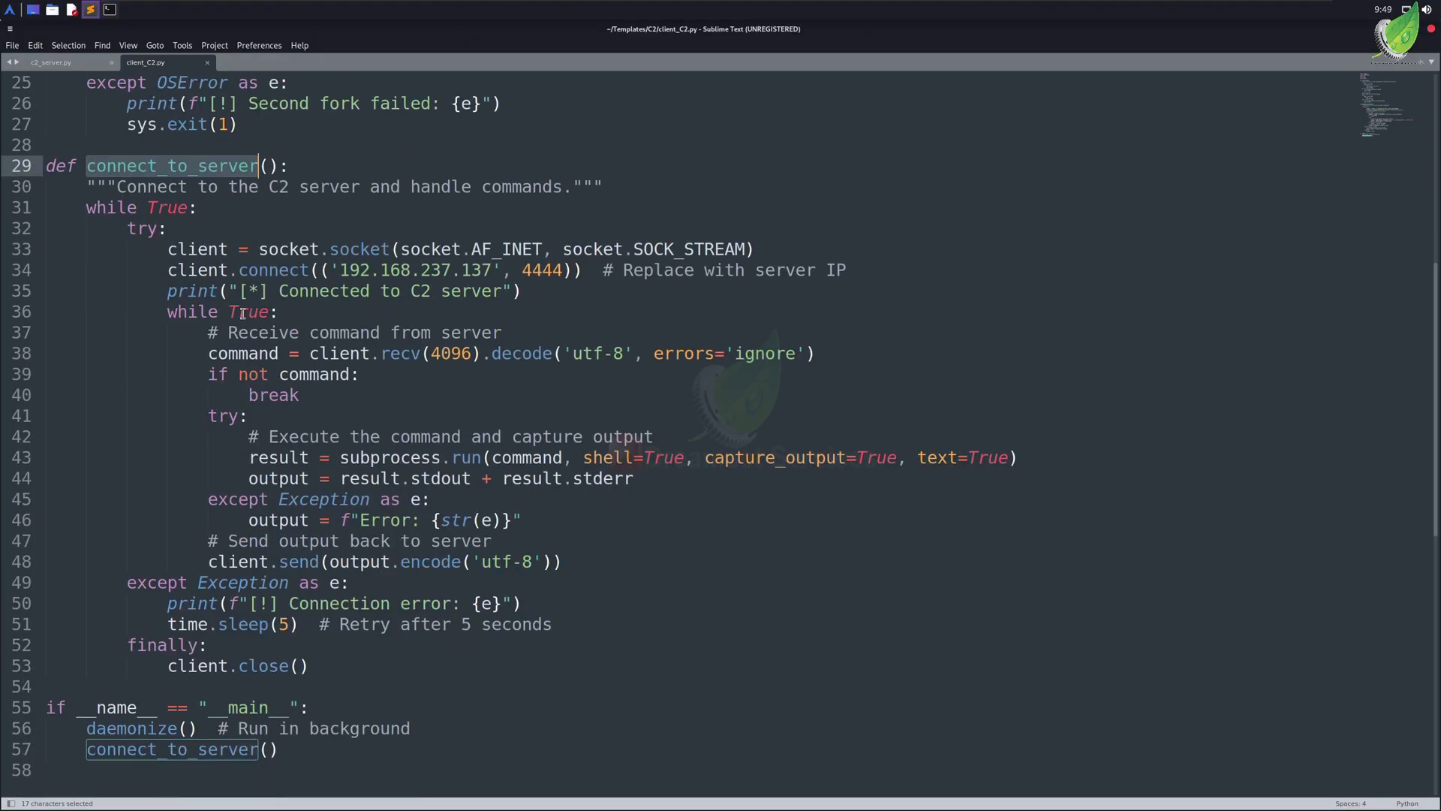
mouse_move(338, 229)
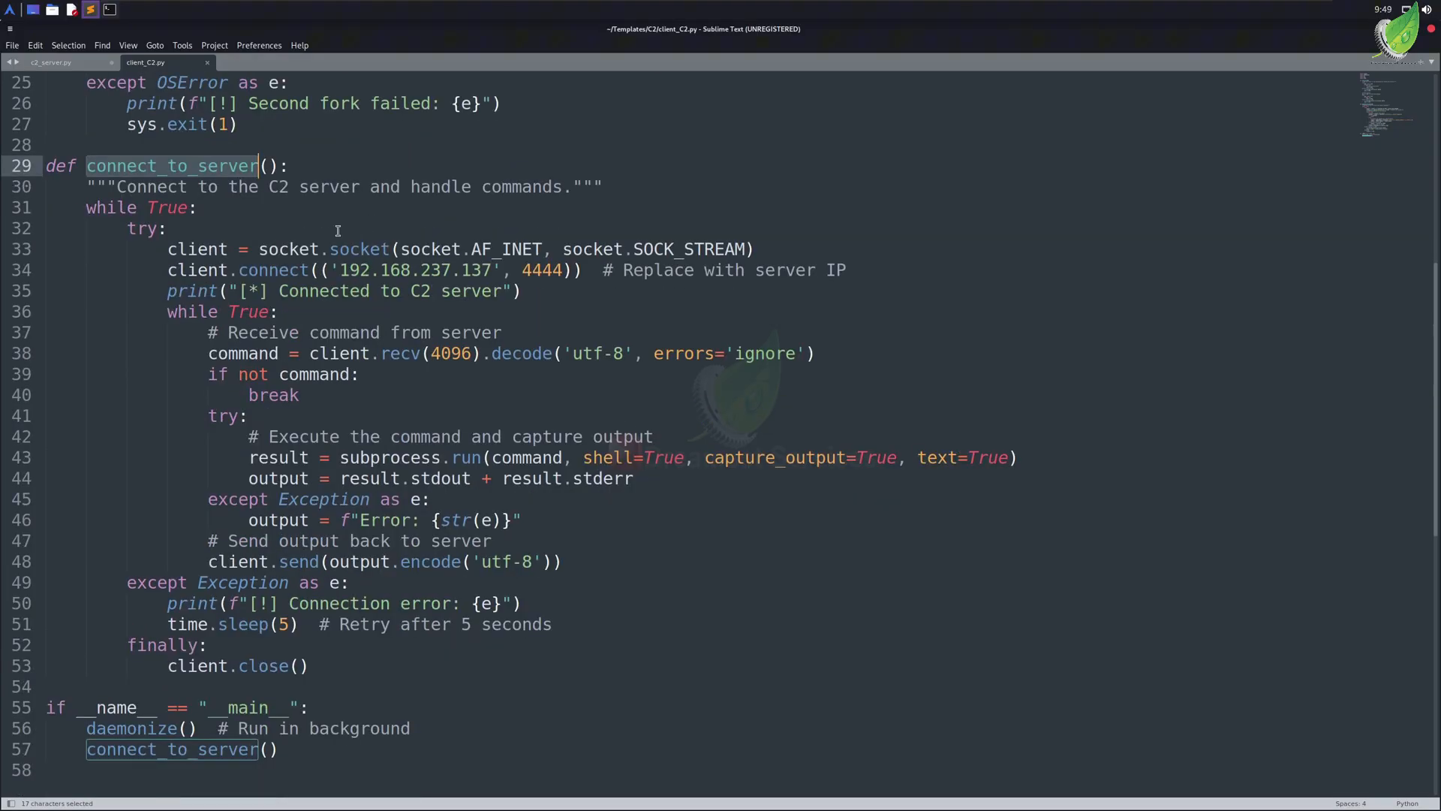
double_click(395, 269)
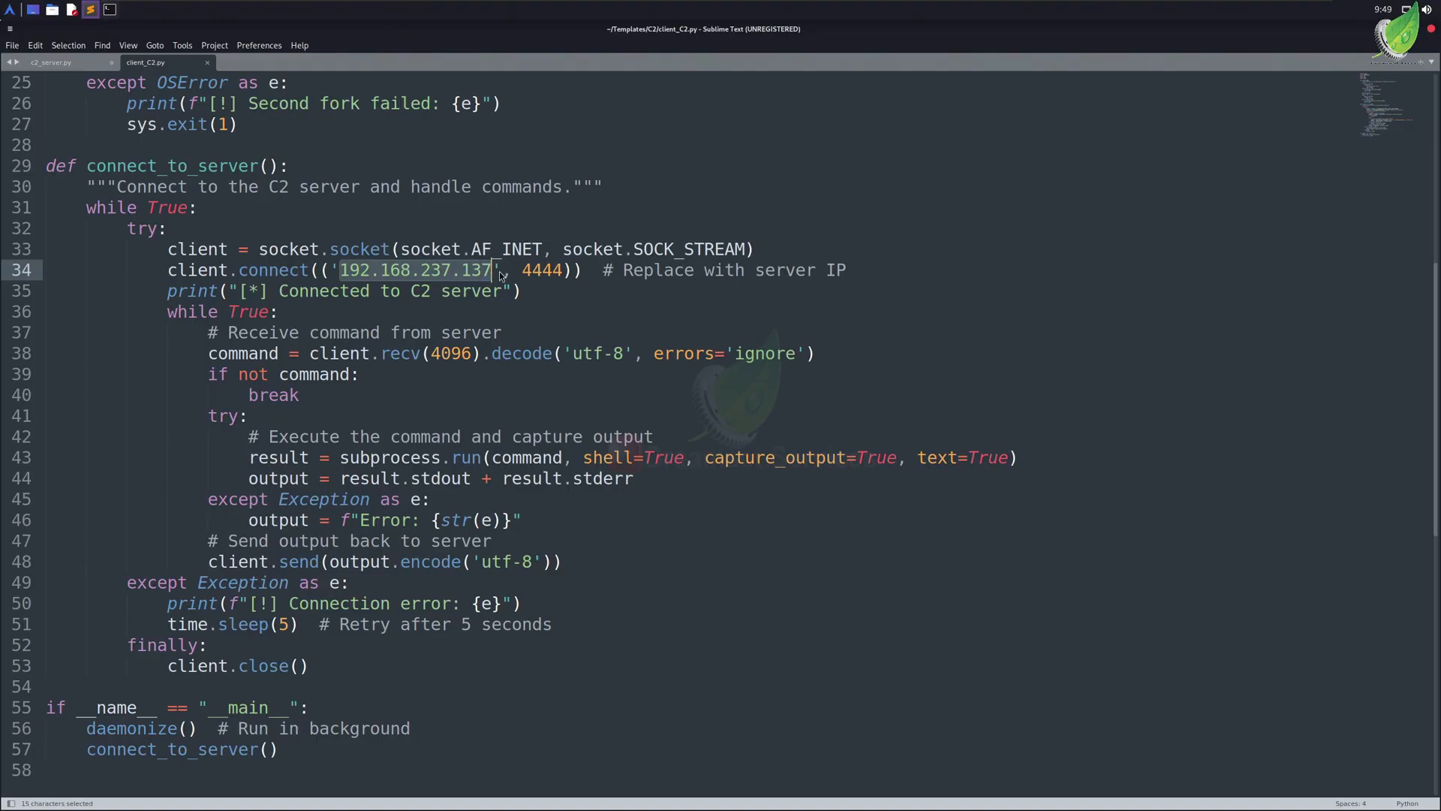
double_click(542, 269)
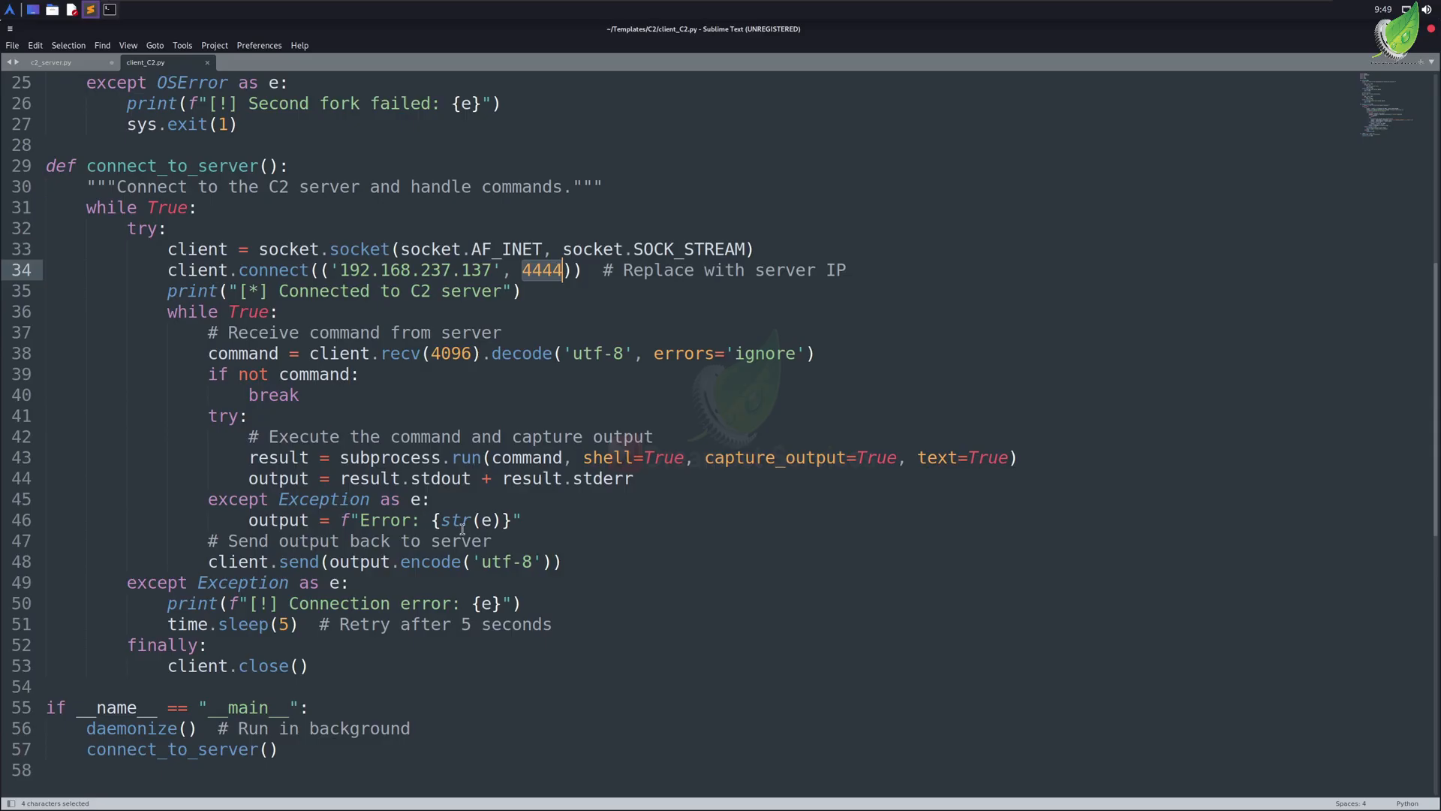
mouse_move(378, 412)
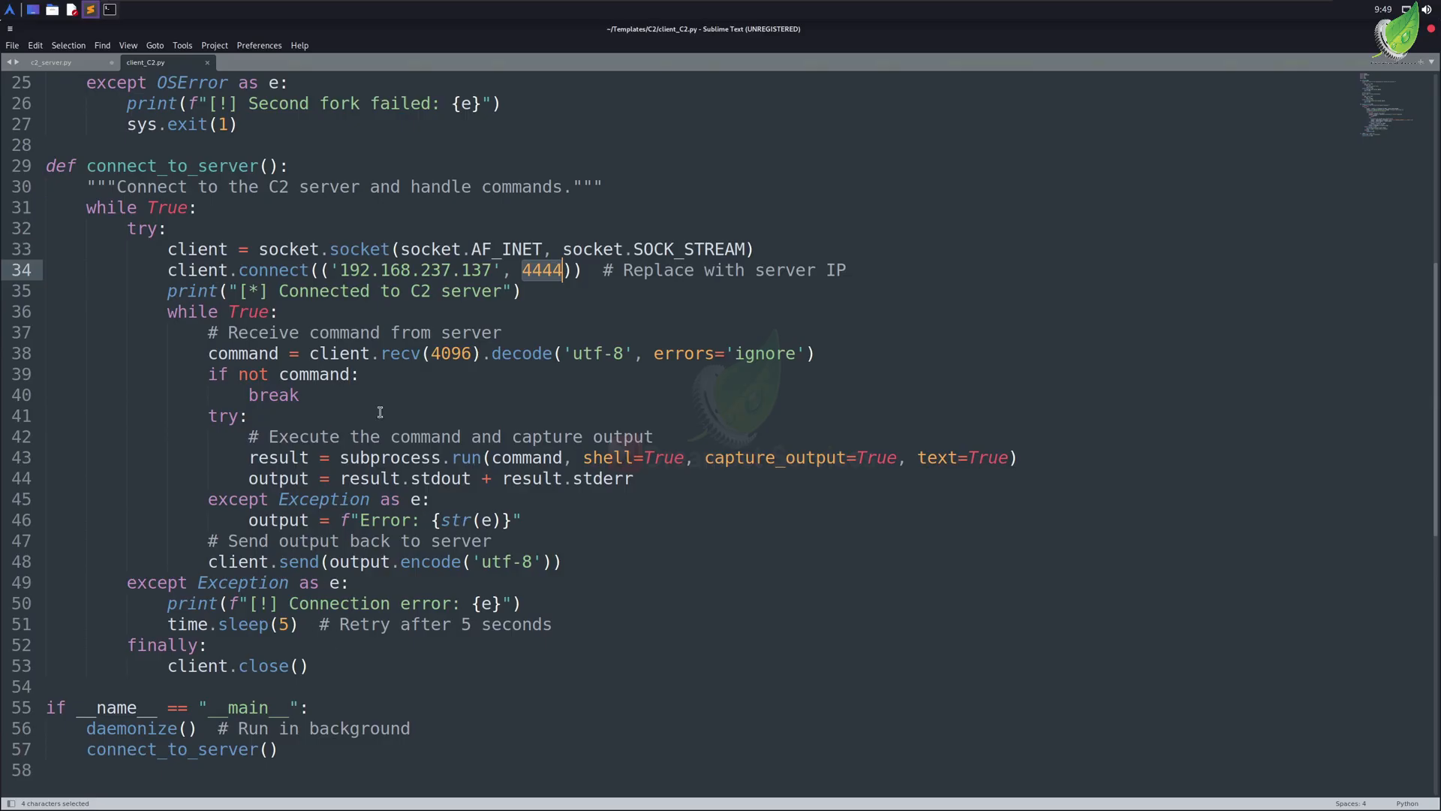
left_click(399, 301)
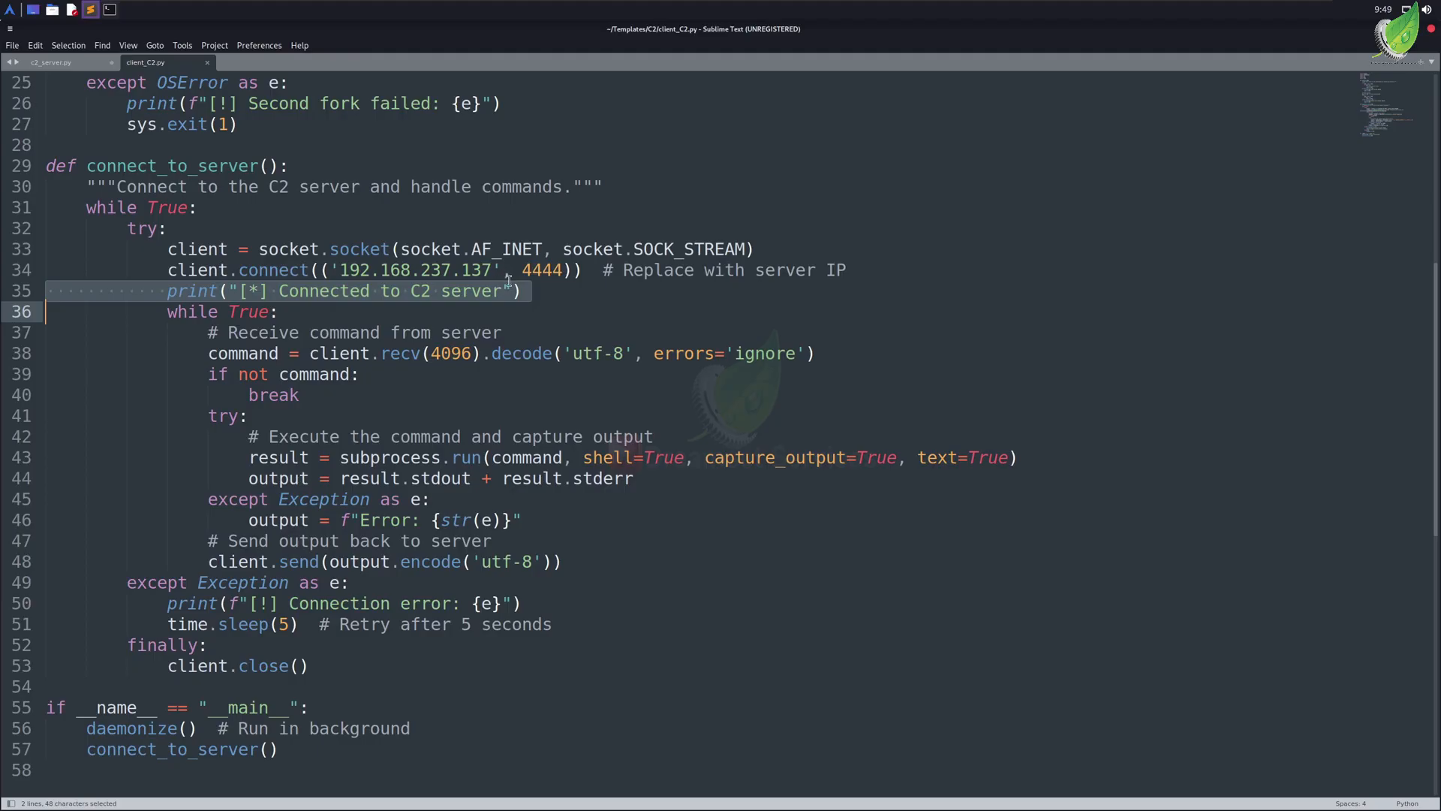
mouse_move(559, 306)
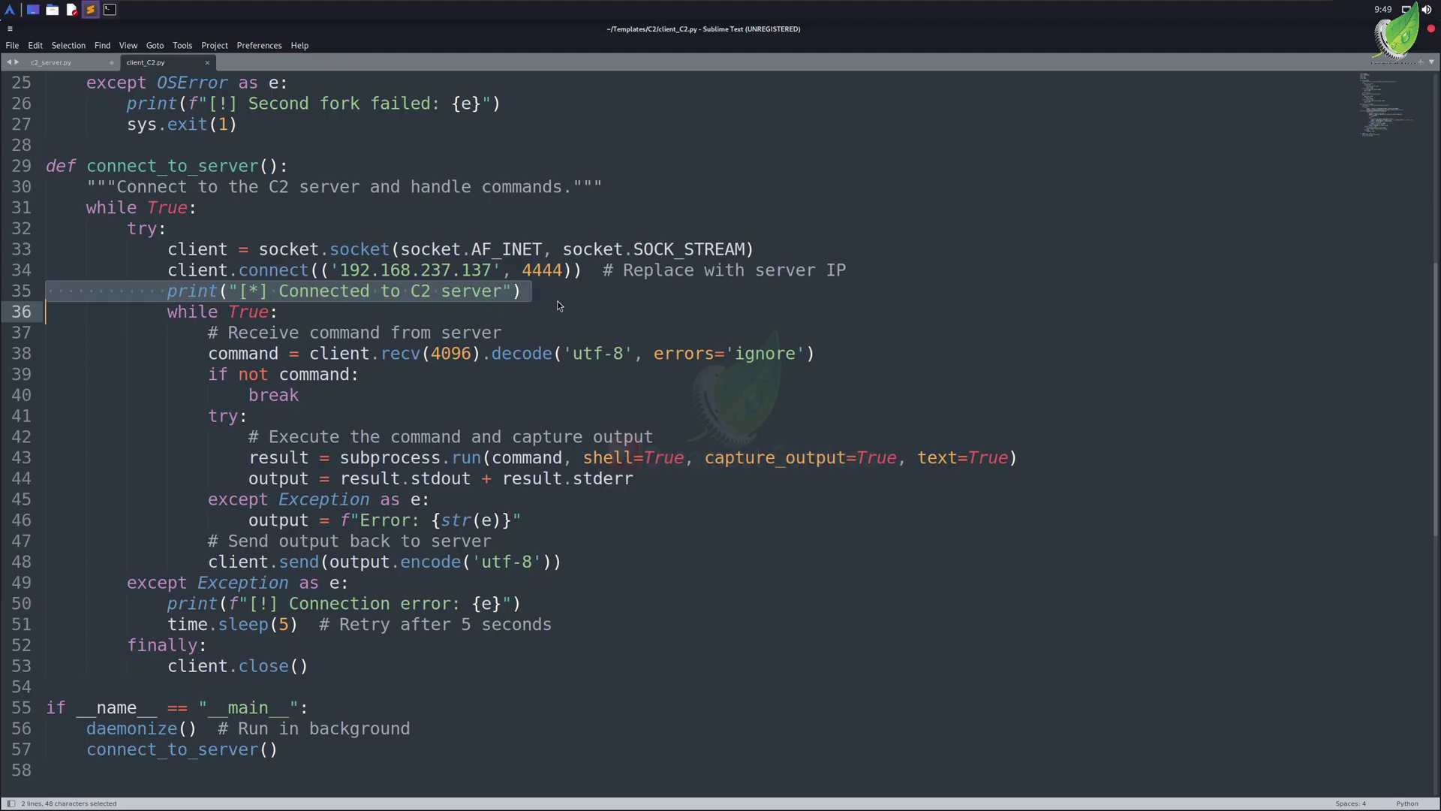
left_click(524, 290)
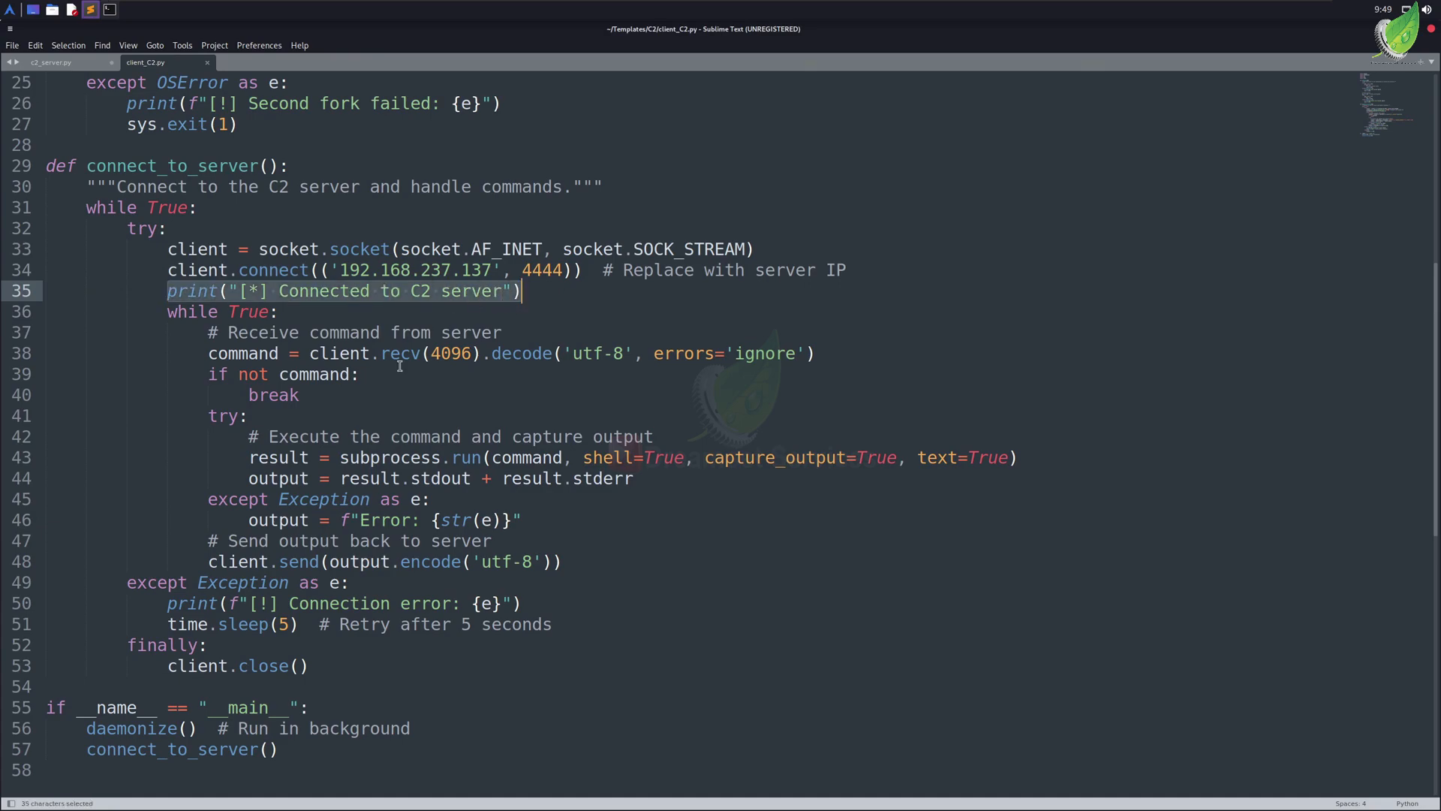
mouse_move(356, 467)
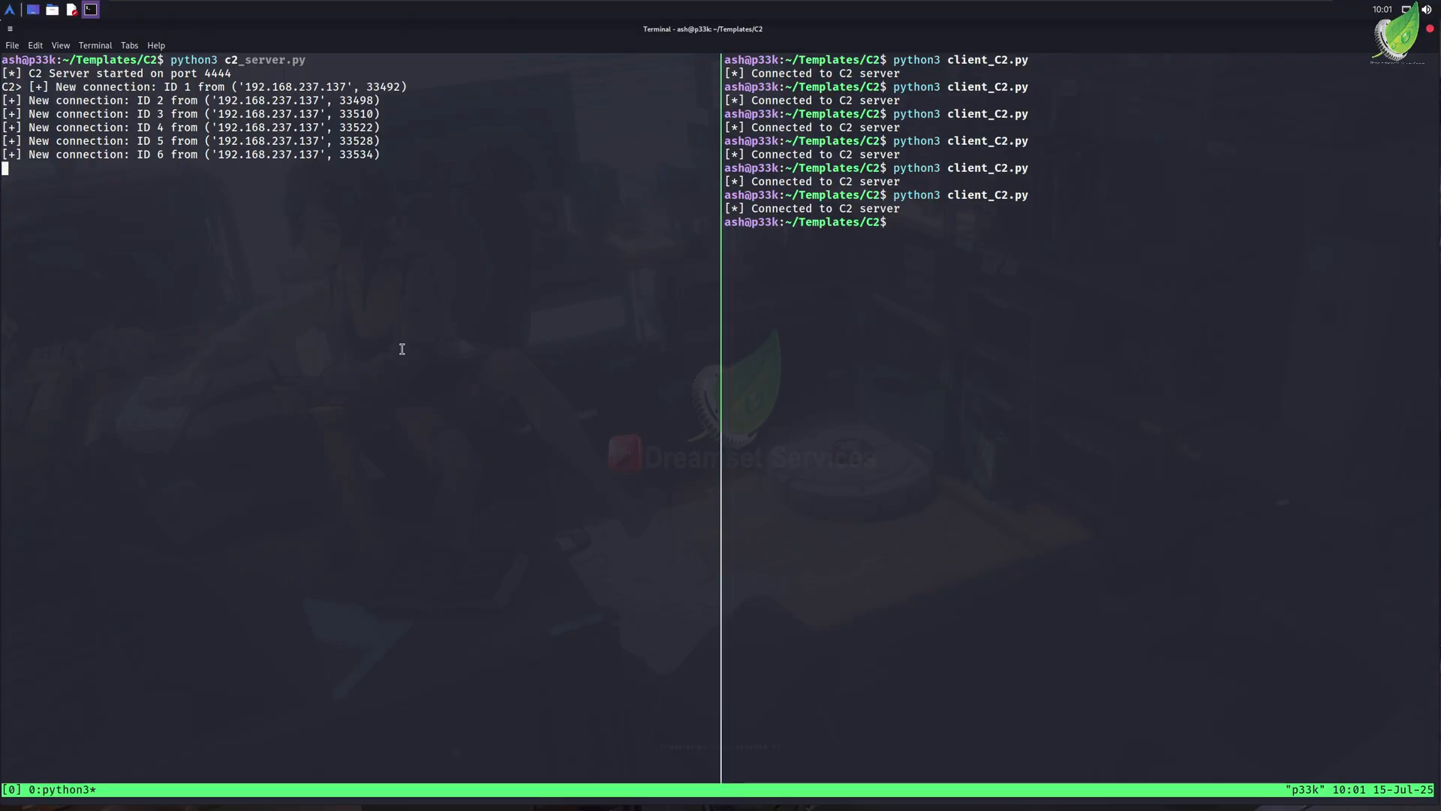
- List the six active sessions and begin an interact command
type("sesssion")
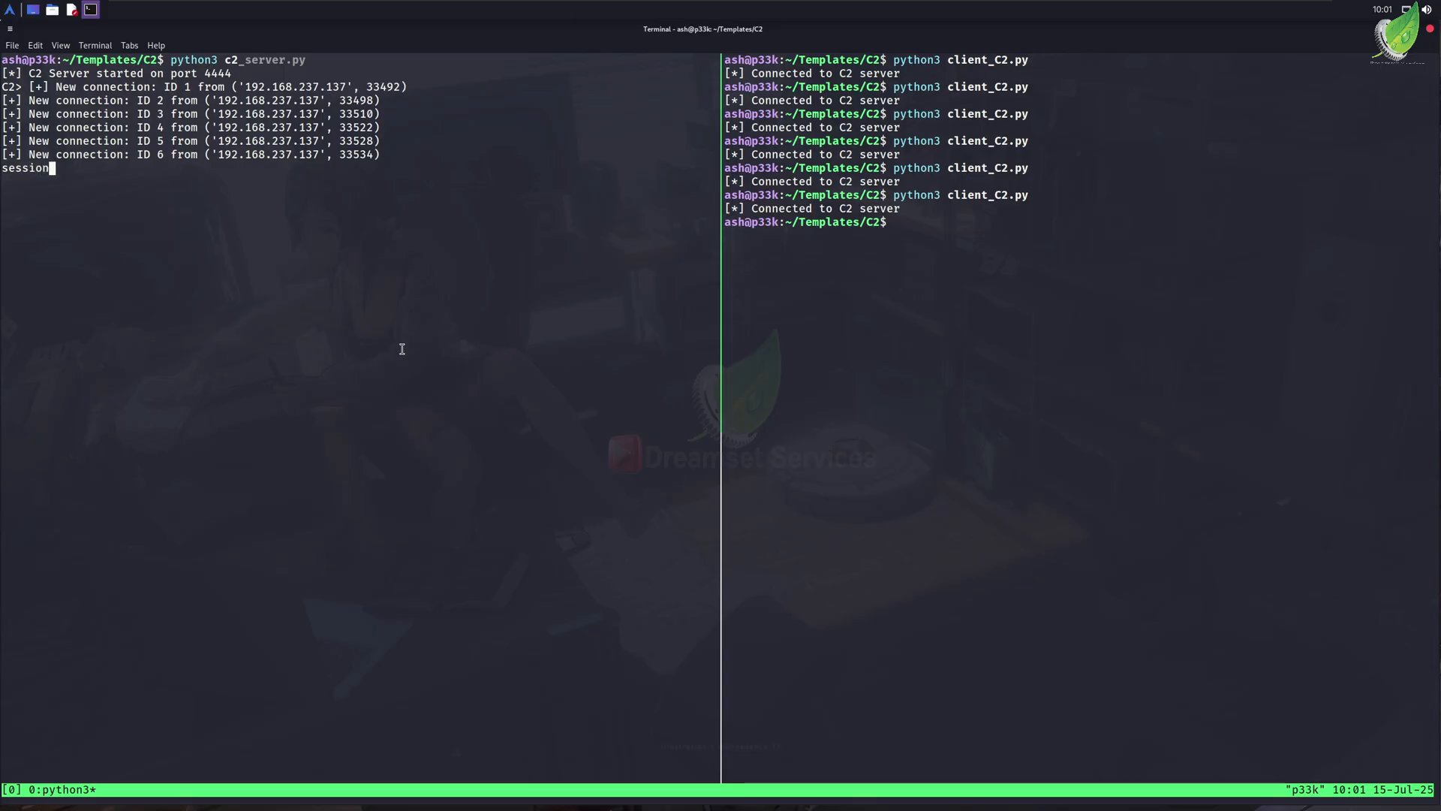
type("s")
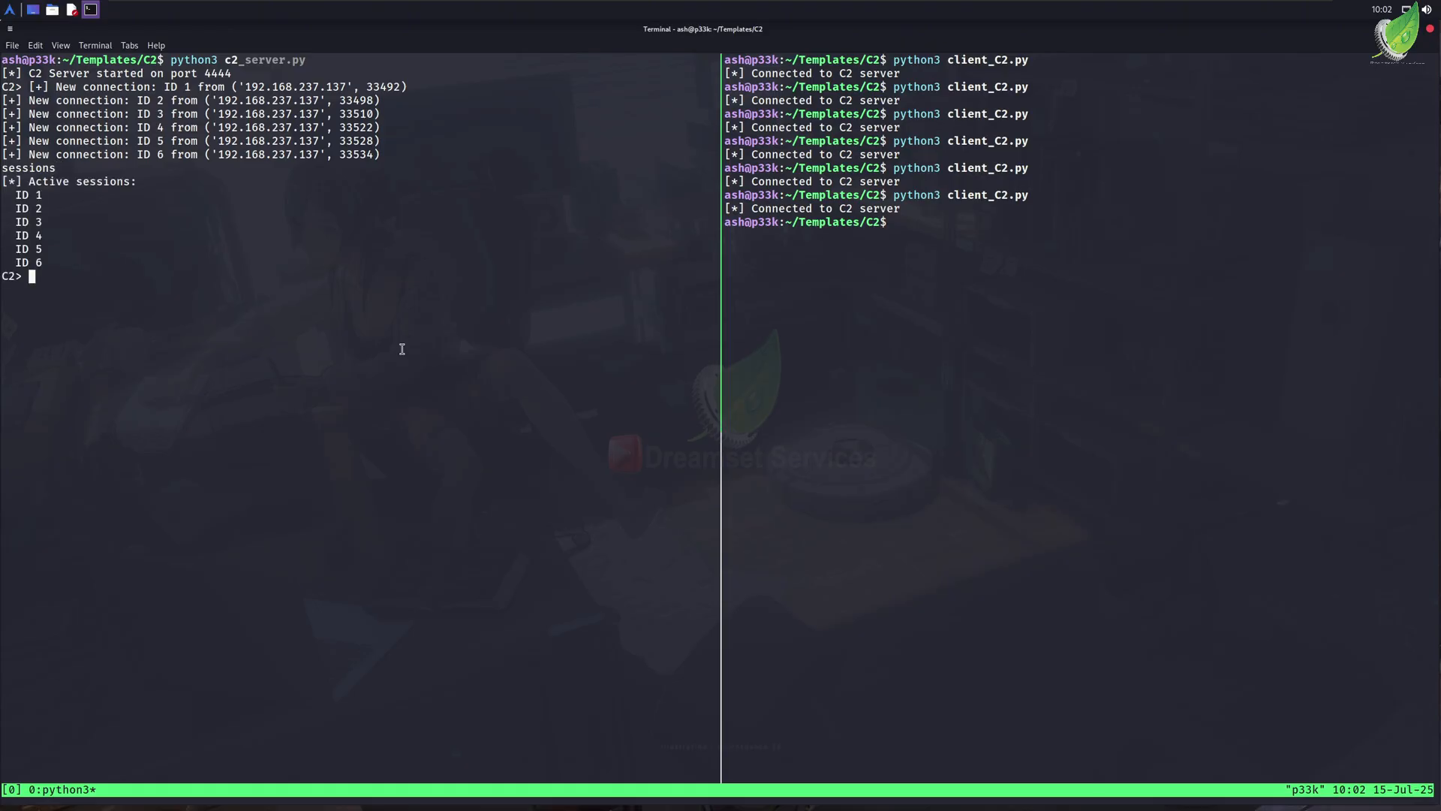
type("interact")
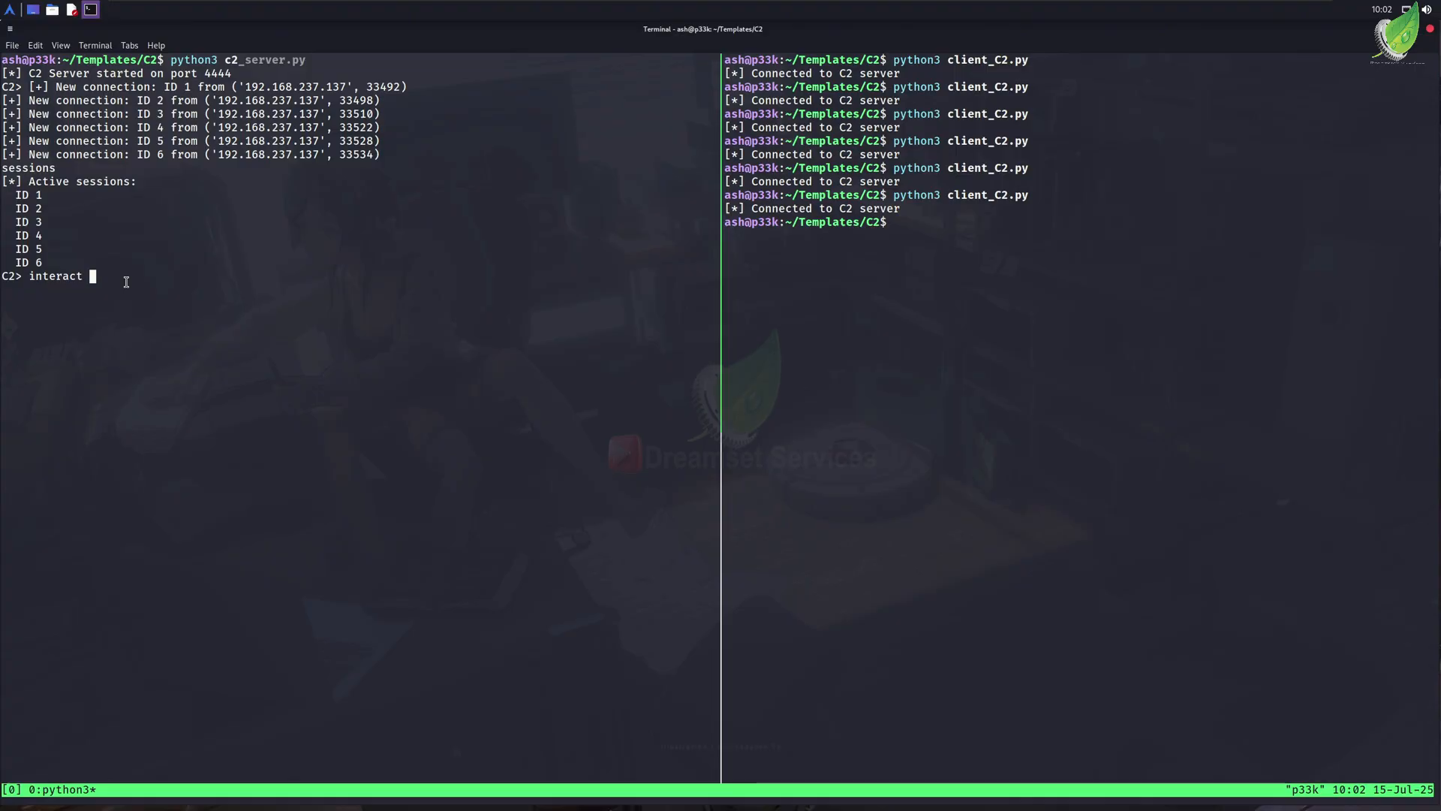
- Interact with session 2, run ls and whoami, then background it
type("2")
type("ls")
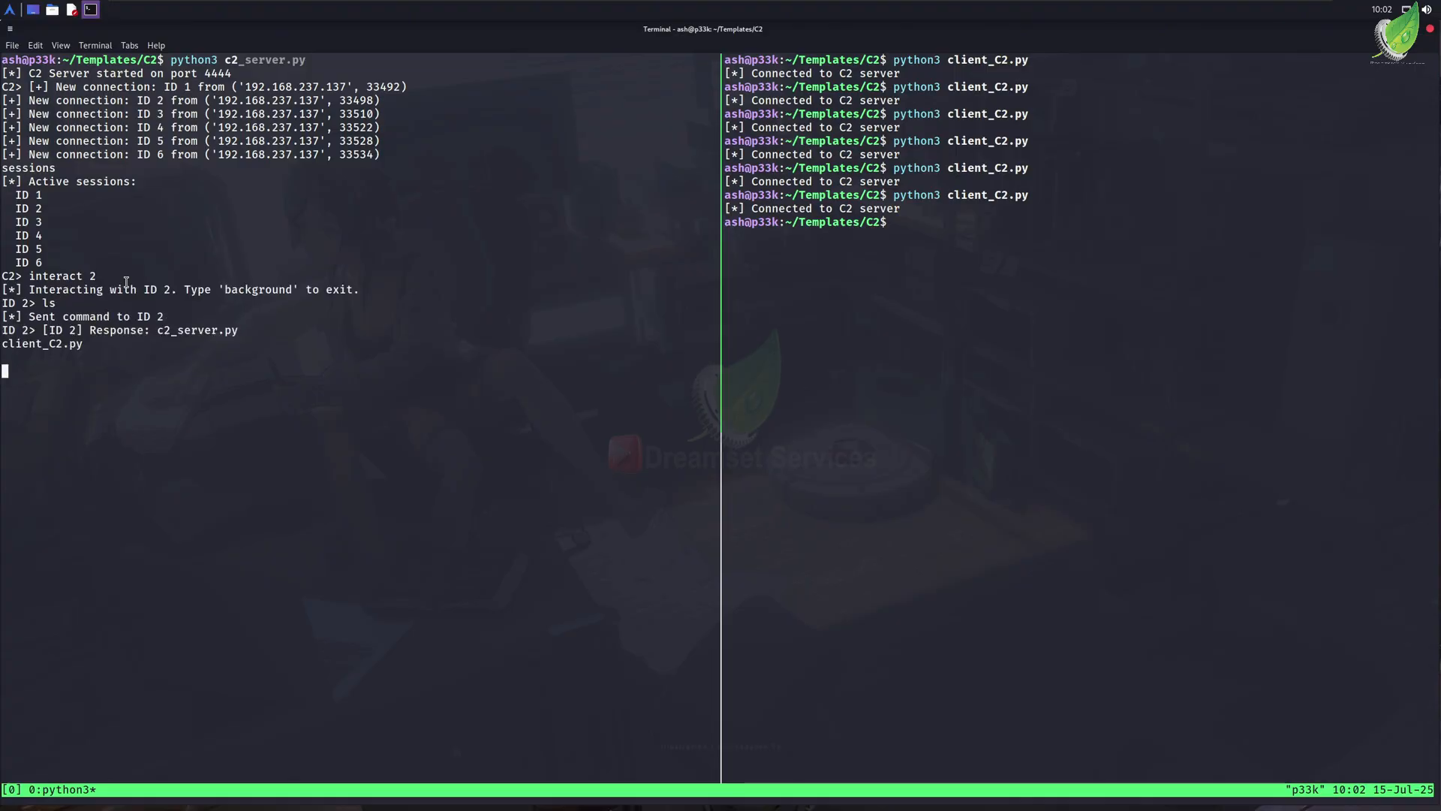
type("whoami")
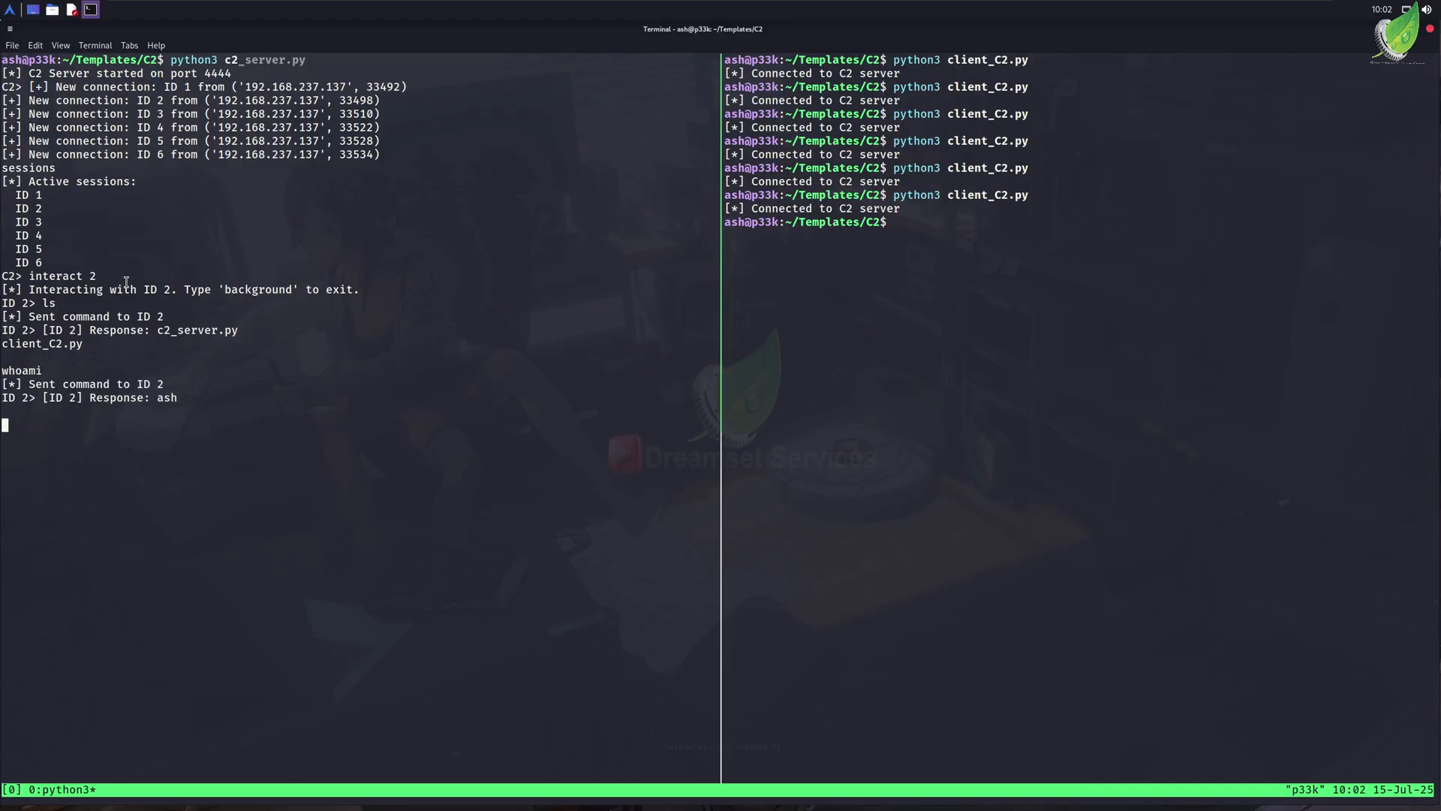
type("background")
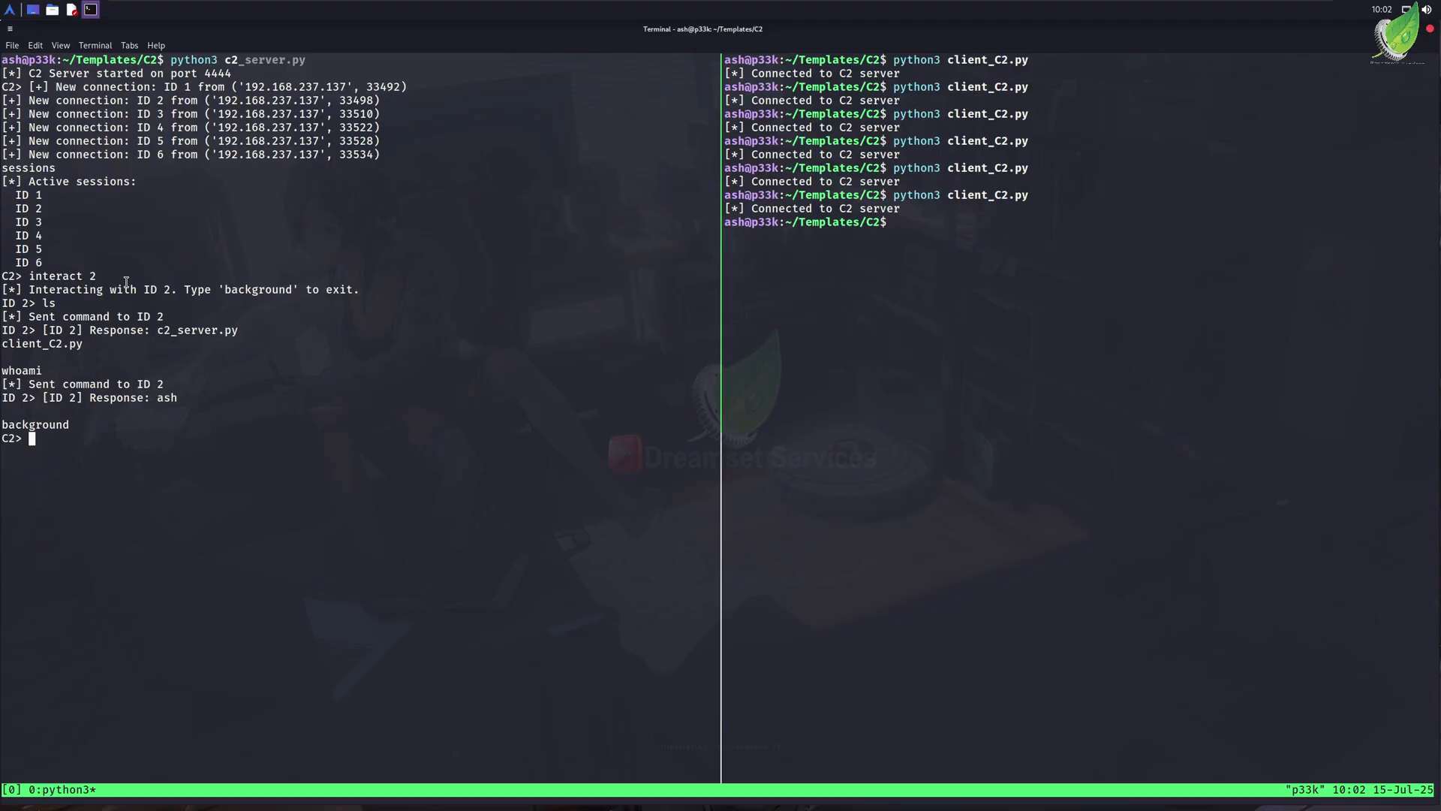
- List sessions again to confirm IDs 1–6 are still active
type("ses")
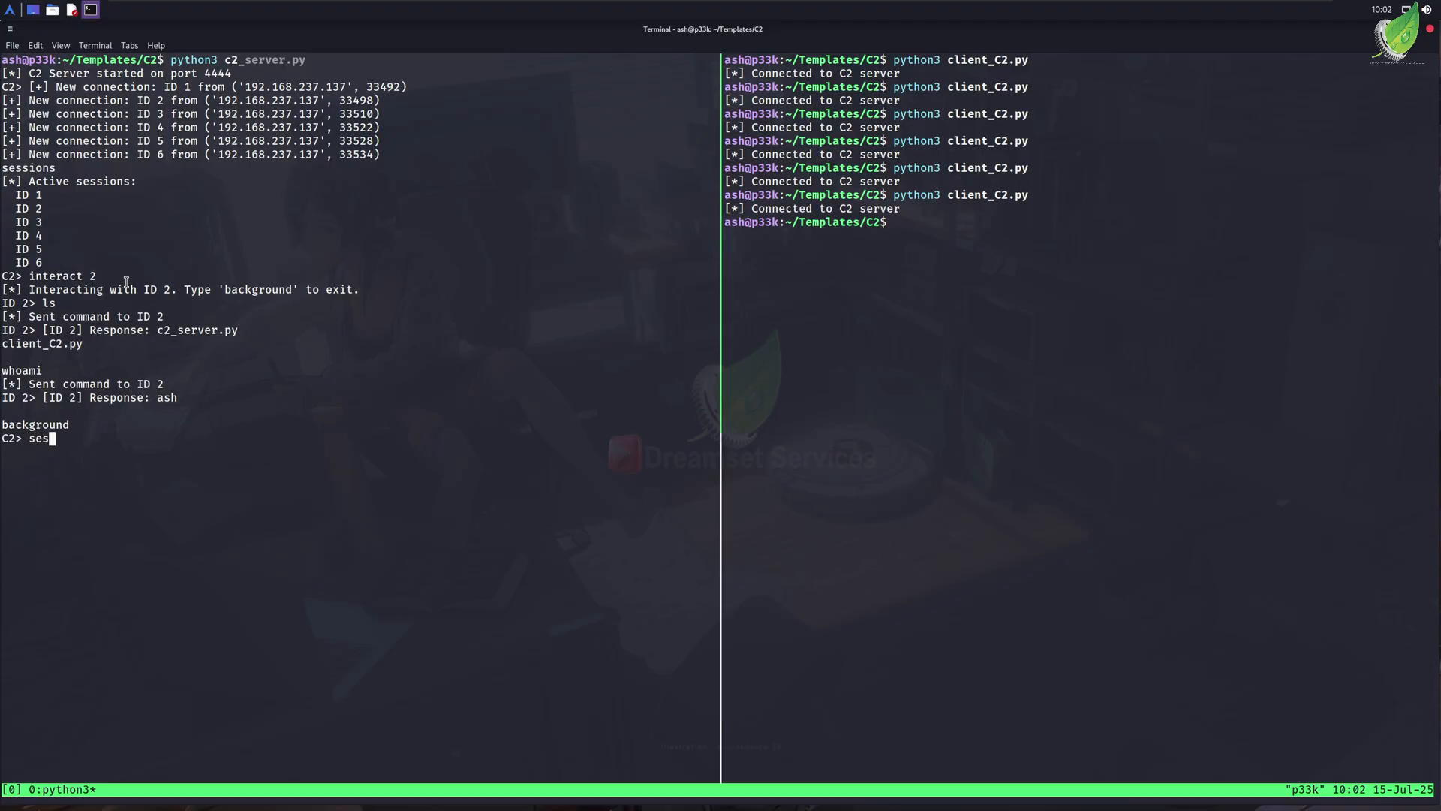
type("sions")
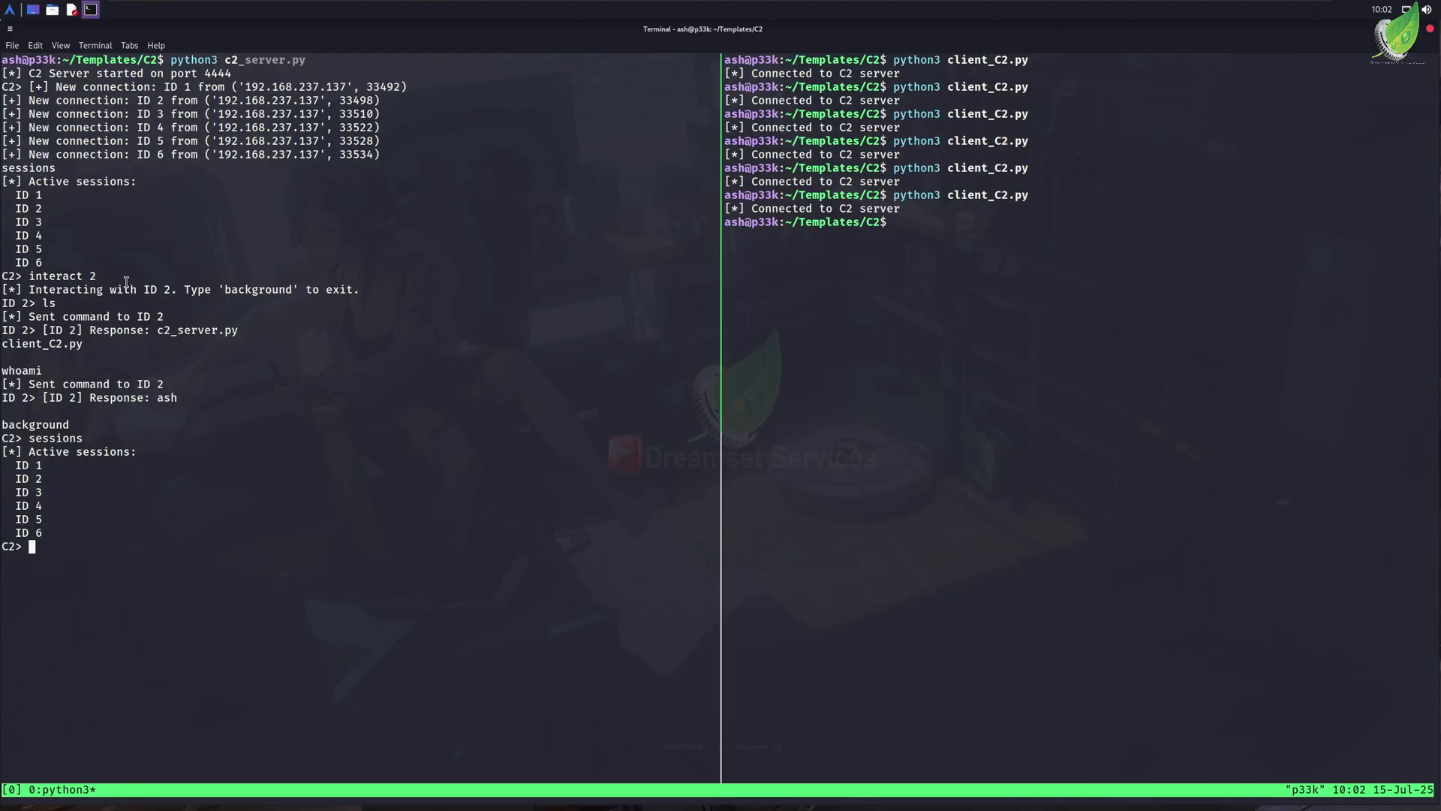
type("b")
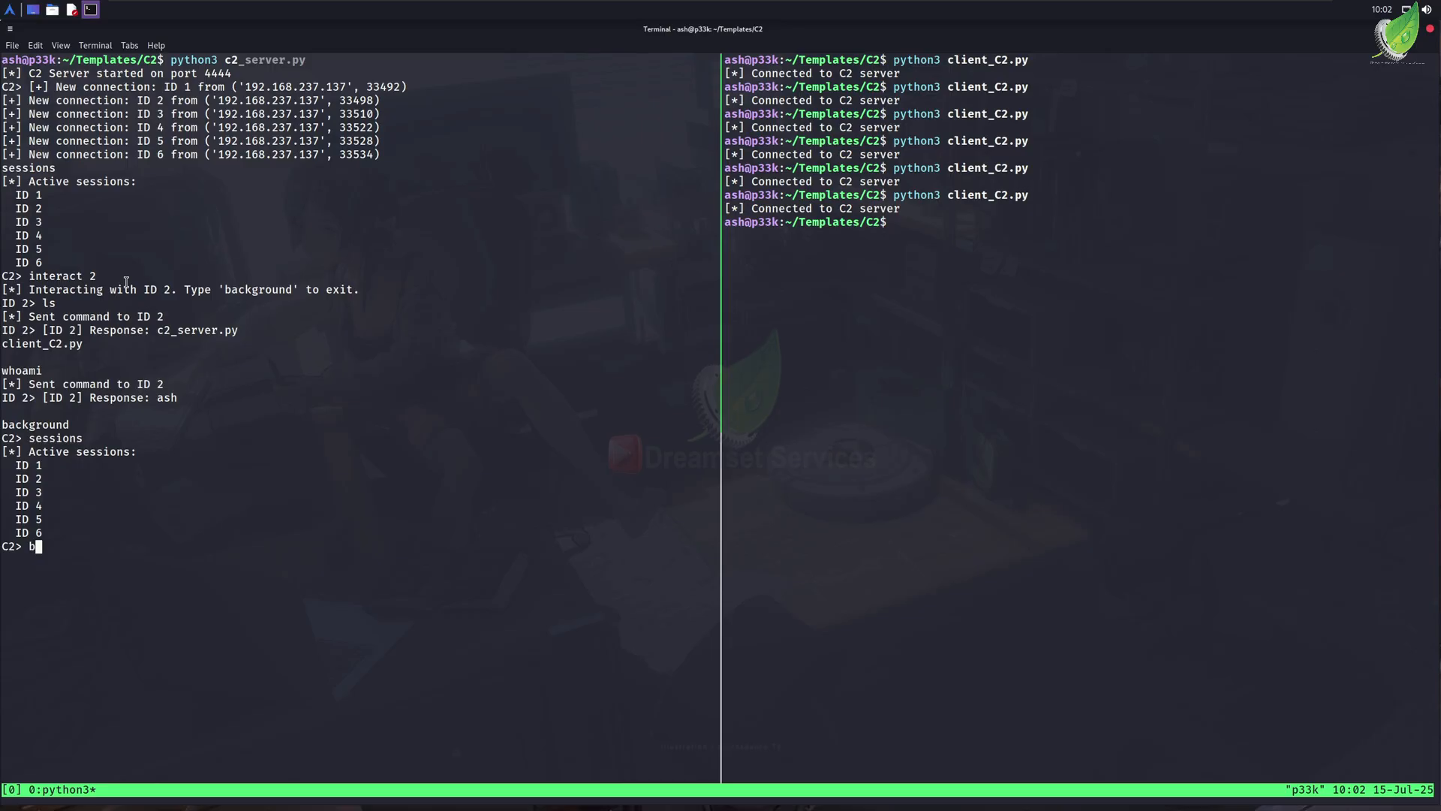
- Broadcast id to all six sessions, each replying uid=1000(ash)
type("roadc")
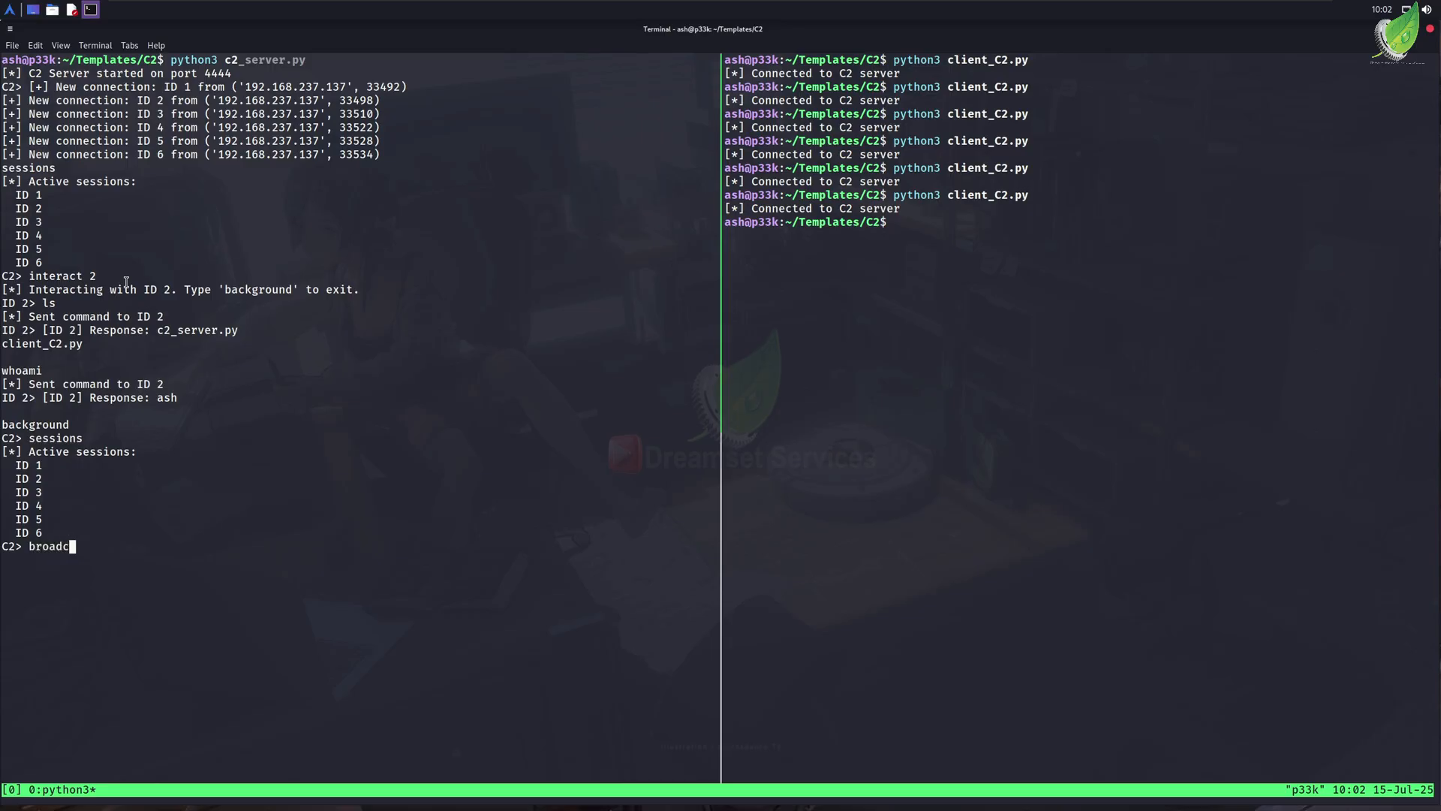
type("ast")
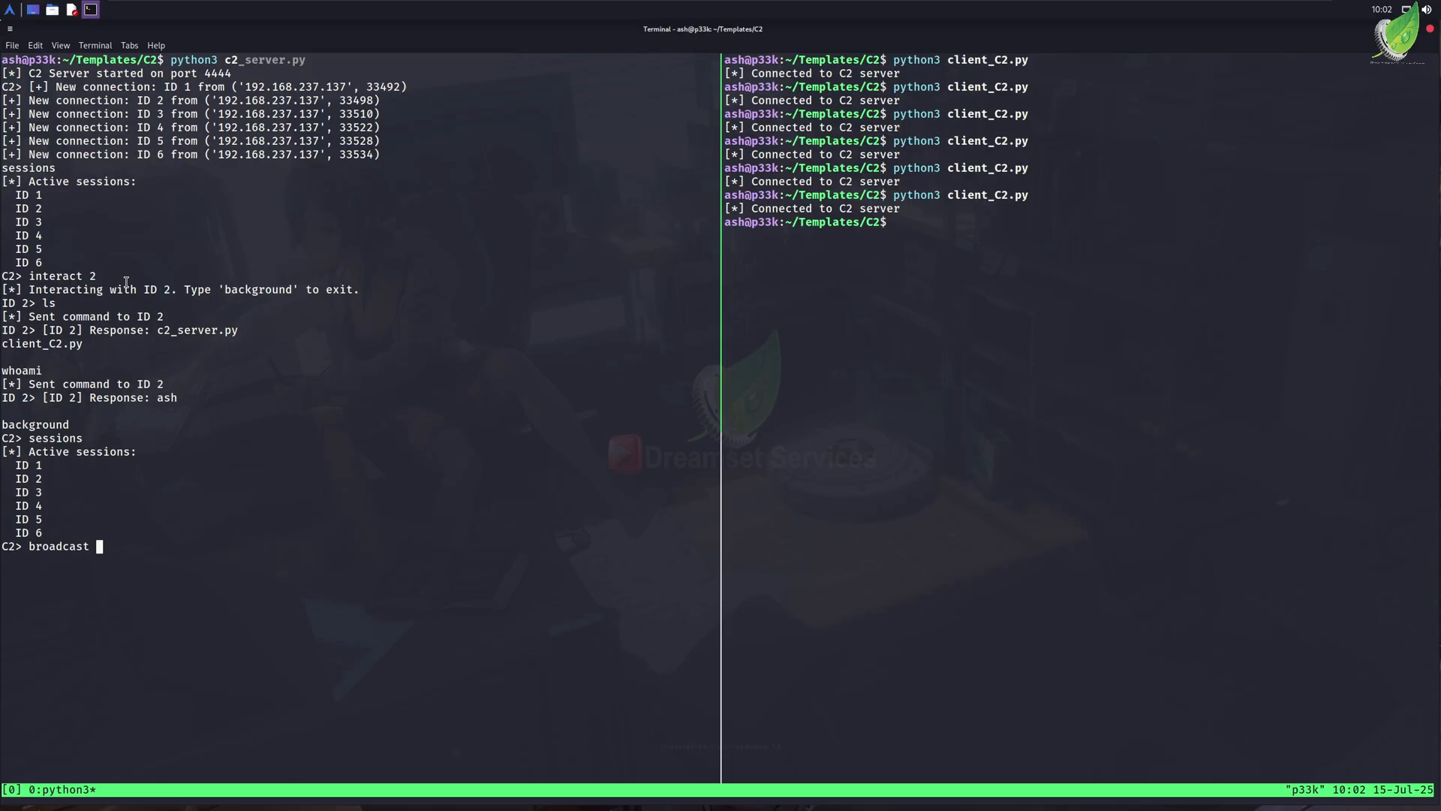
type("i")
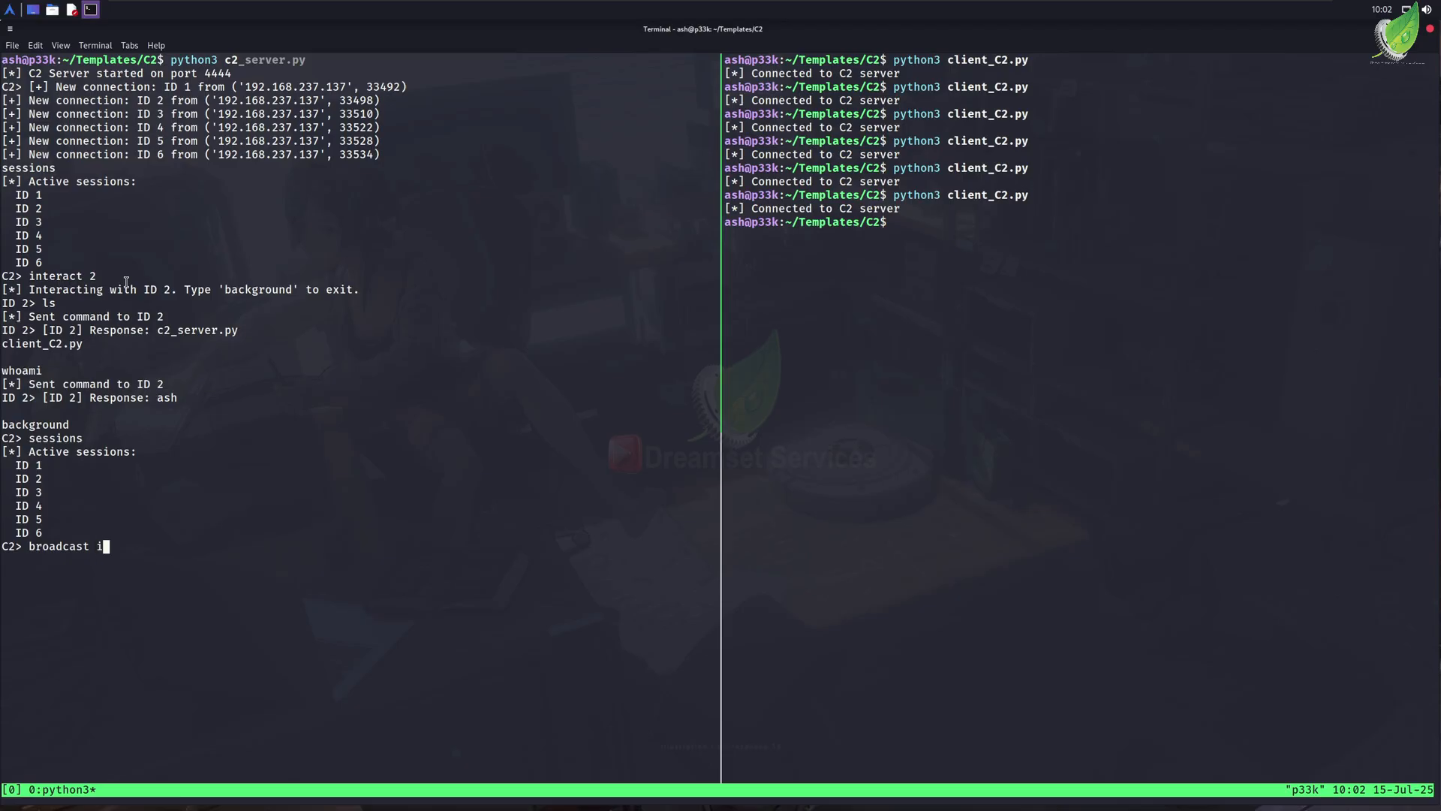
type("d")
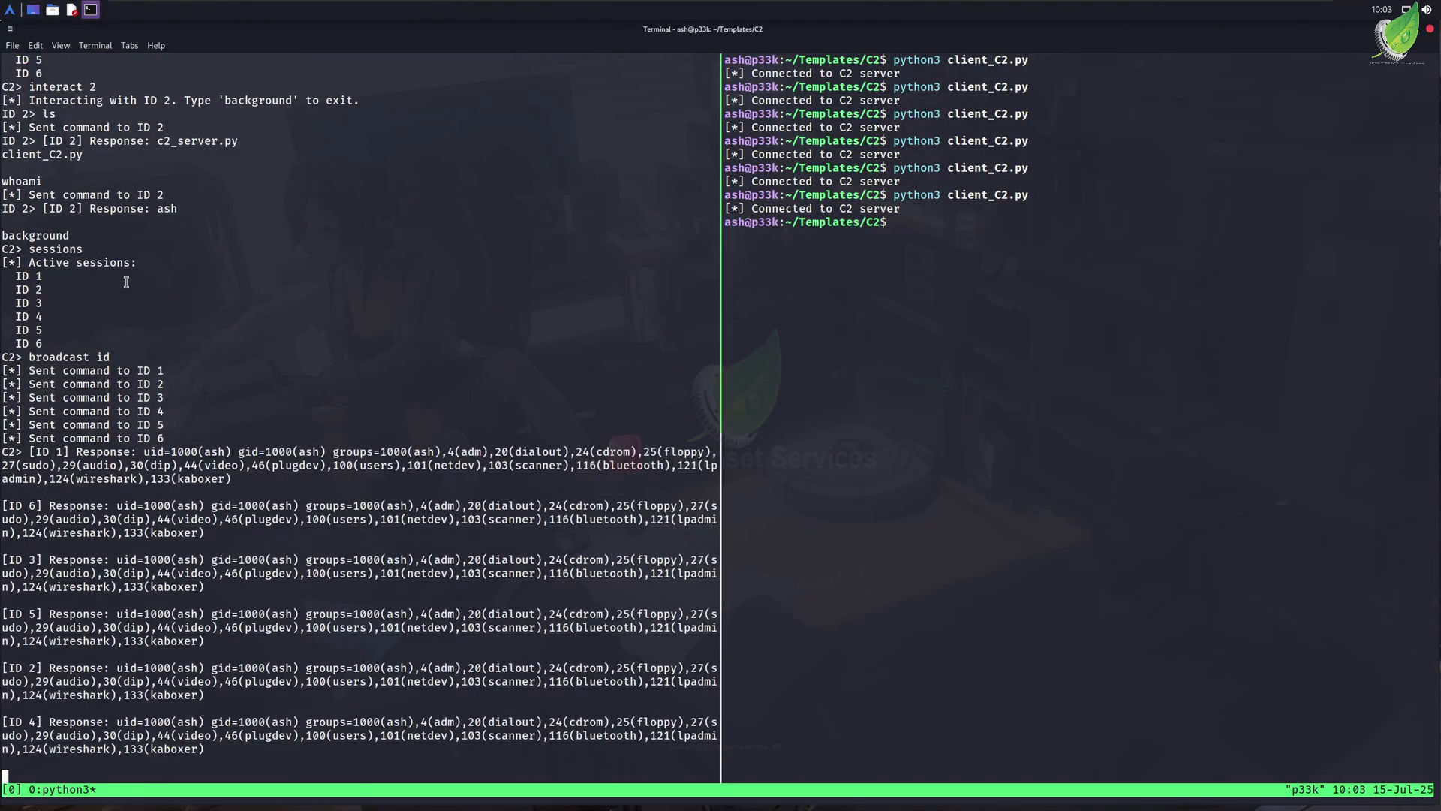
mouse_move(178, 294)
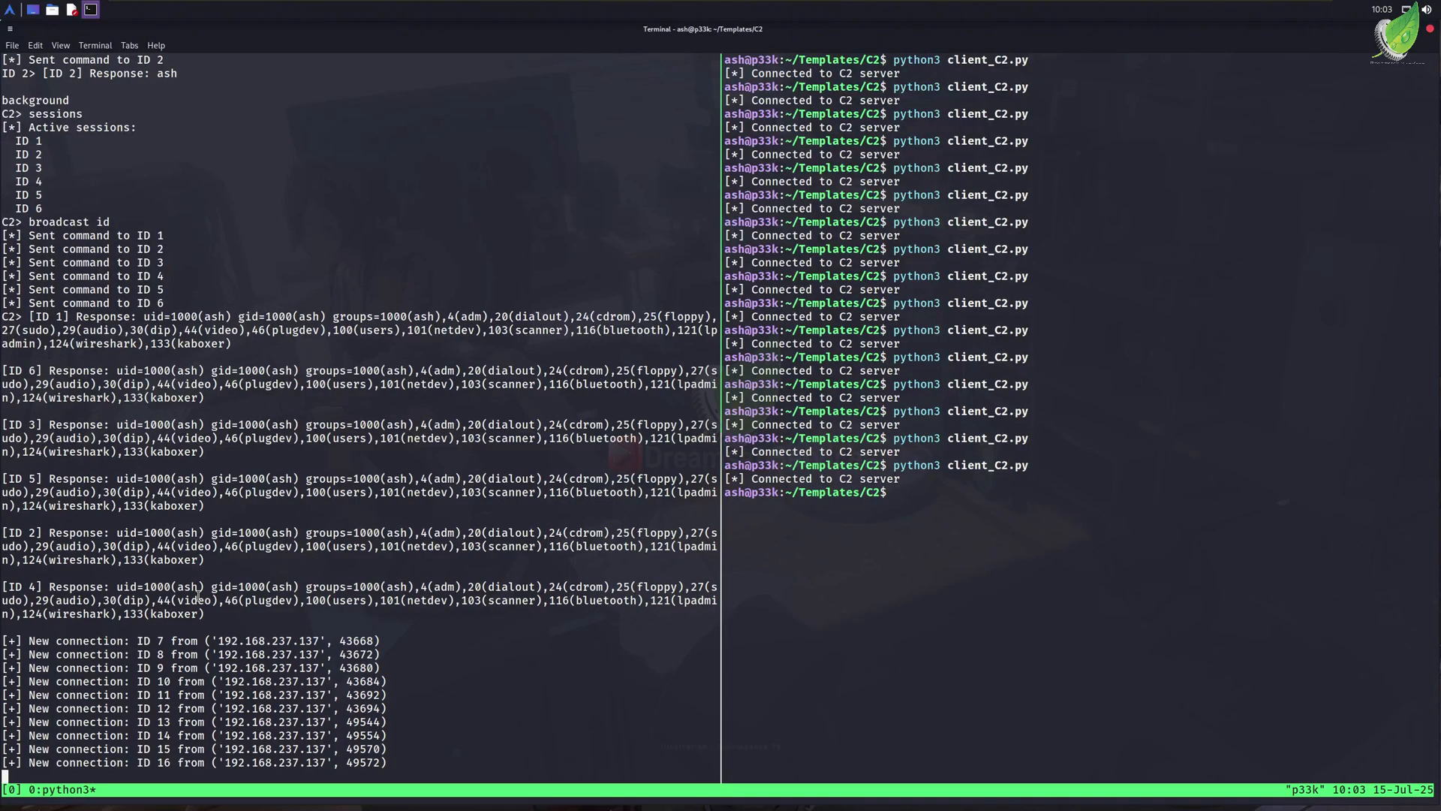
- List sessions to confirm sixteen active clients after ten more connect
type("sessions")
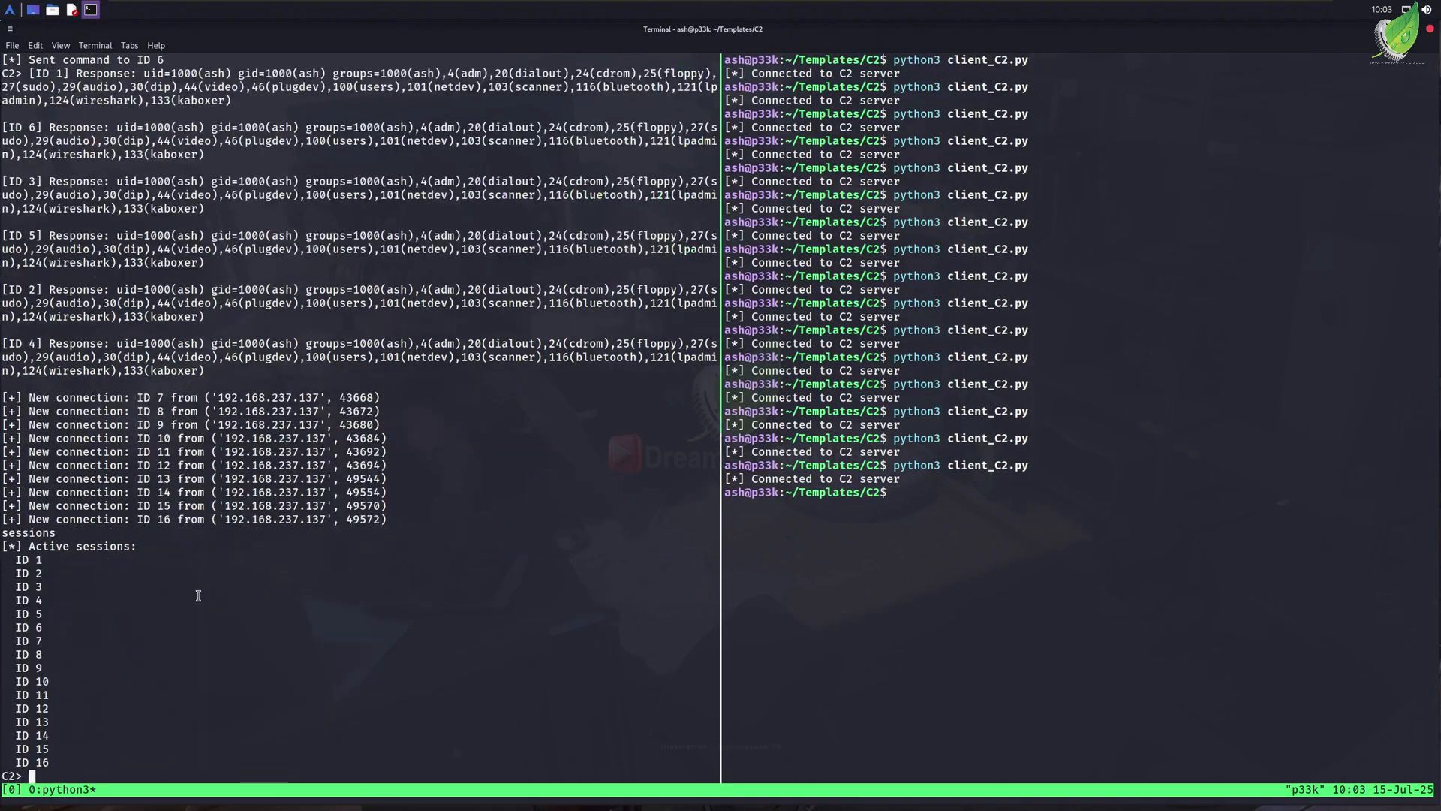